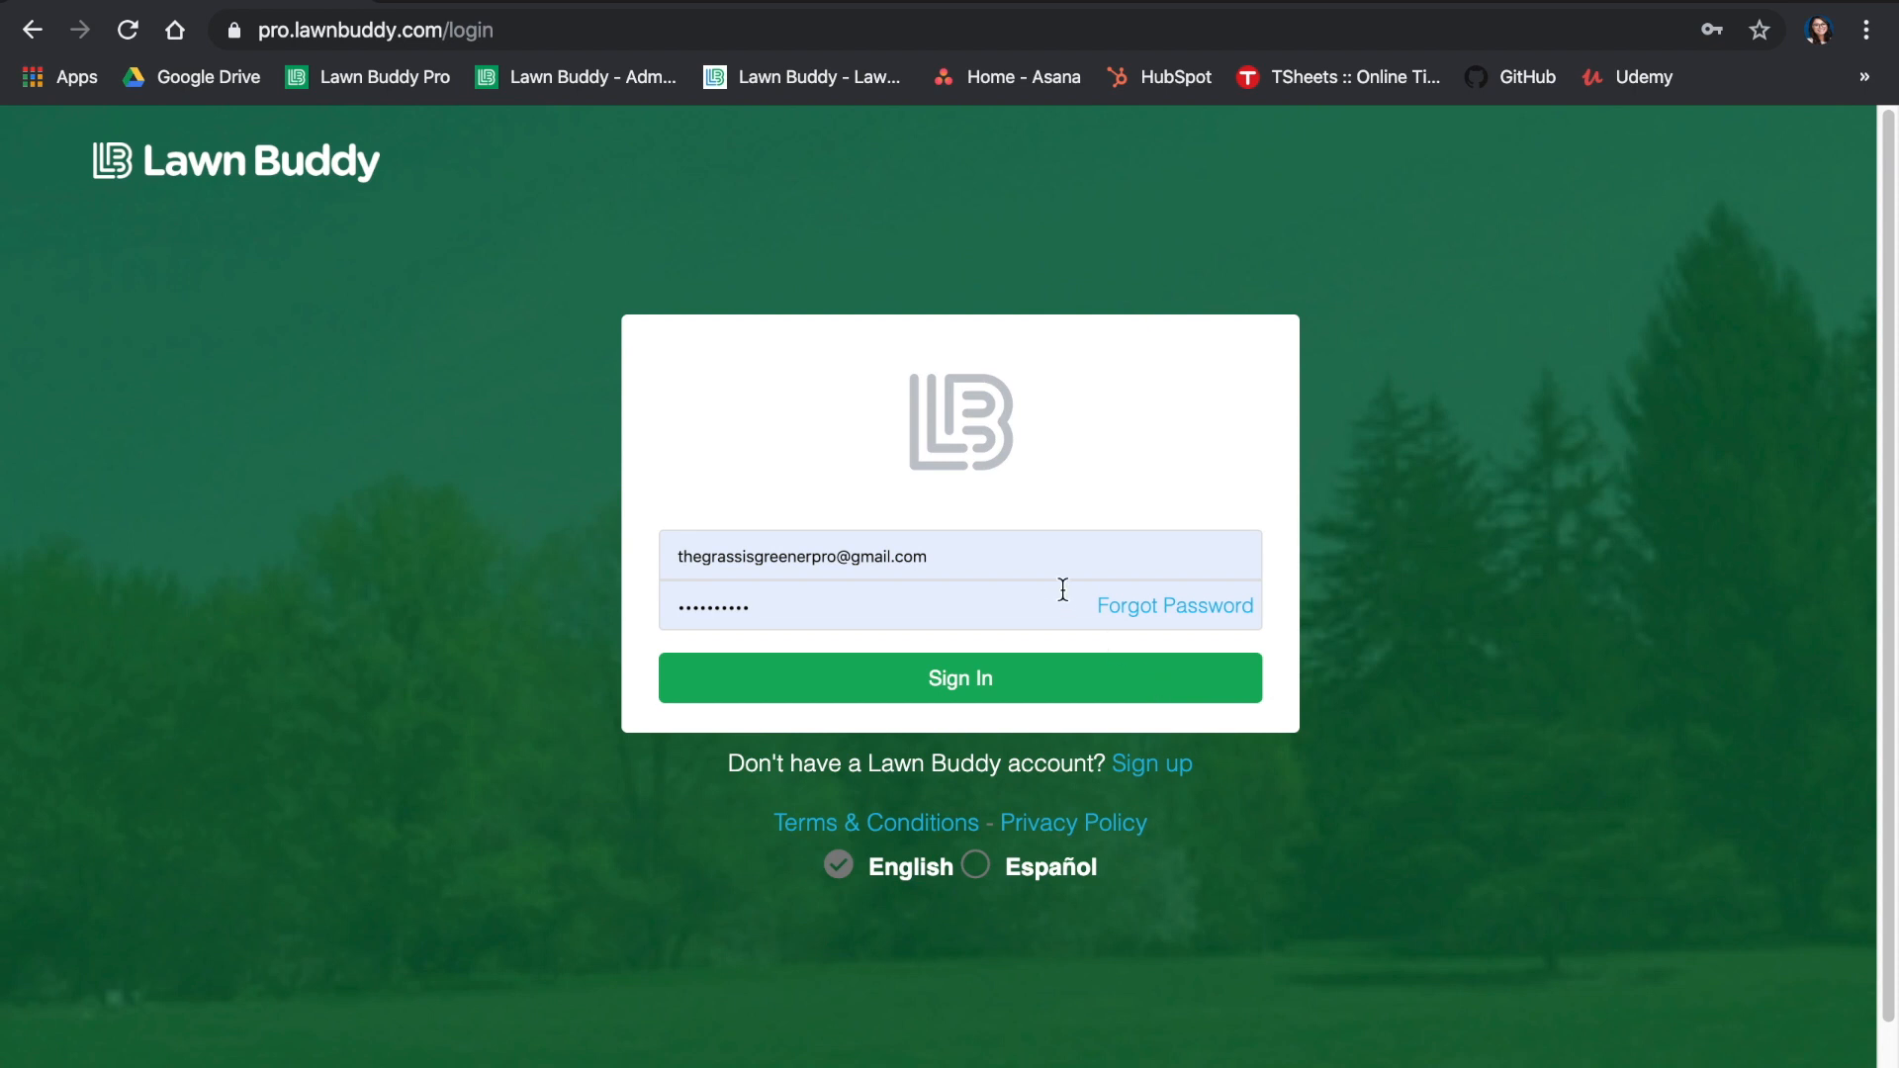
mouse_move(1064, 561)
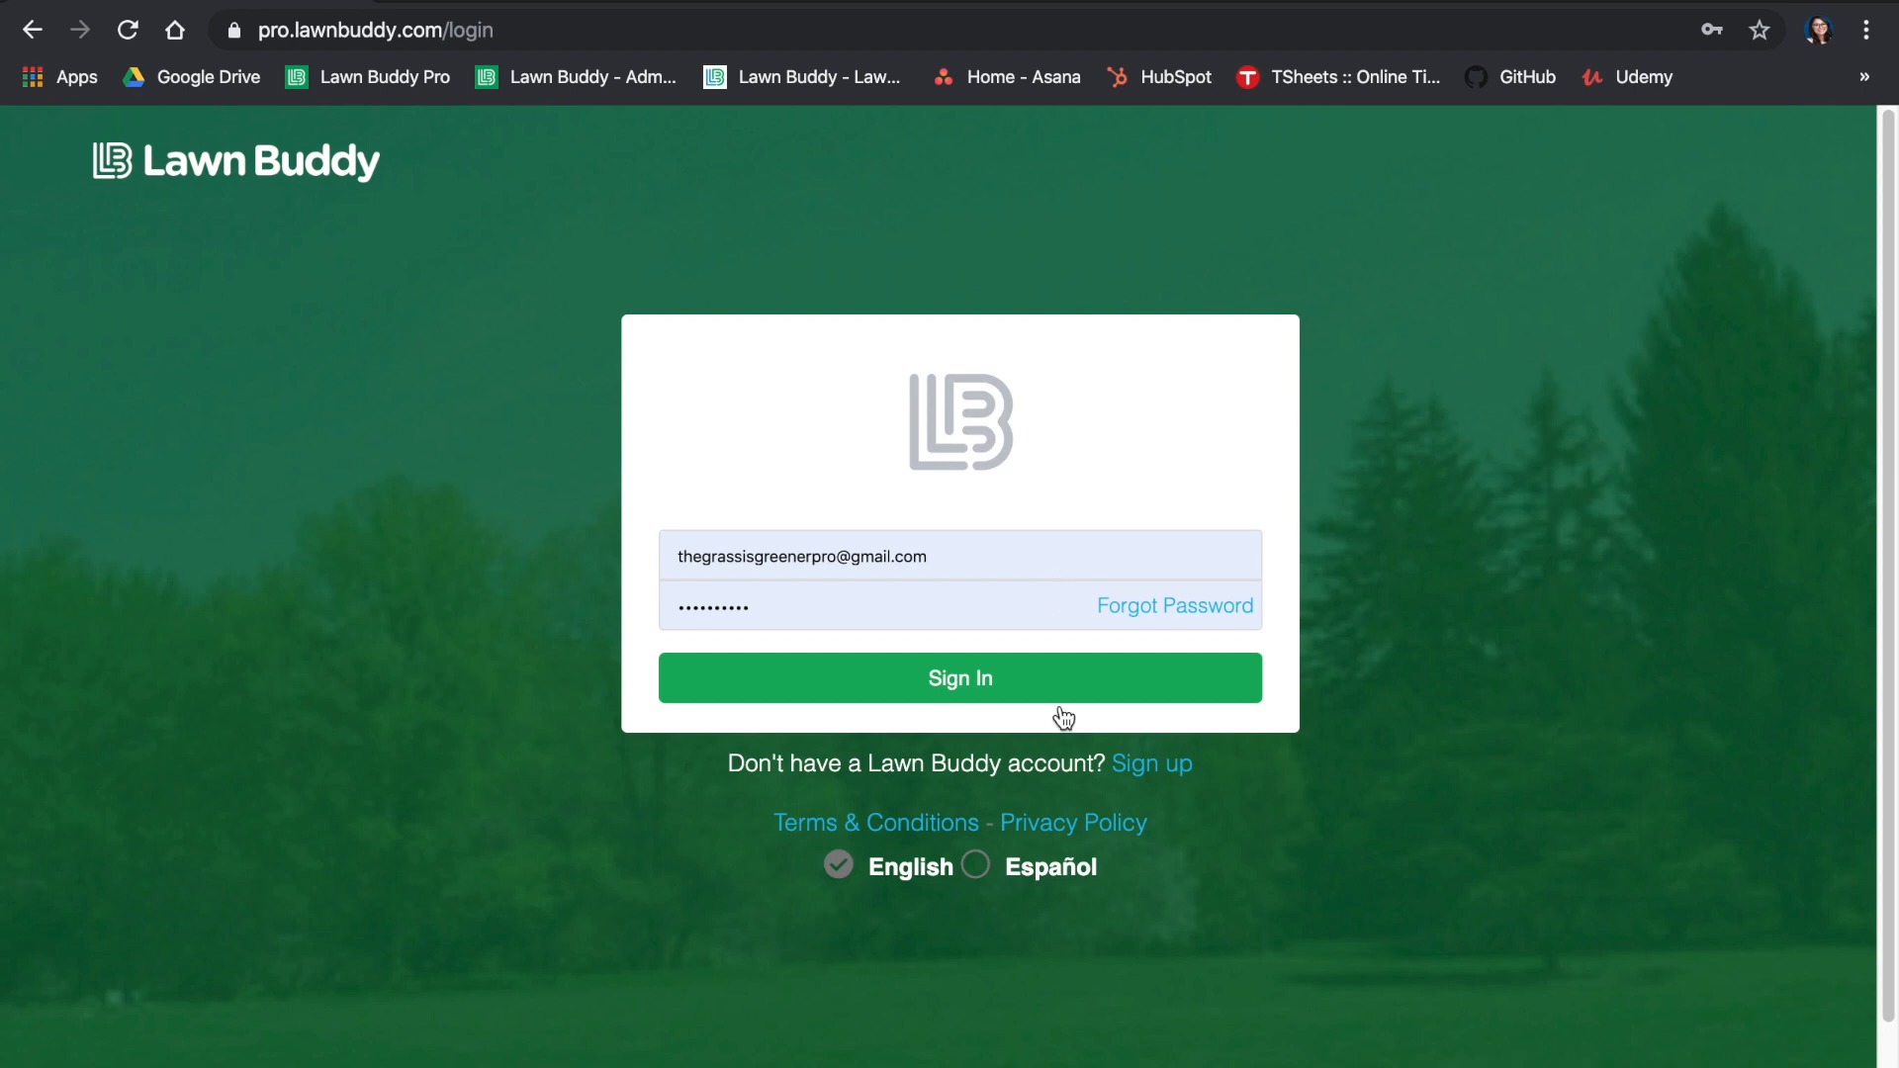
Sign in to the Lawn Buddy pro account with the prefilled email and password
click(960, 676)
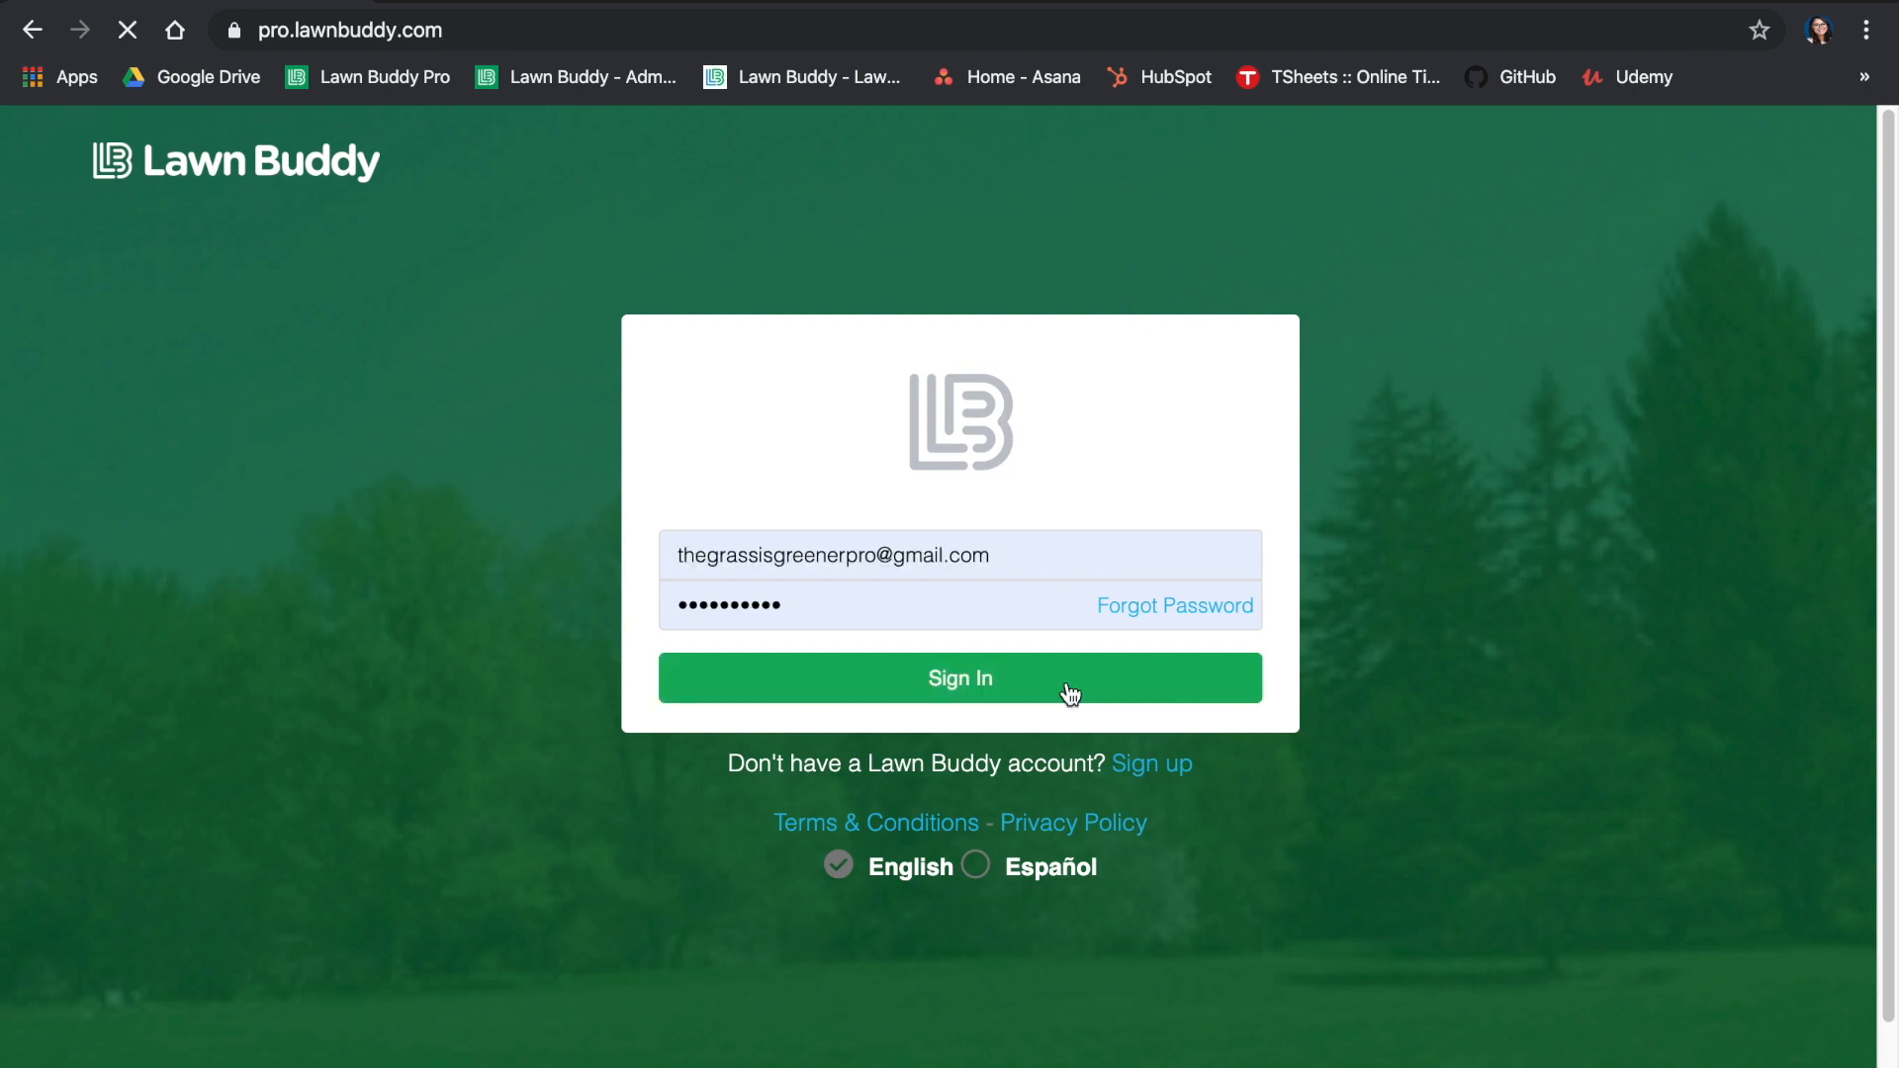
click(959, 677)
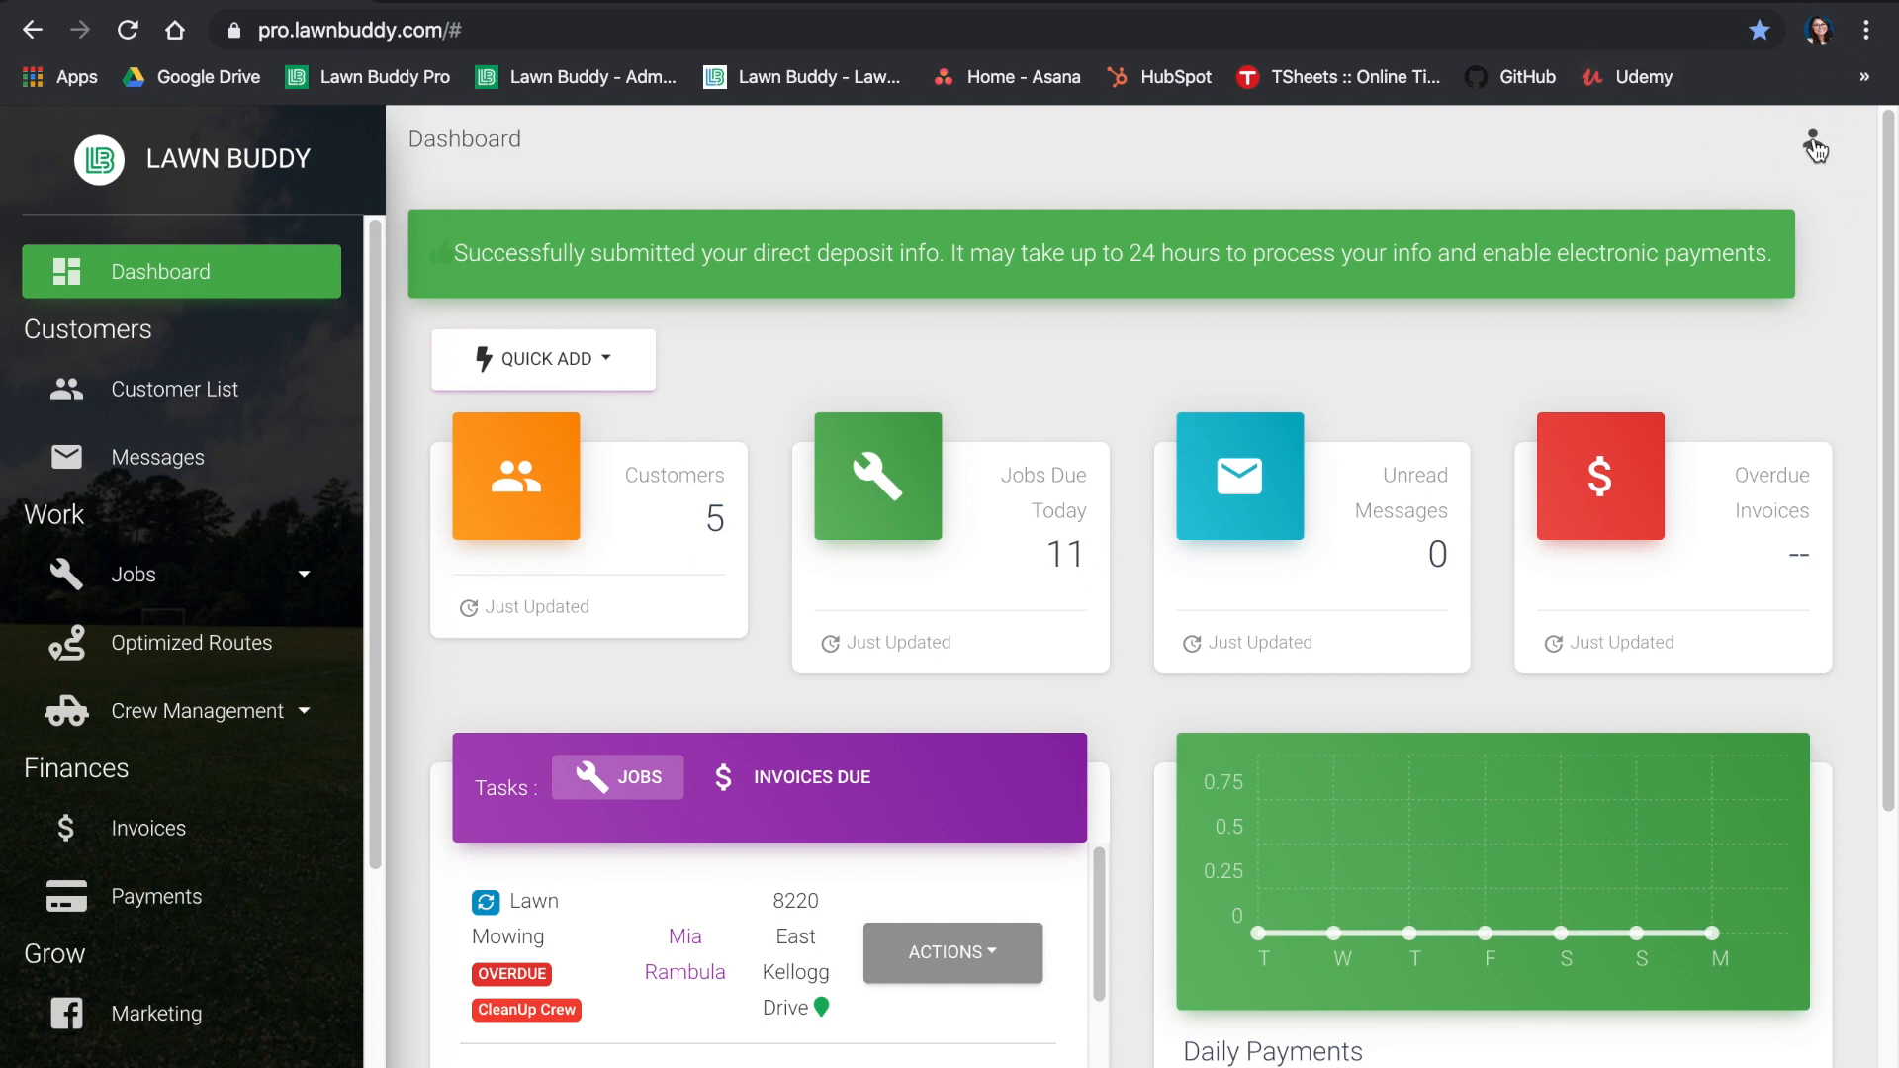
Go to Company Profile from the account menu at top right
click(1814, 138)
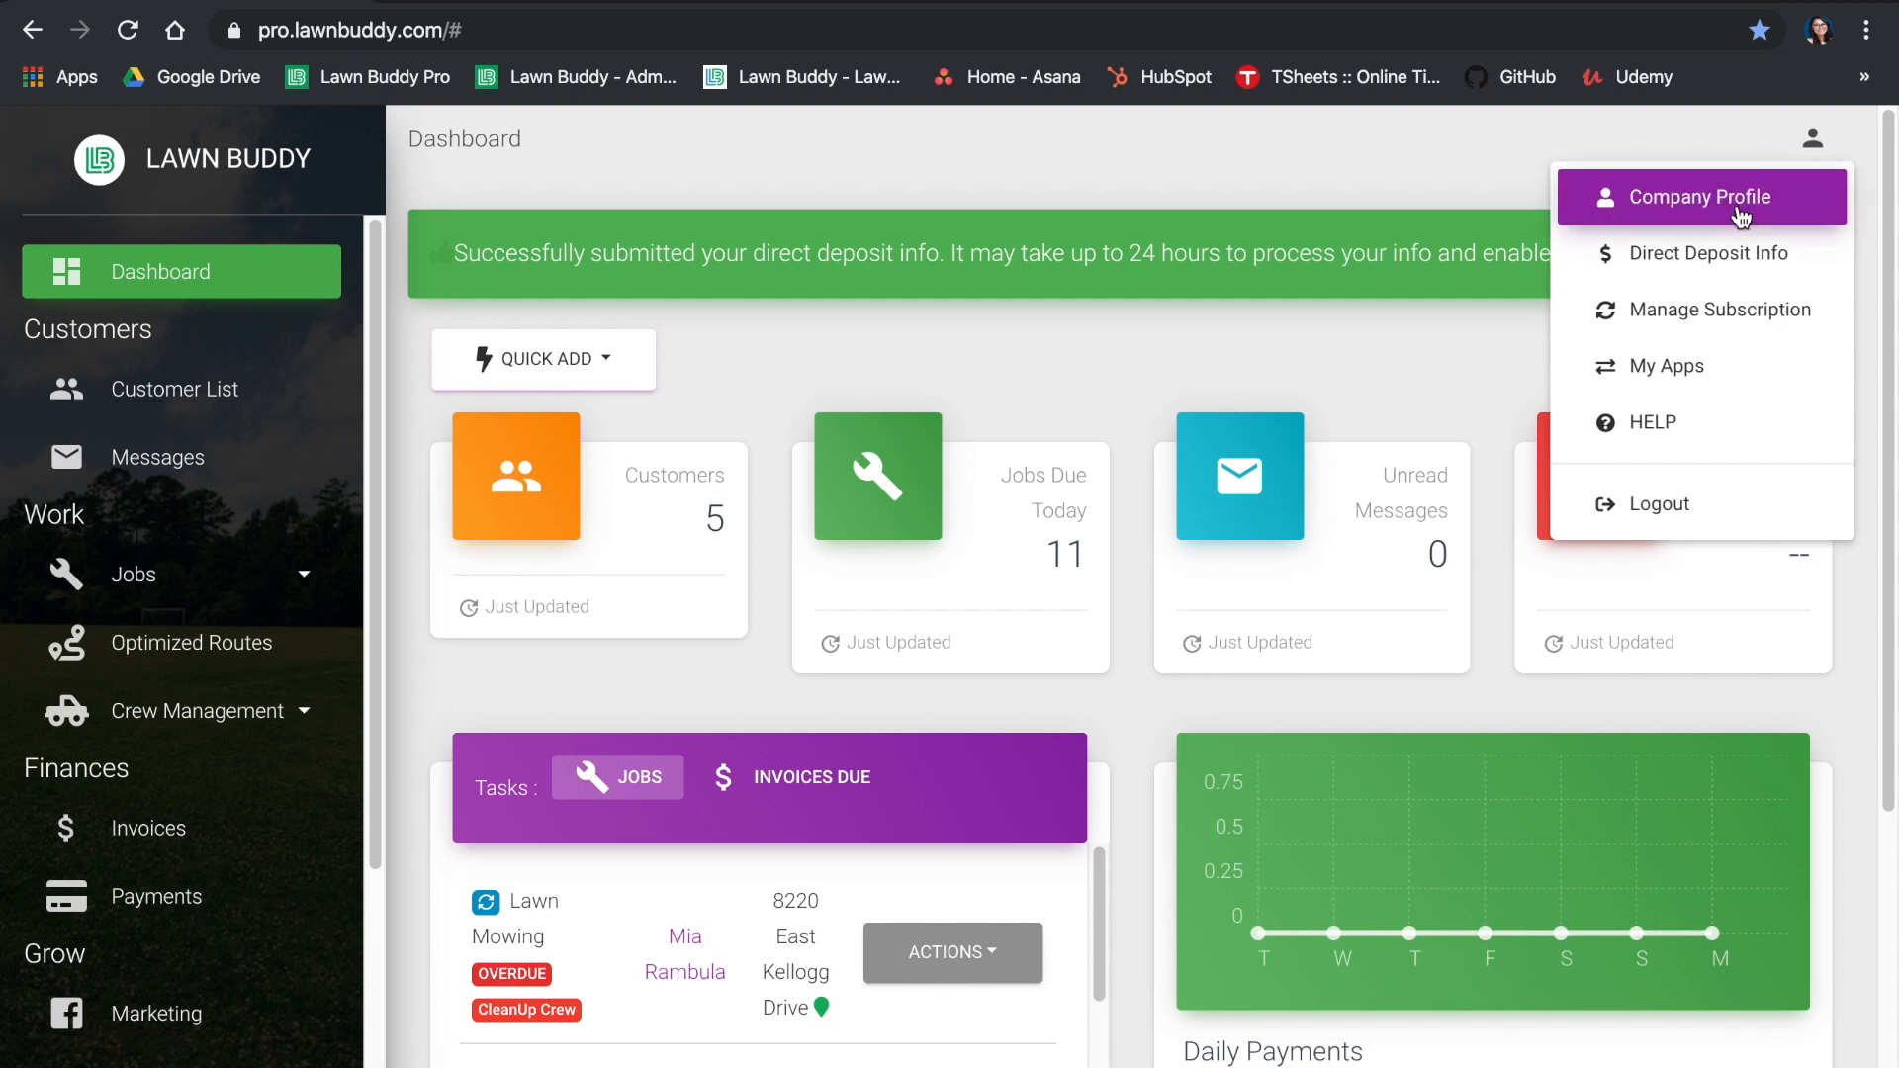
click(1695, 196)
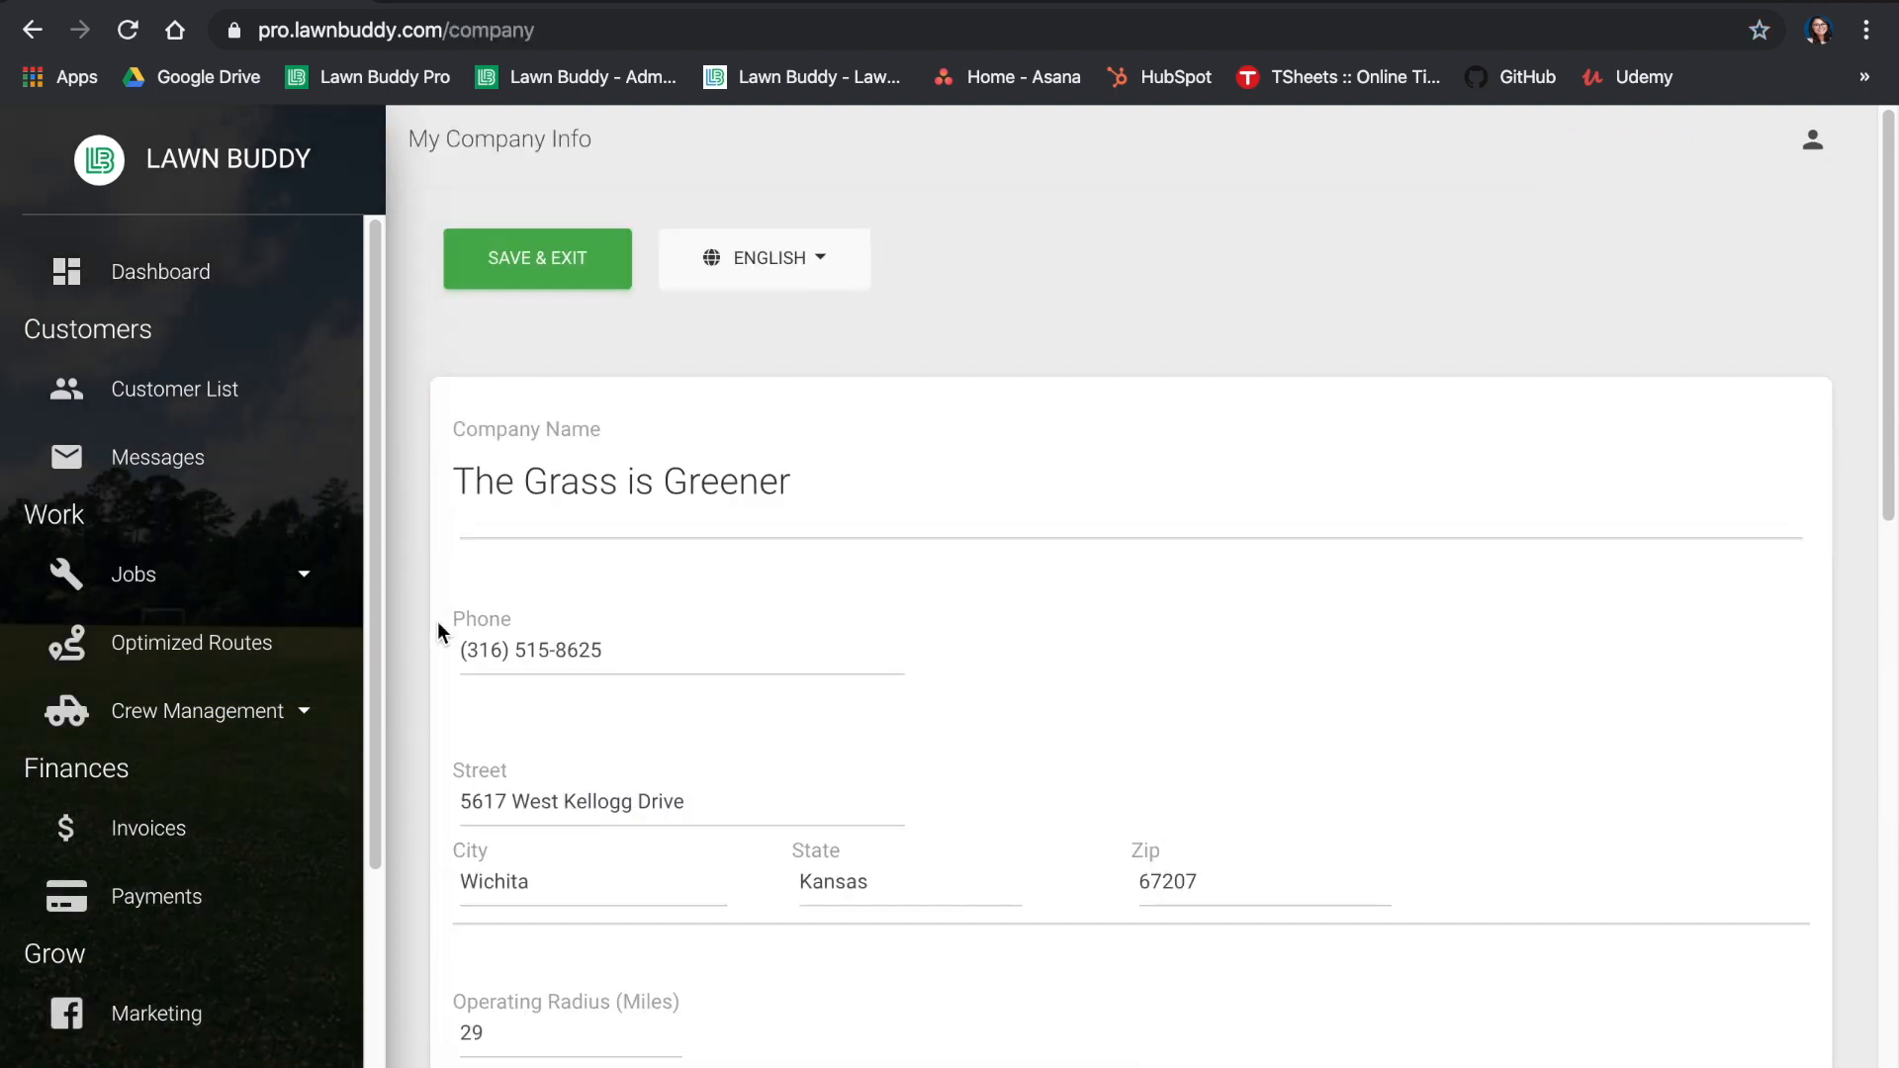
scroll(down, 3)
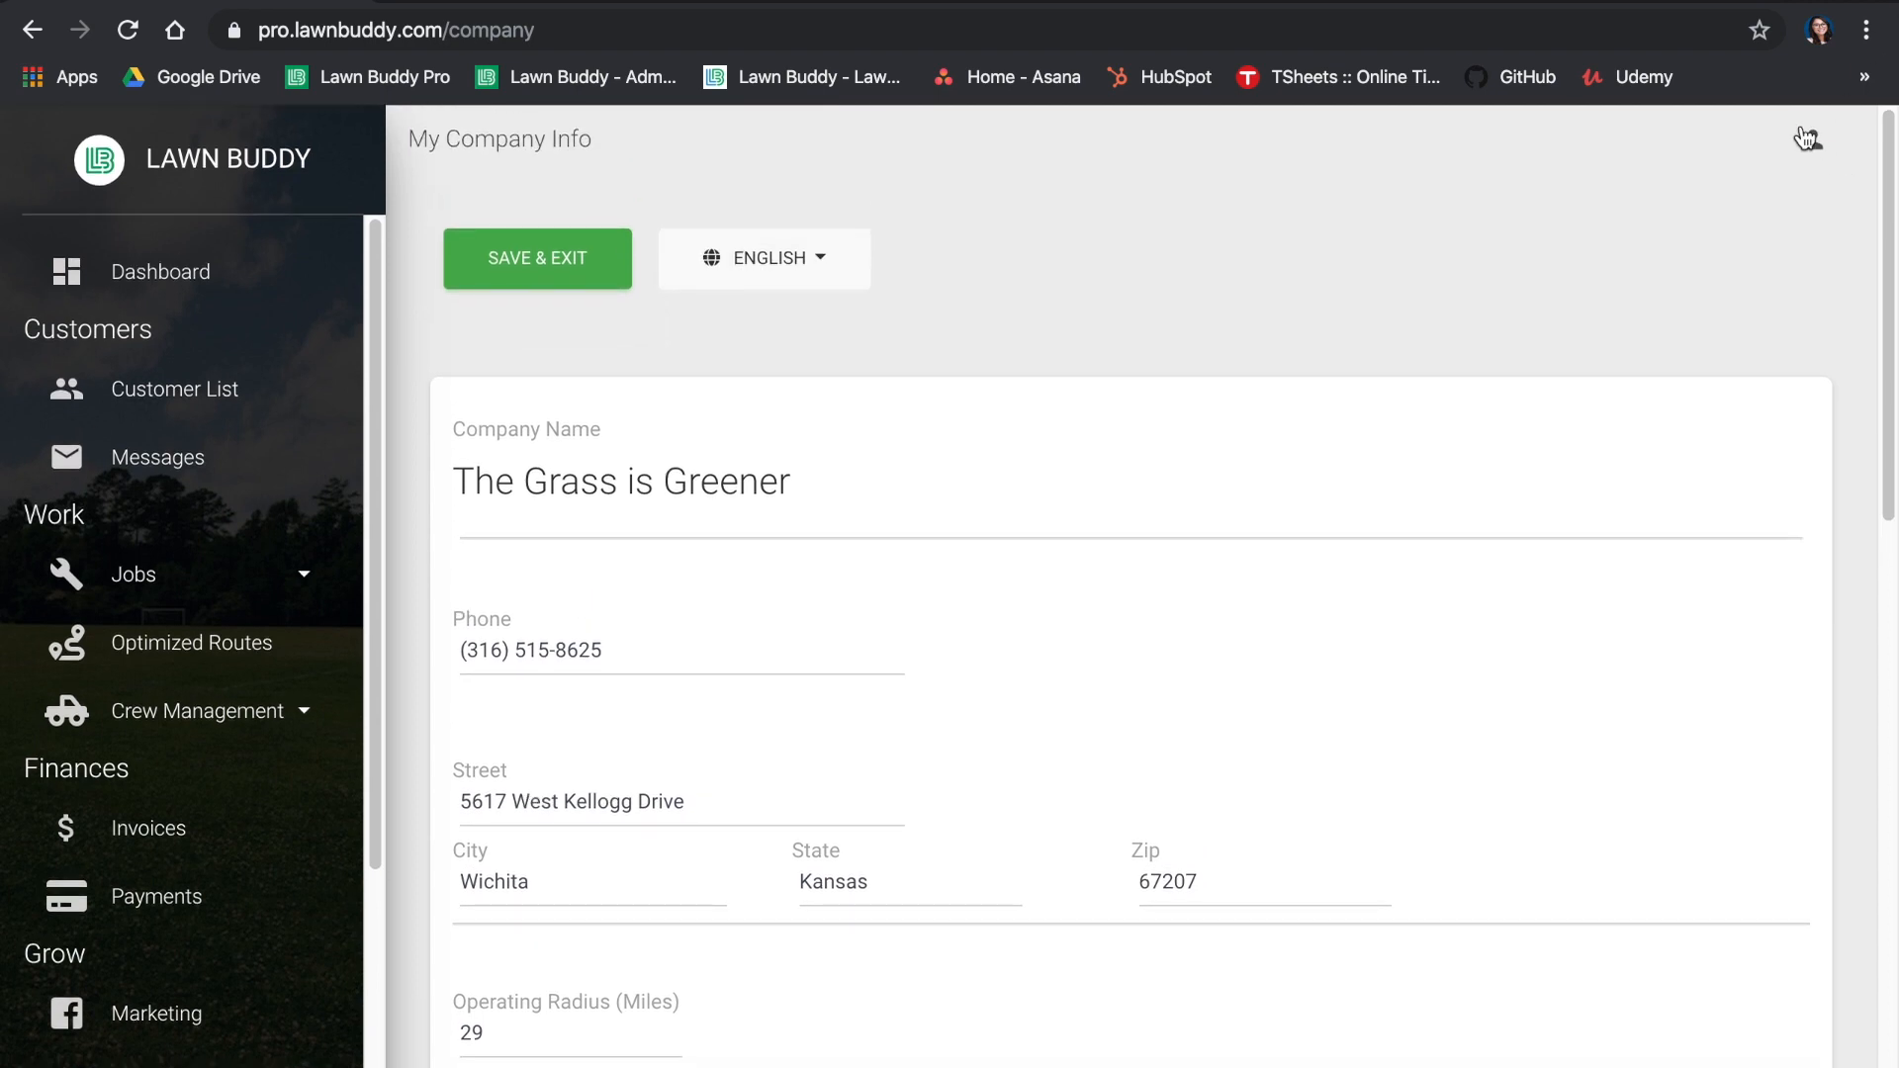
click(1810, 138)
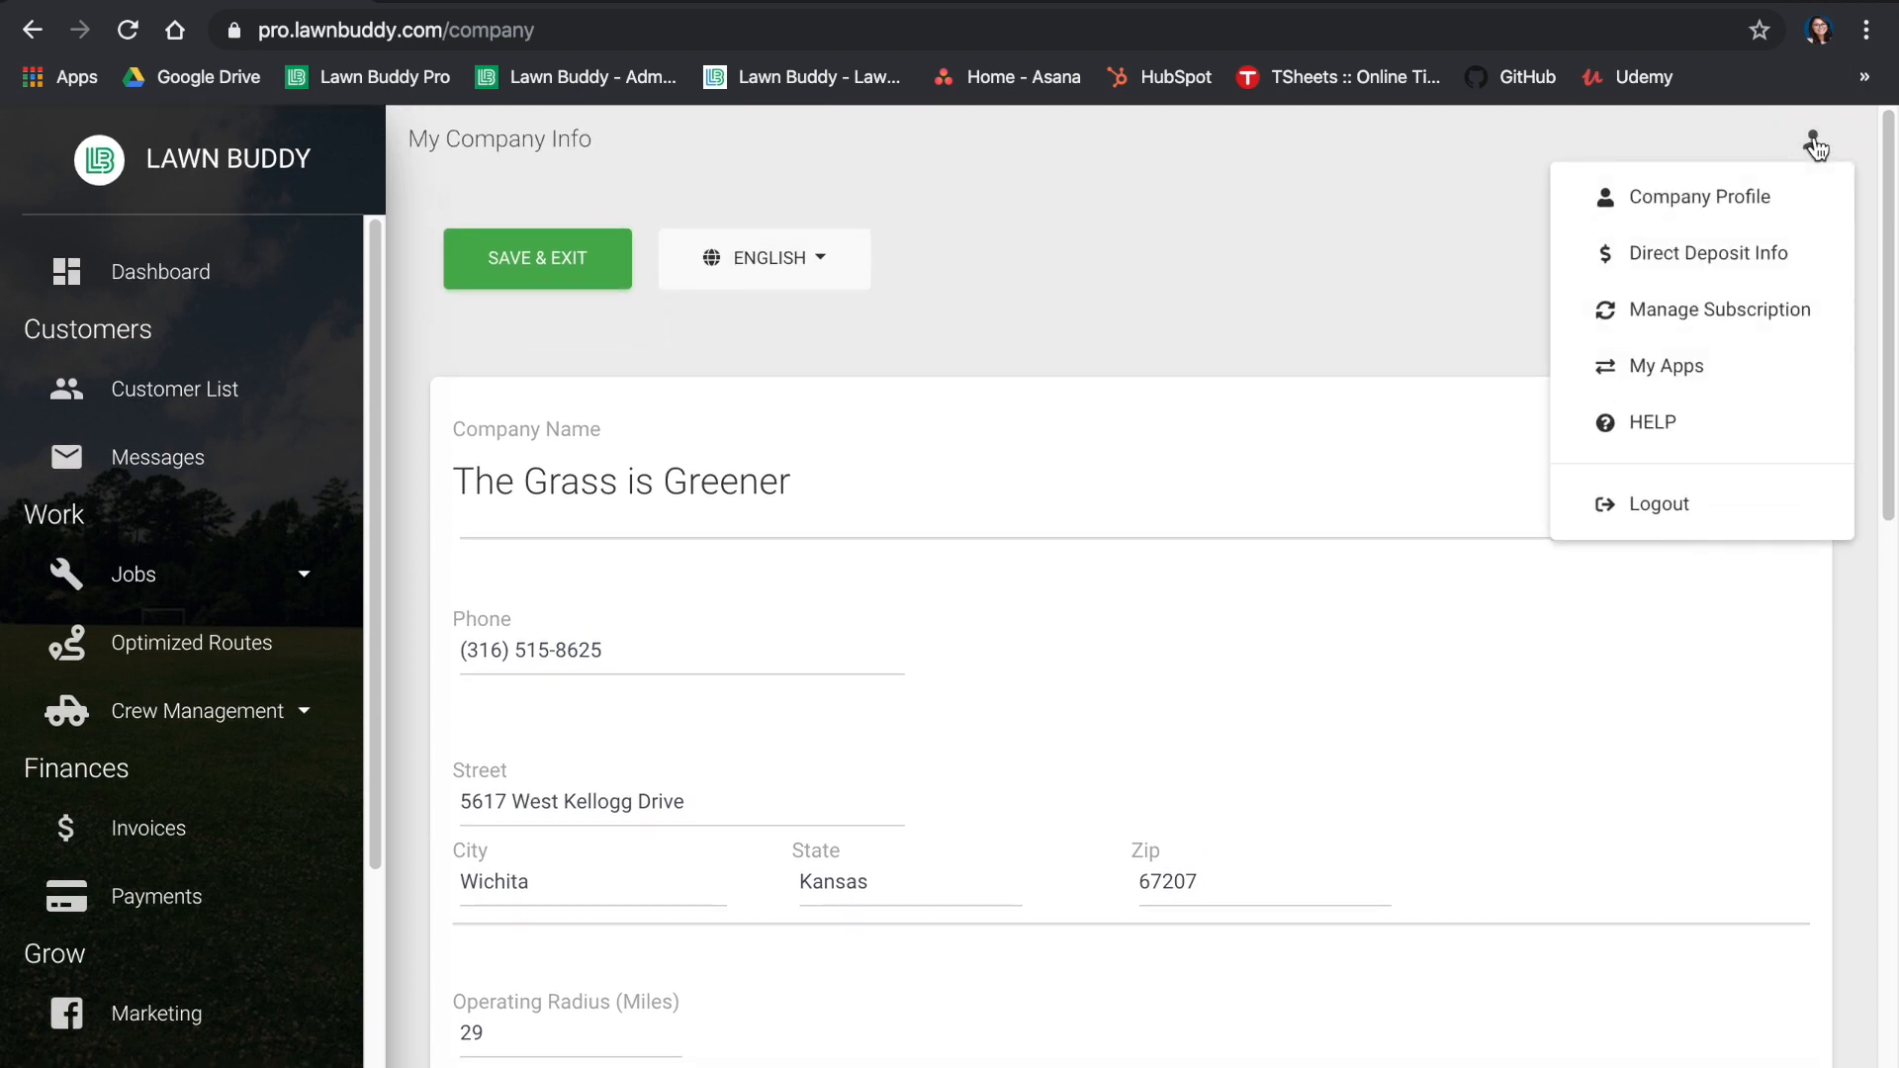
mouse_move(1650, 423)
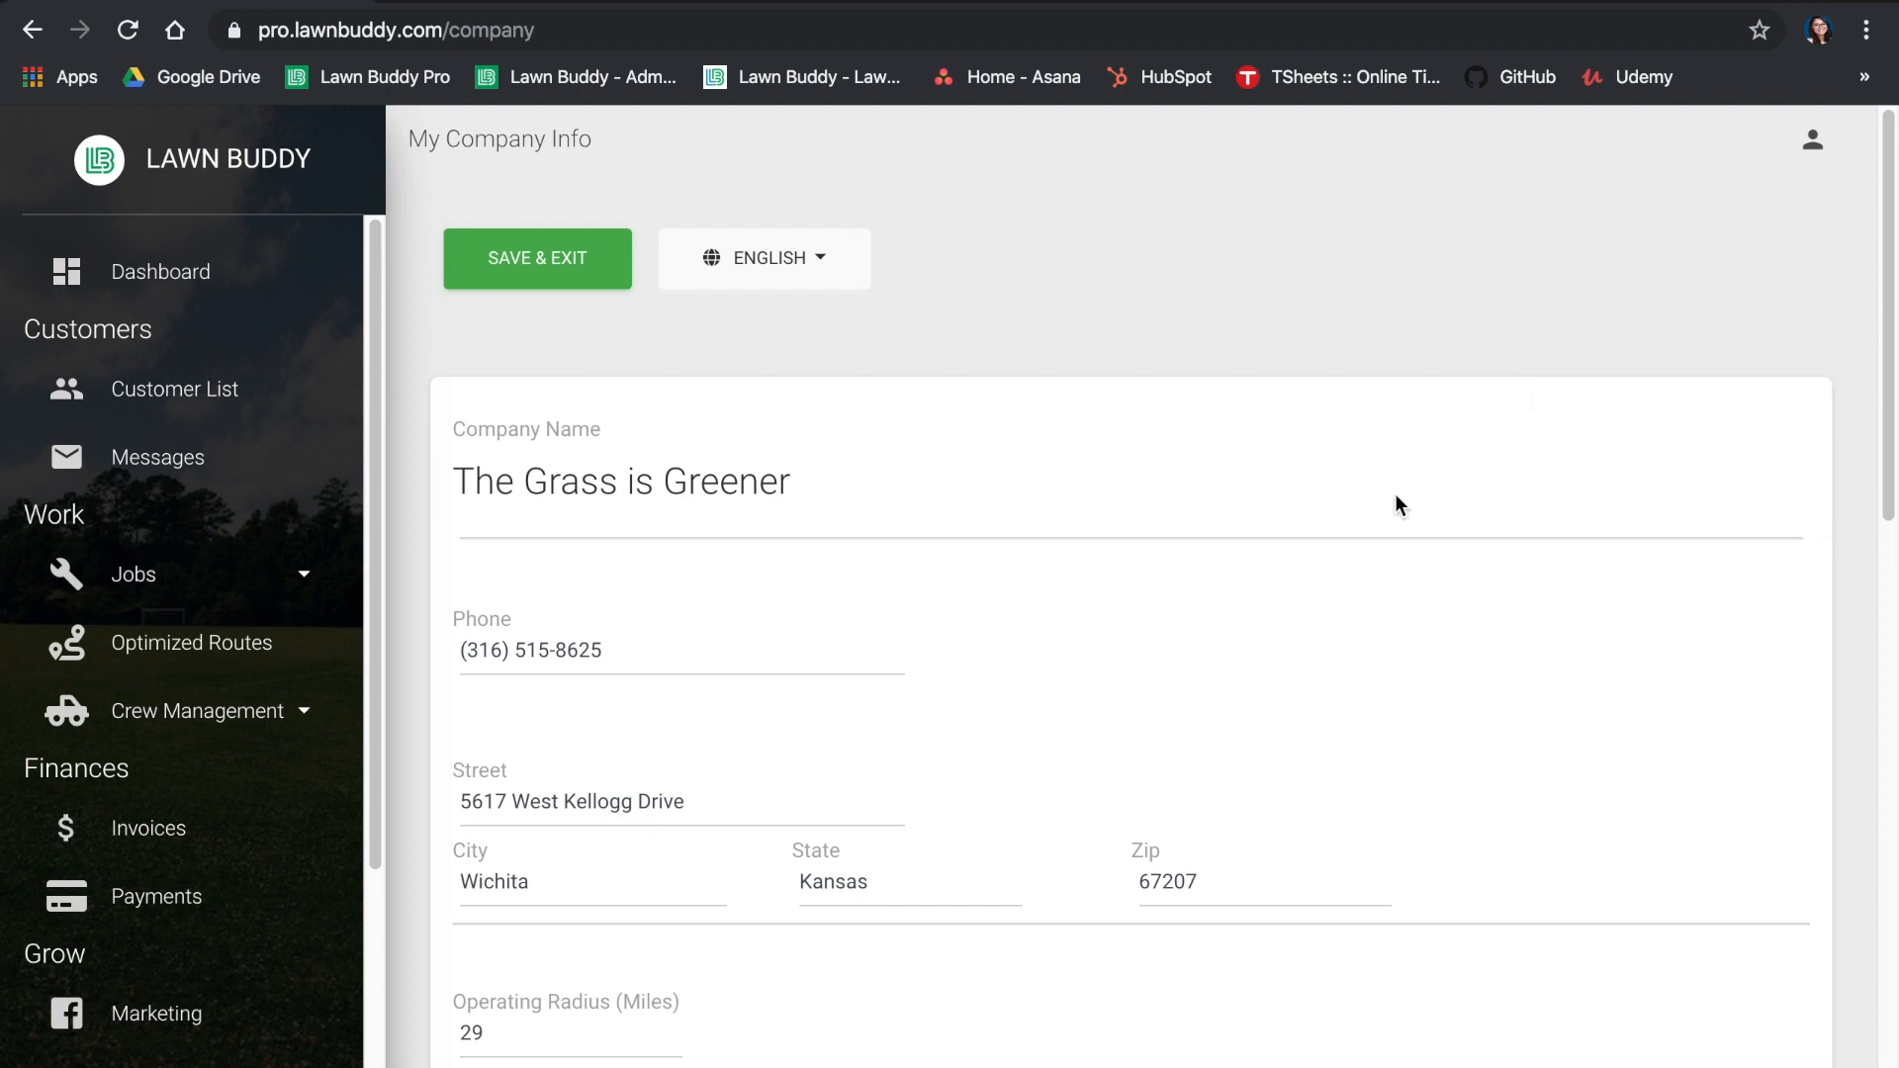
Change the Operating Radius (Miles) field from 29 to 20
scroll(down, 3)
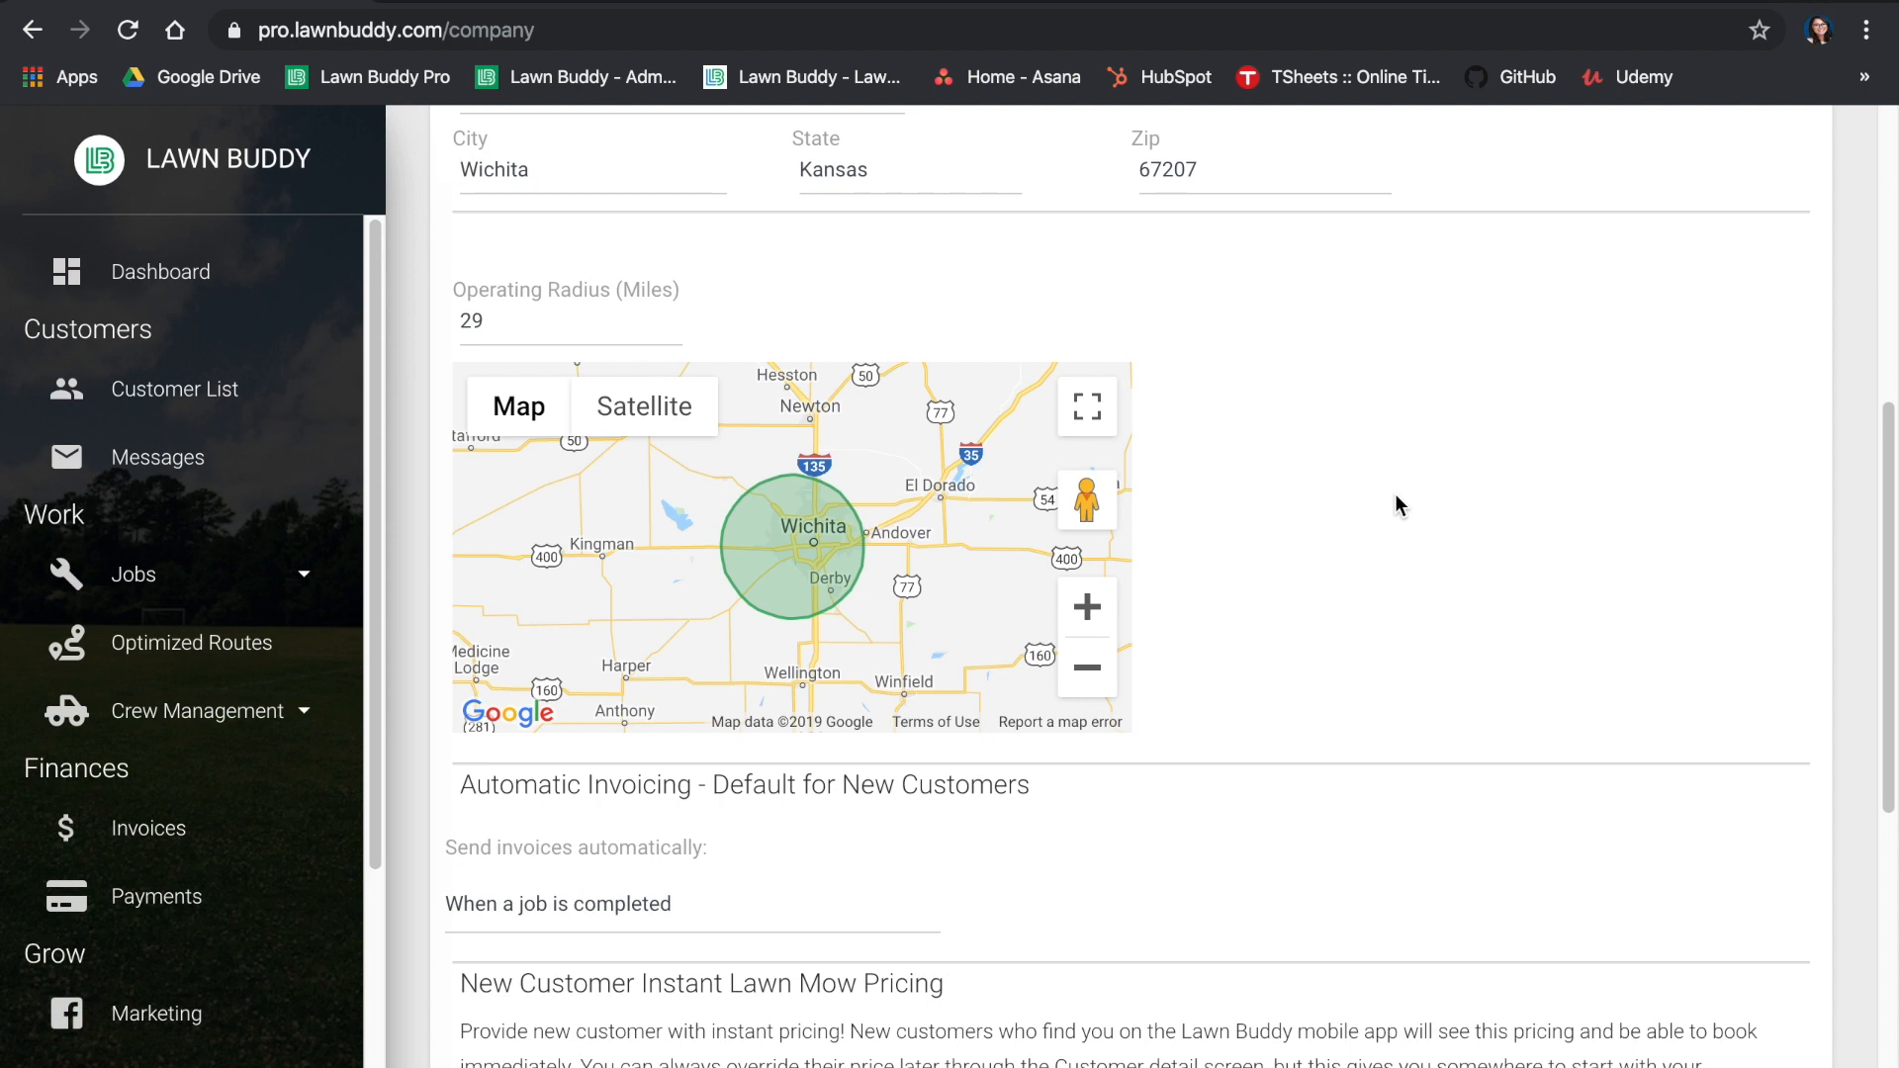
mouse_move(991, 310)
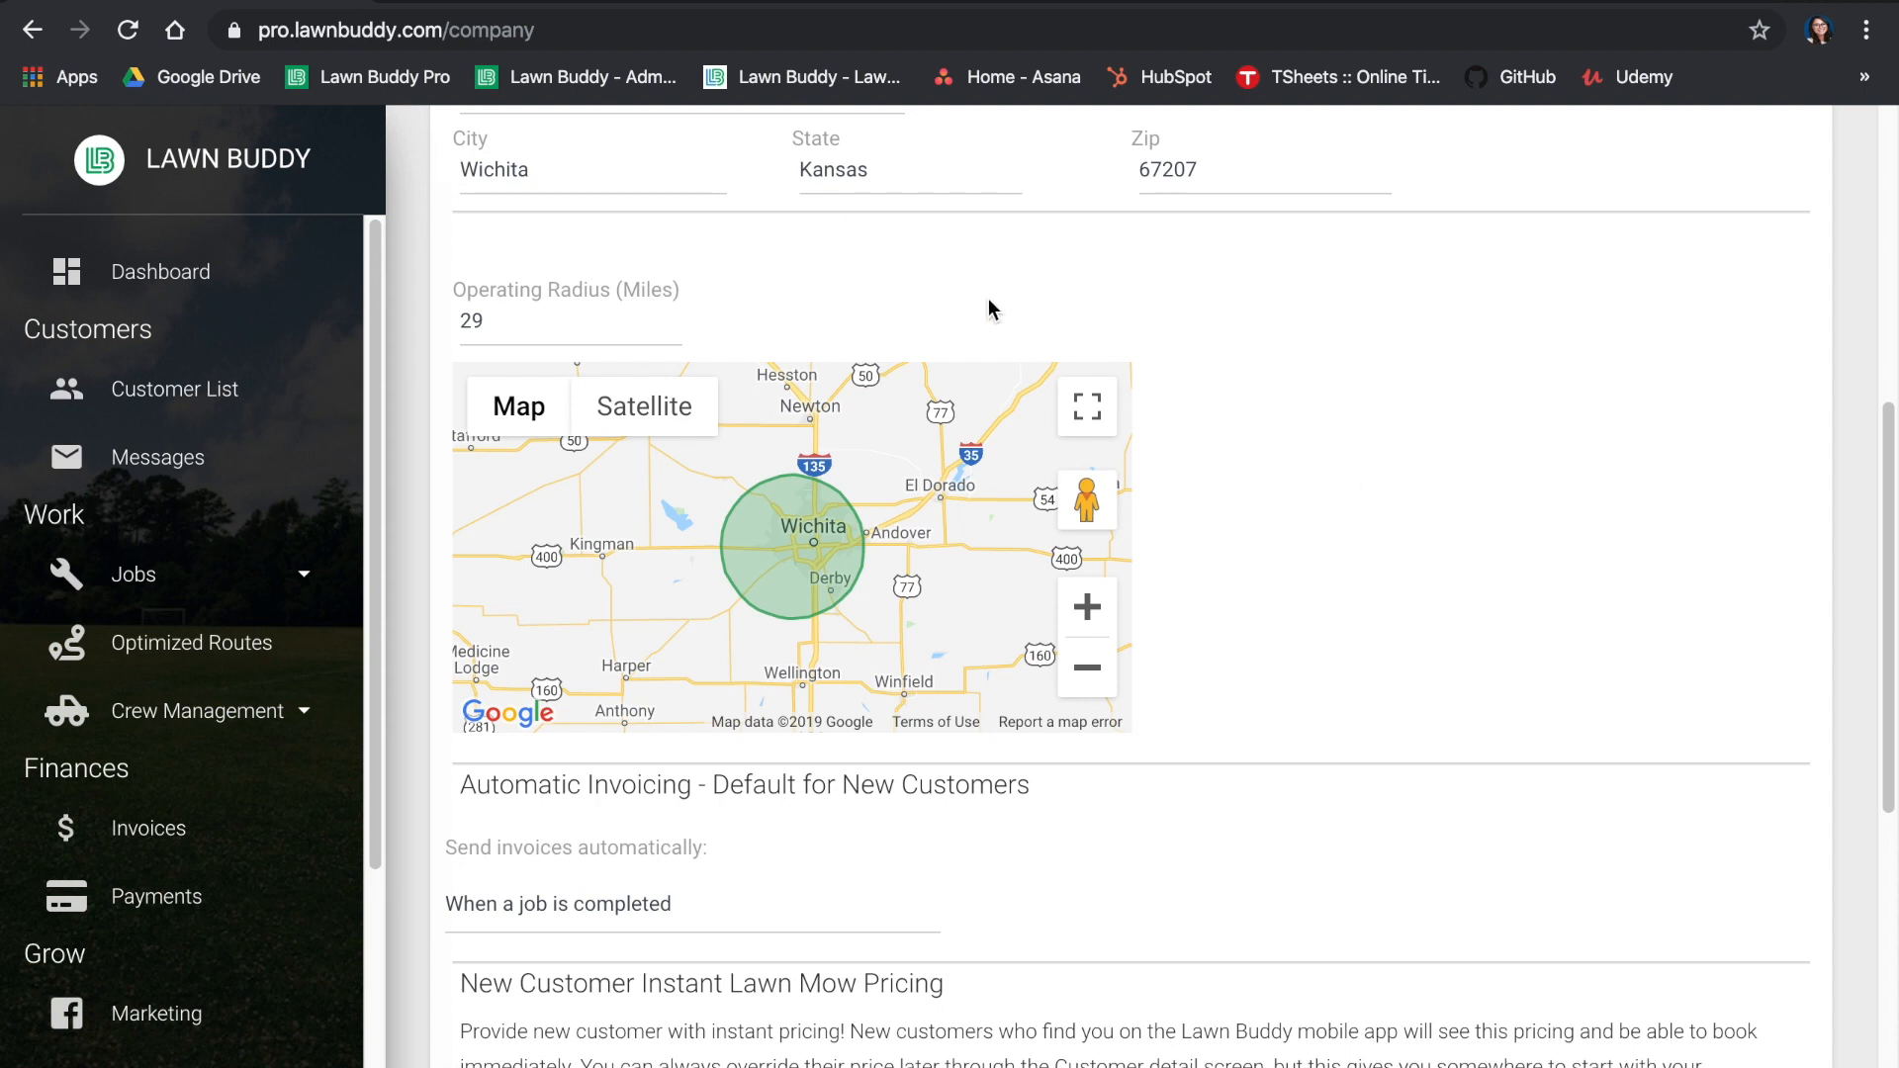
mouse_move(675, 327)
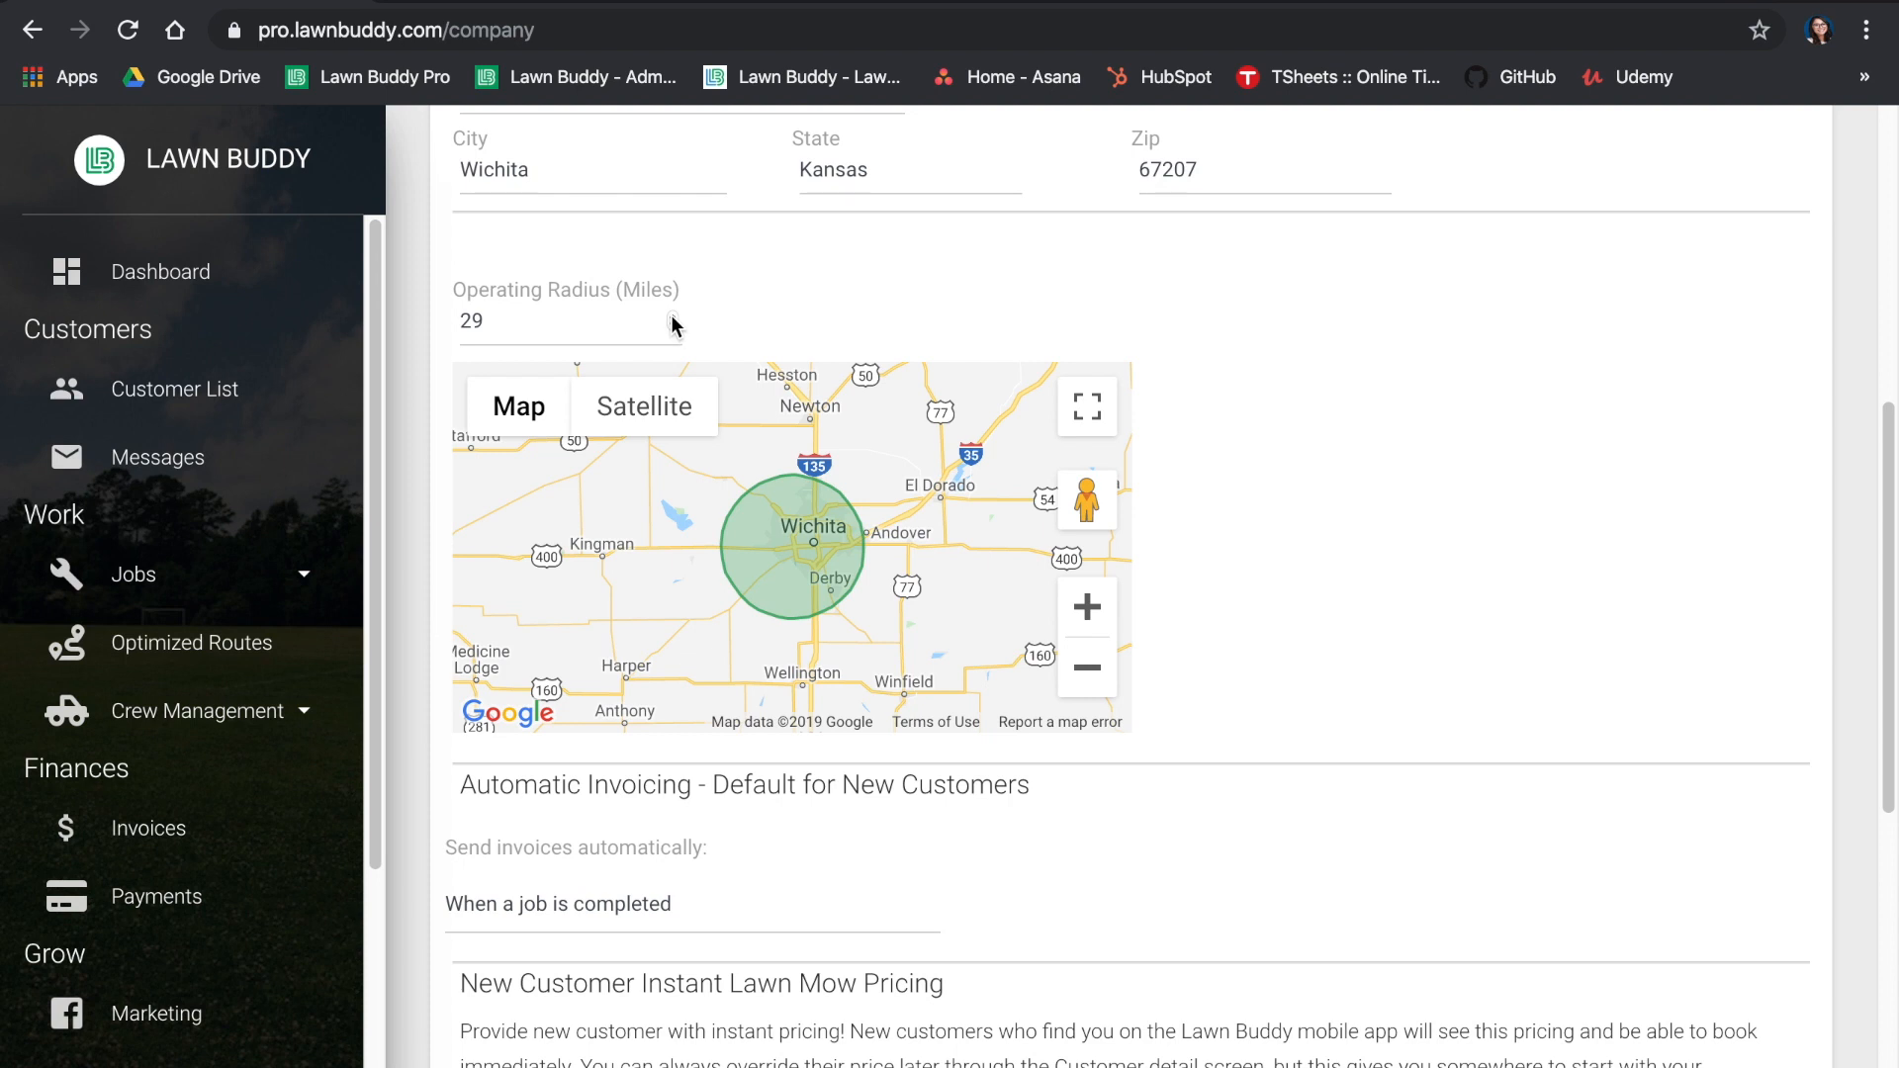
text(34)
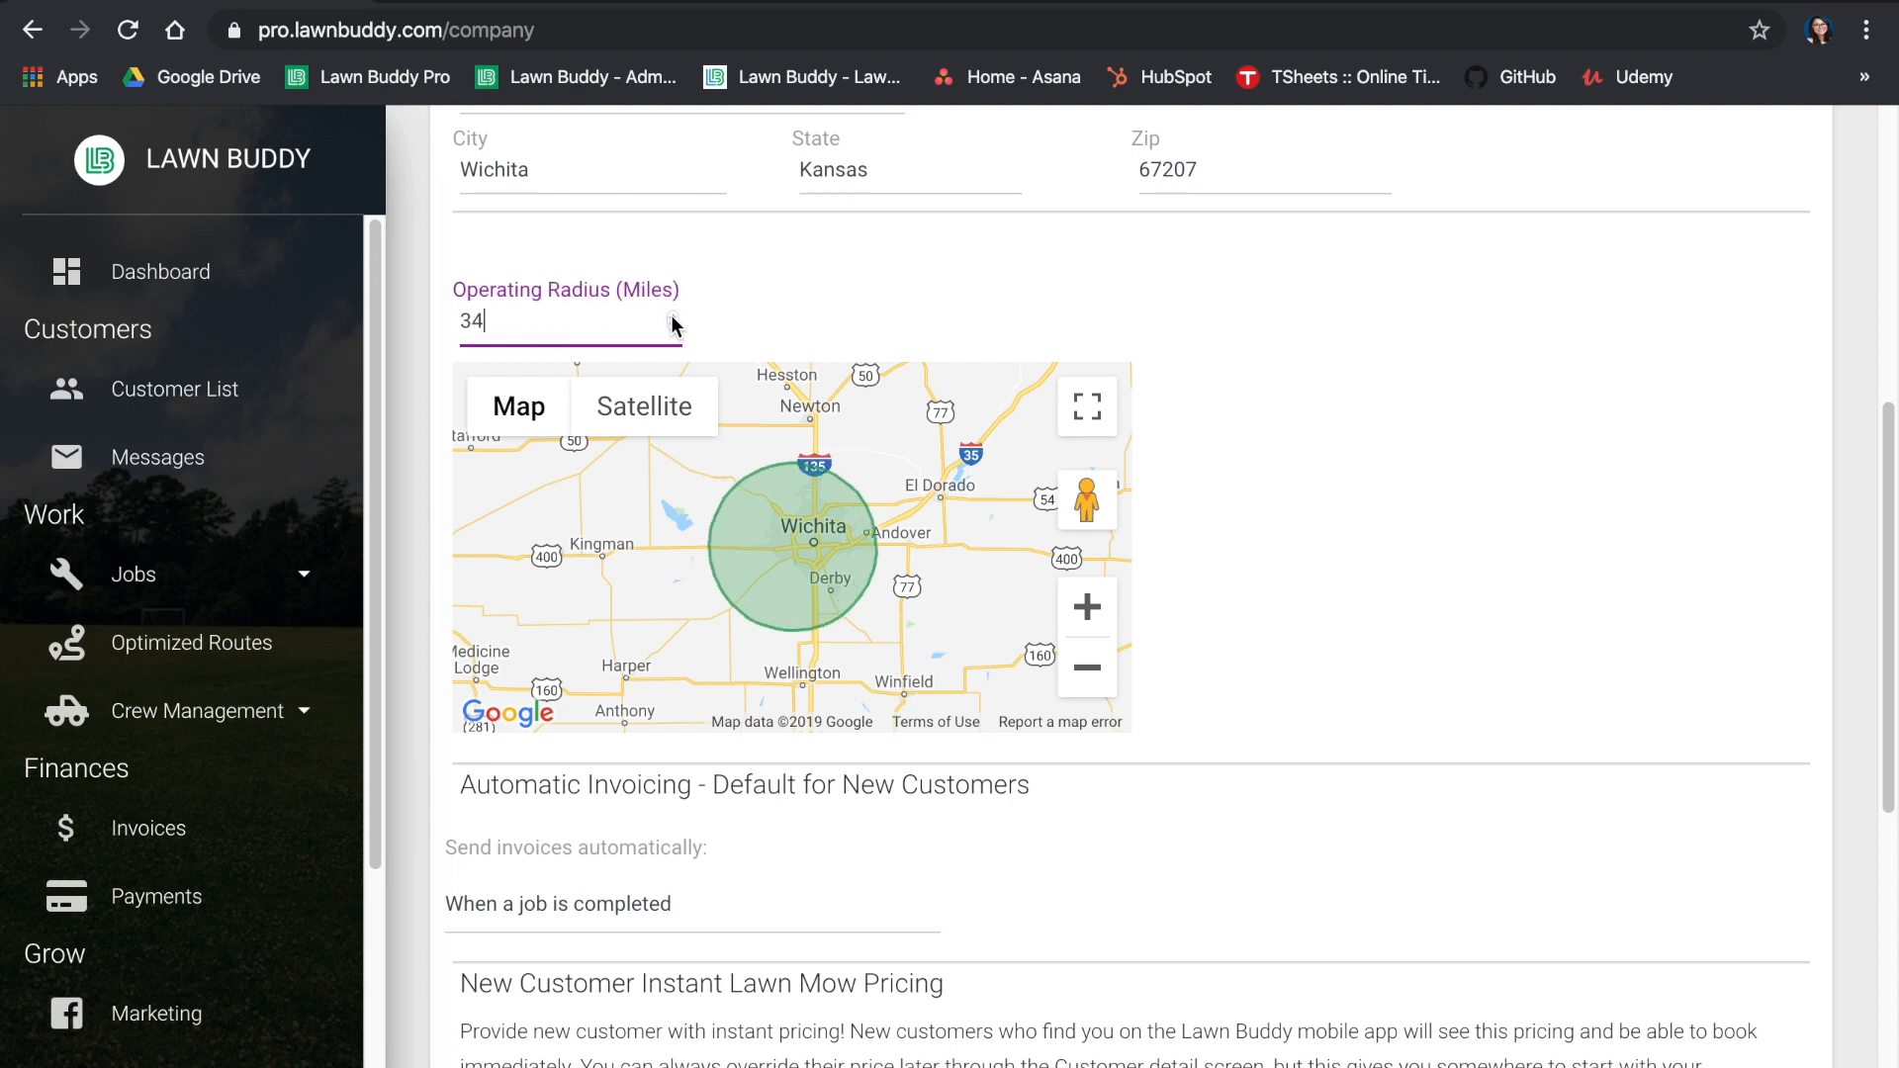
text(26)
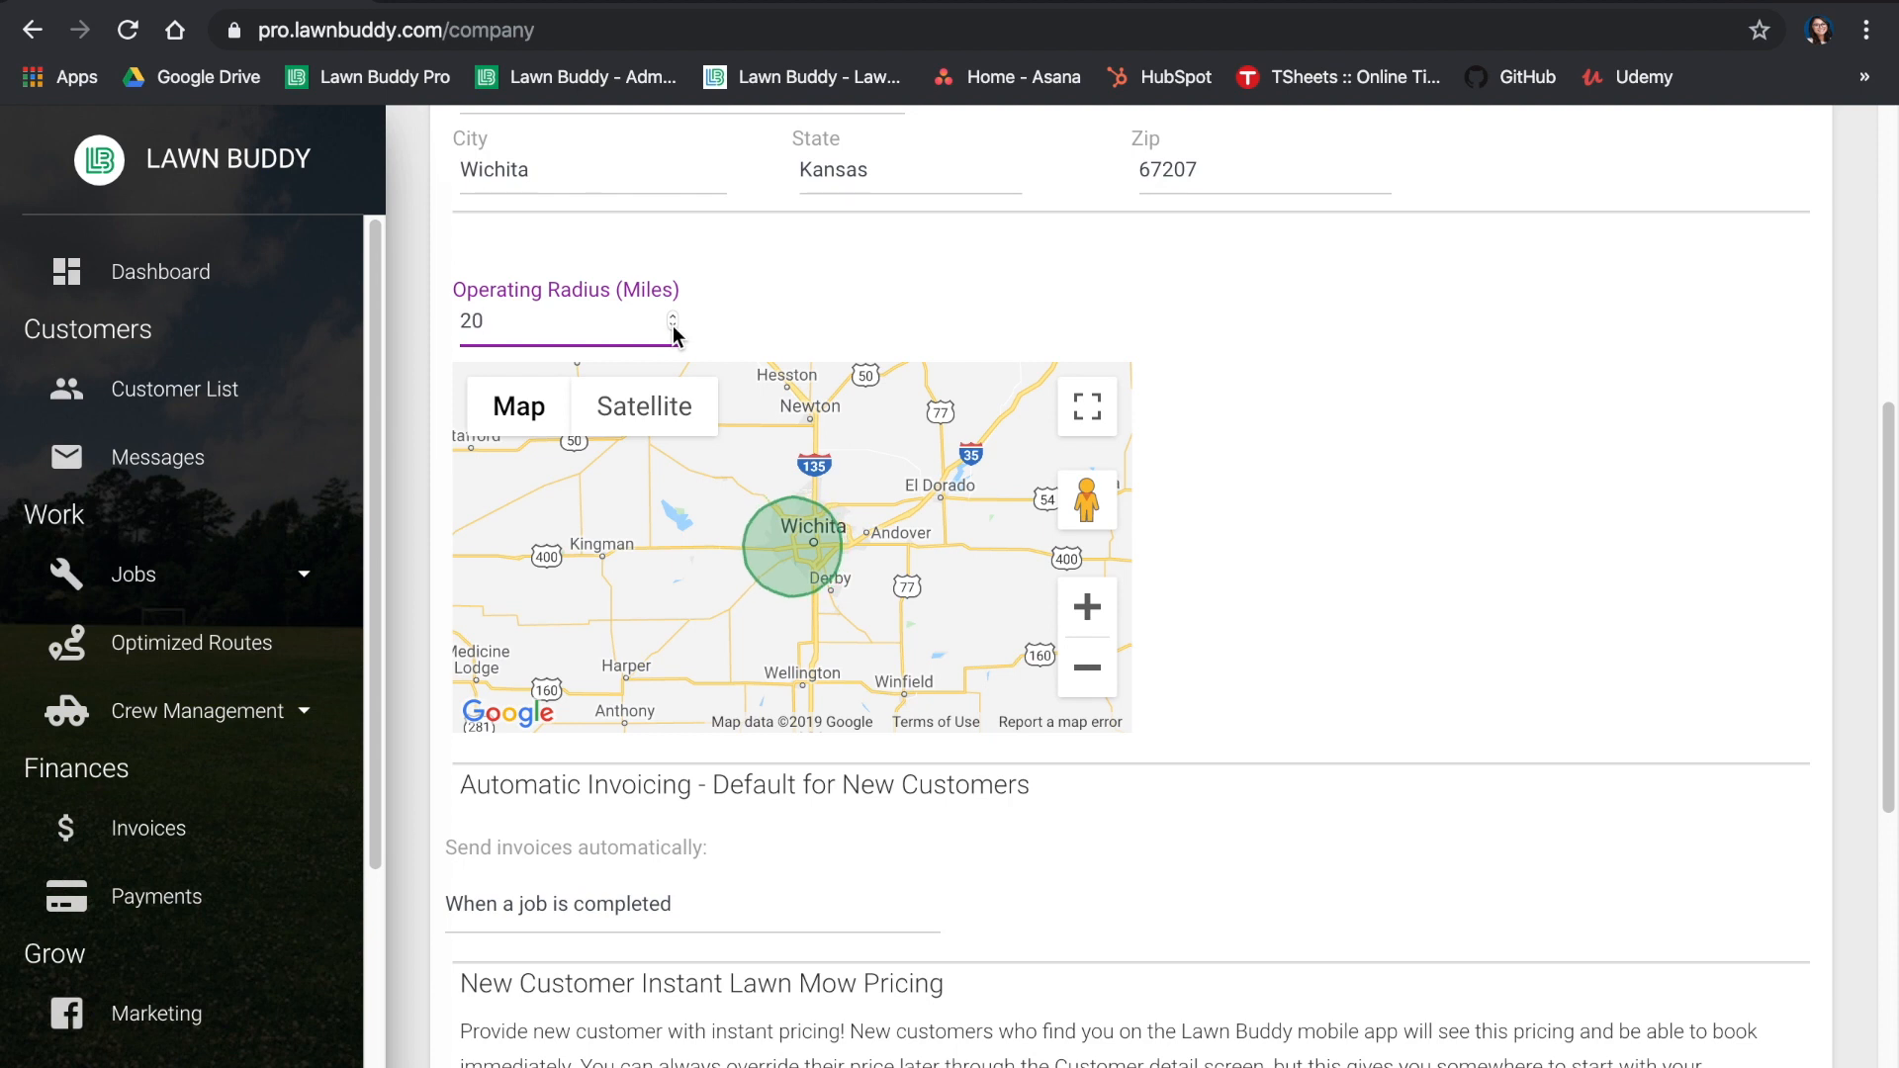
mouse_move(794, 593)
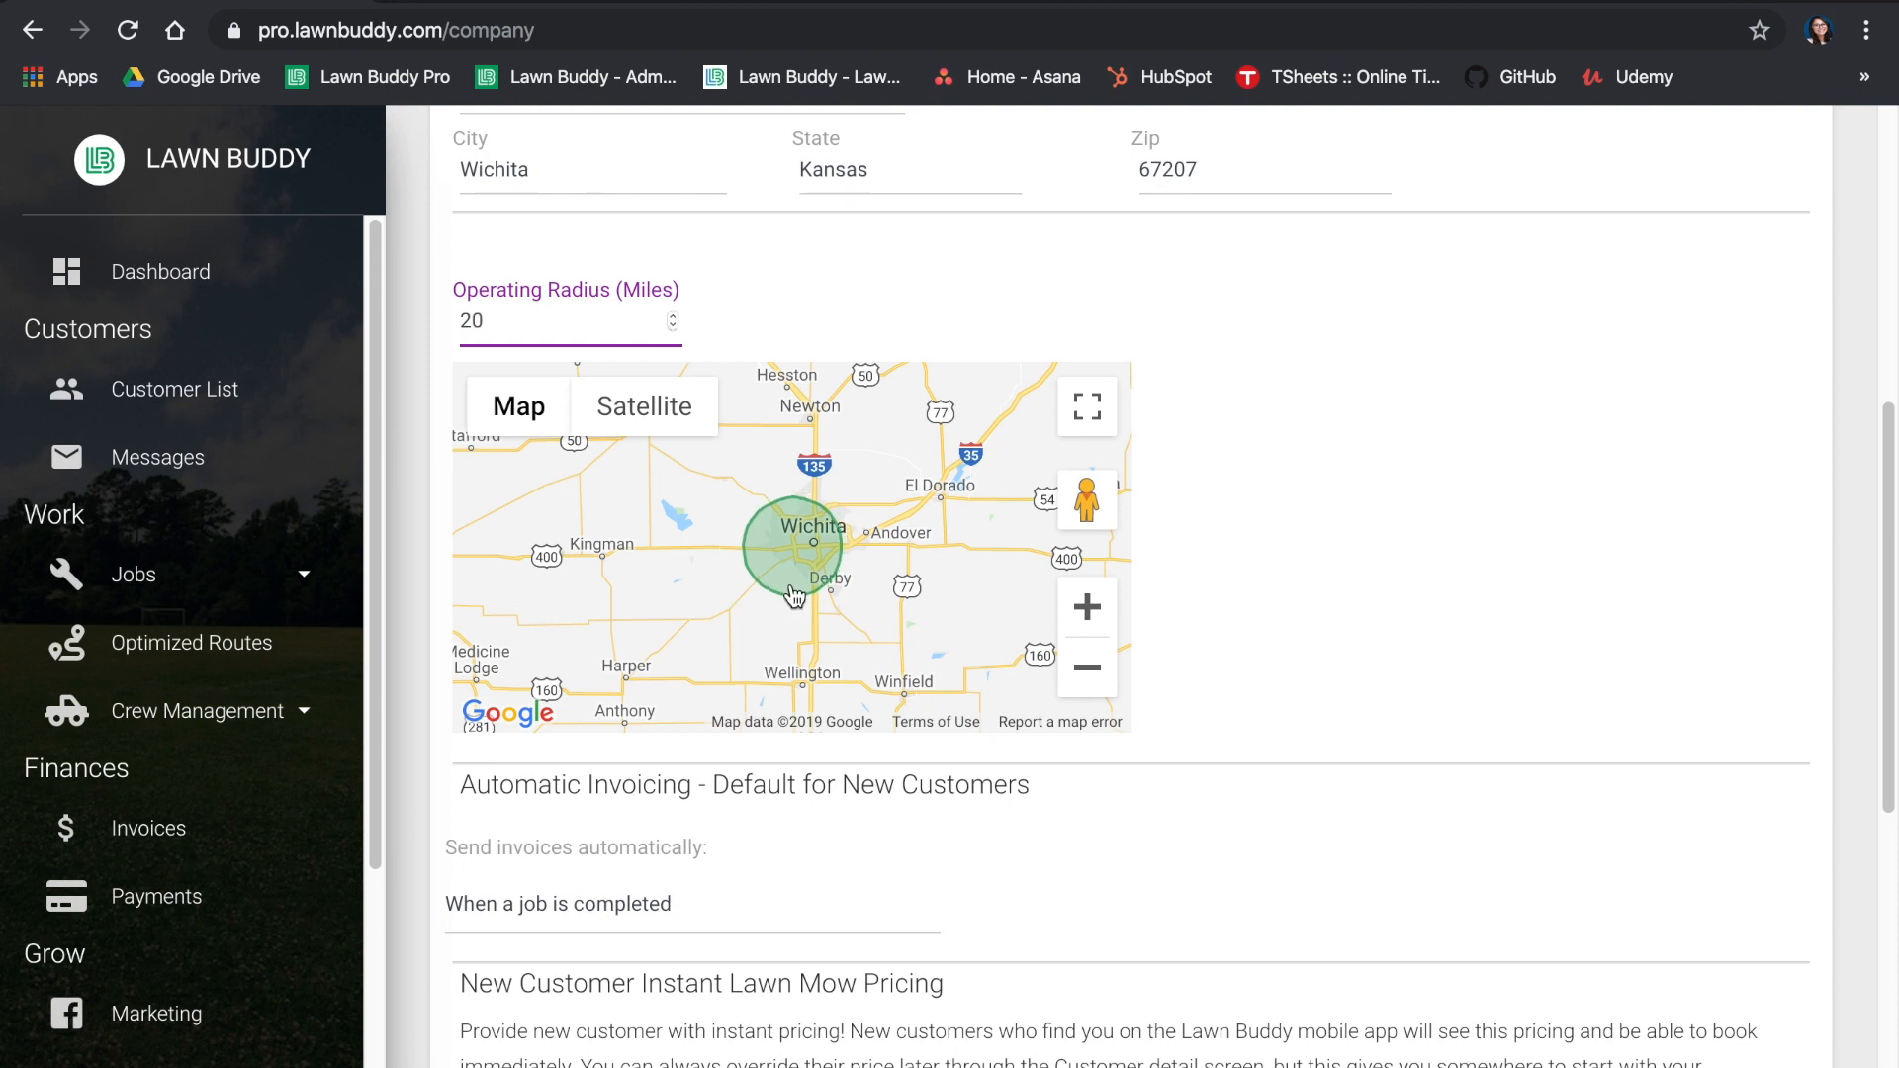
scroll(down, 3)
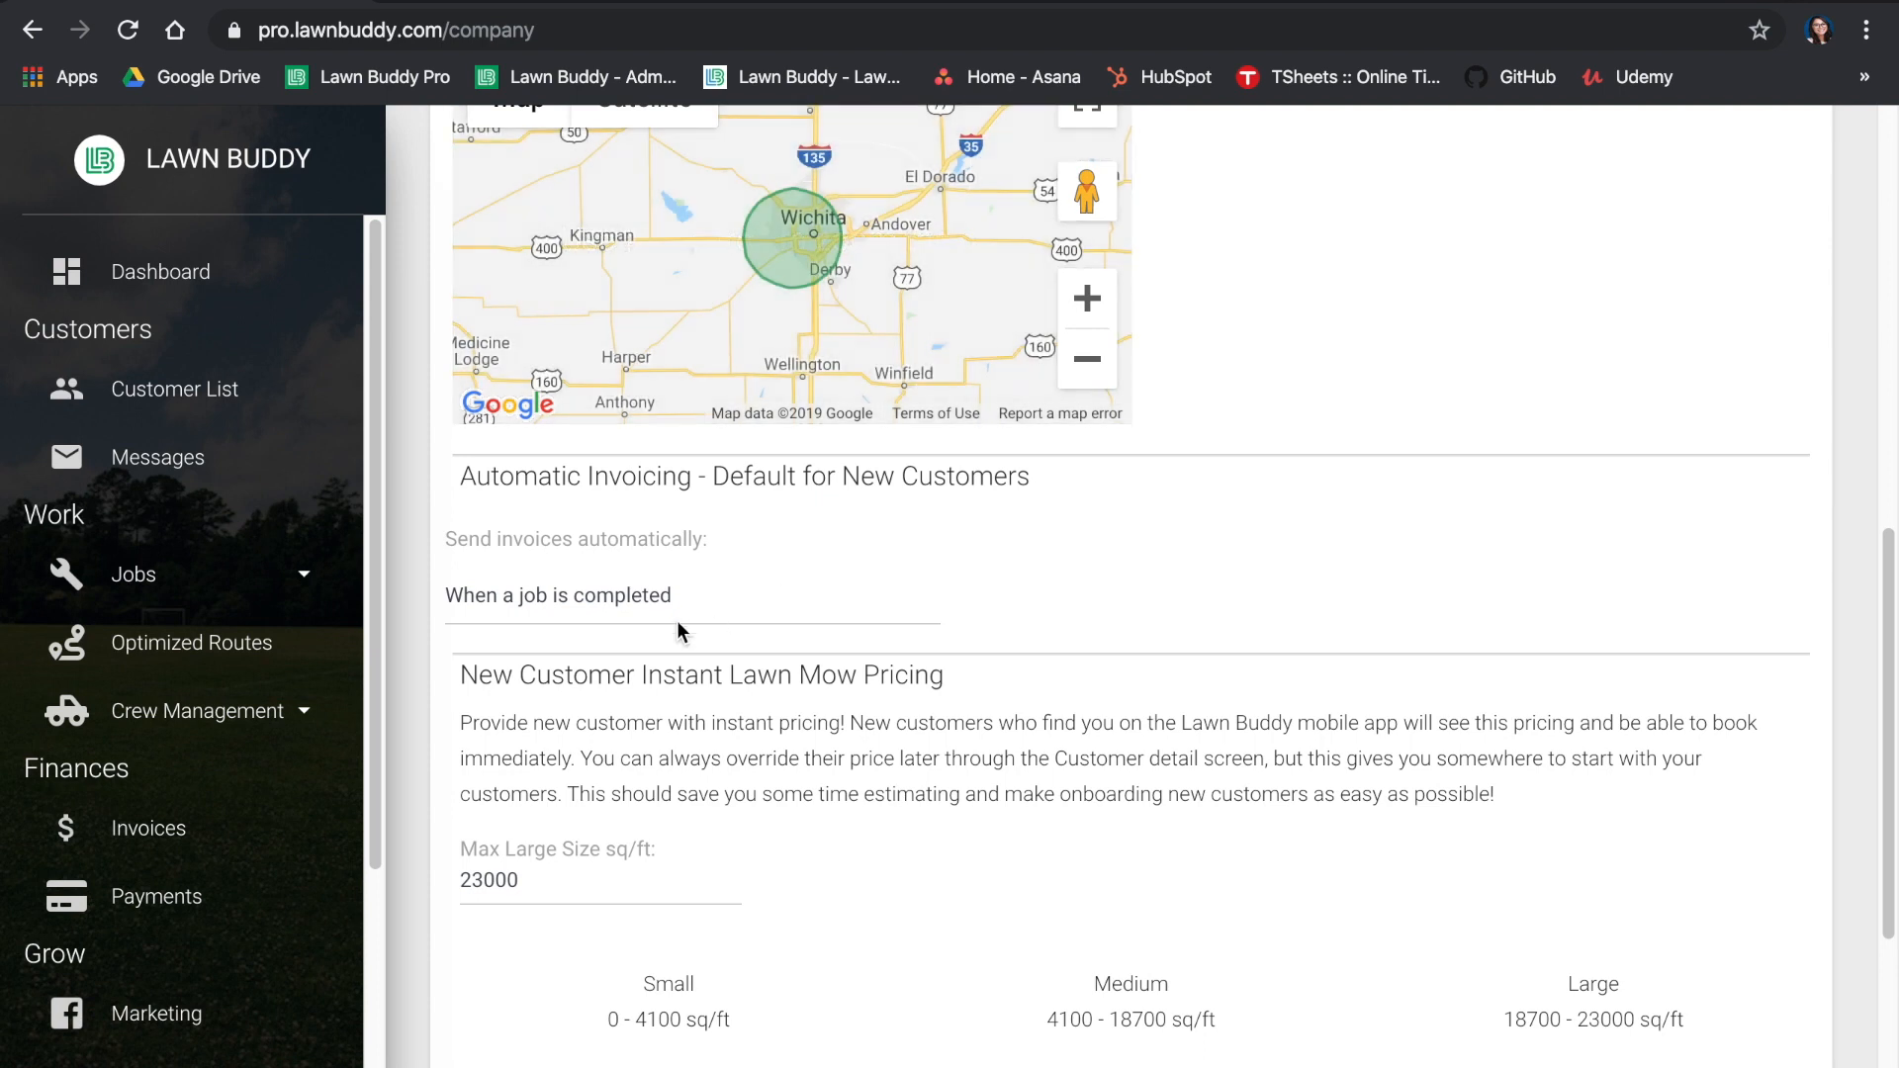
mouse_move(685, 604)
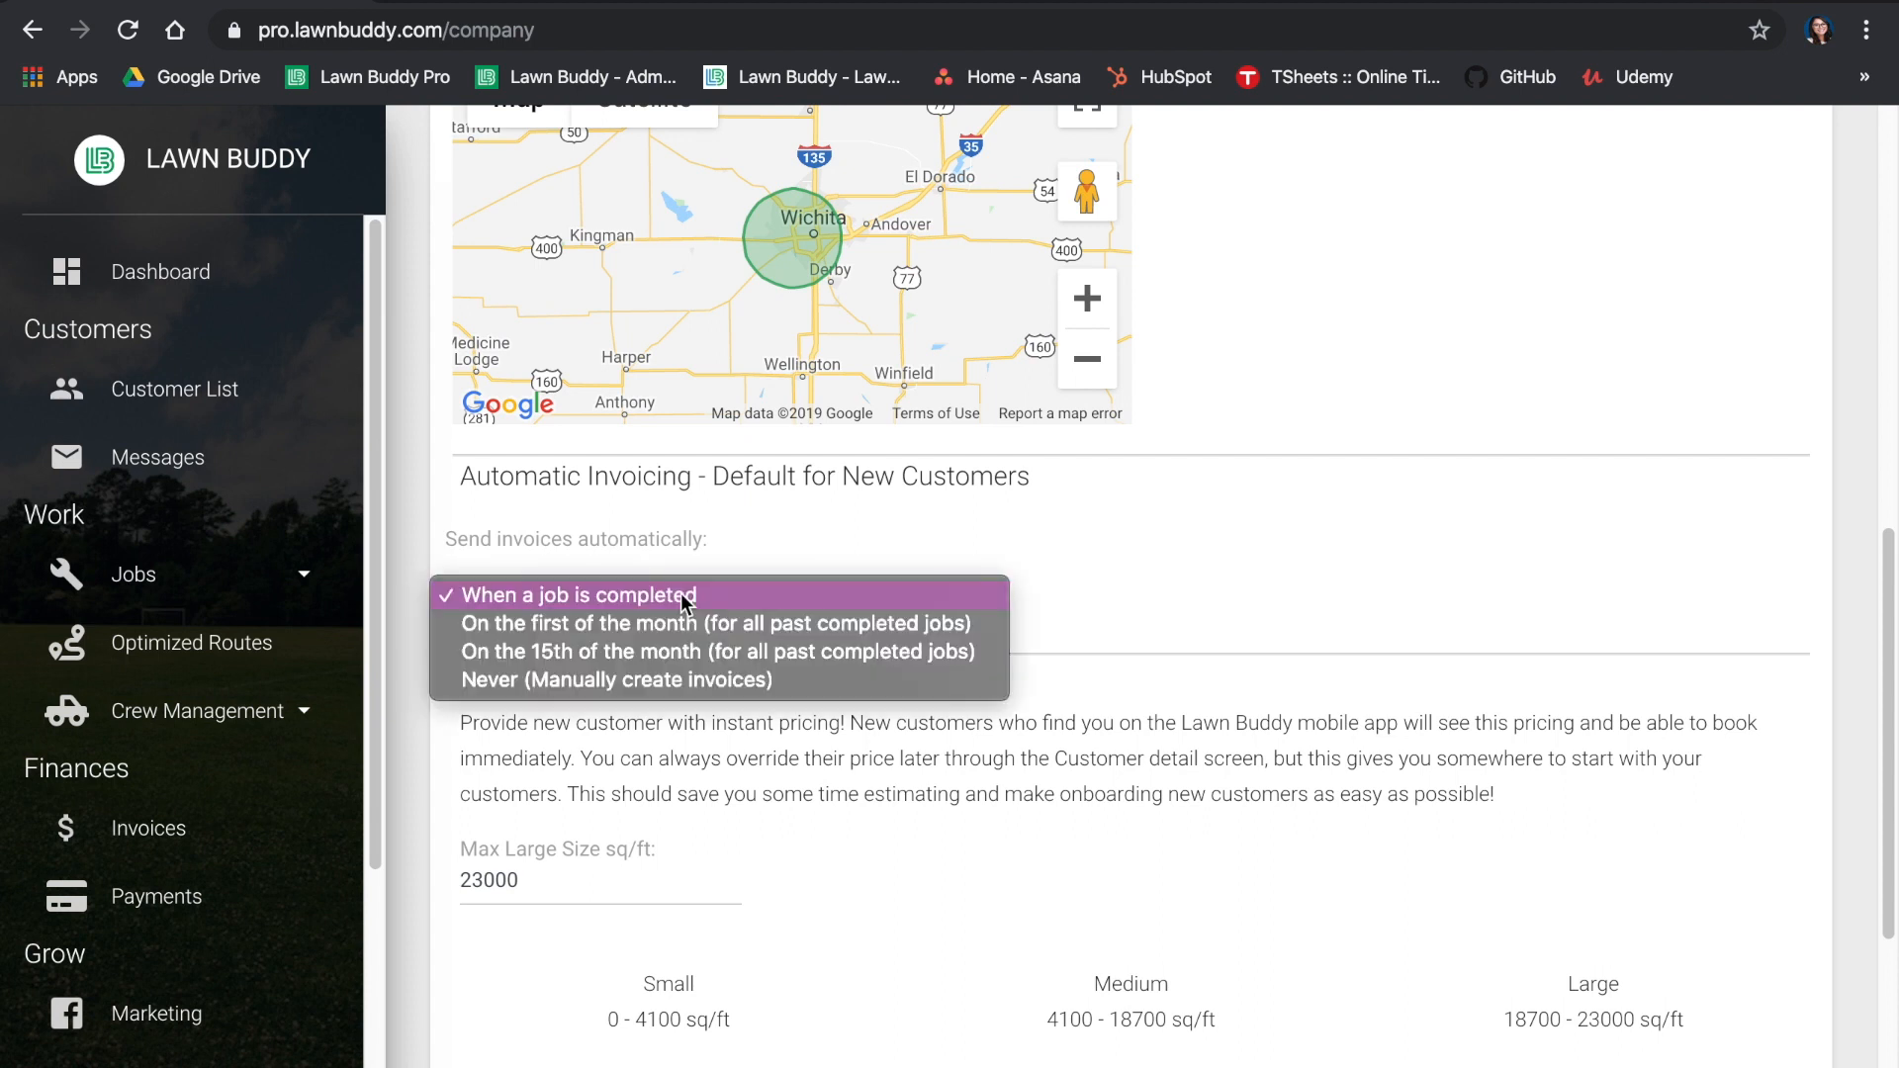
mouse_move(736, 610)
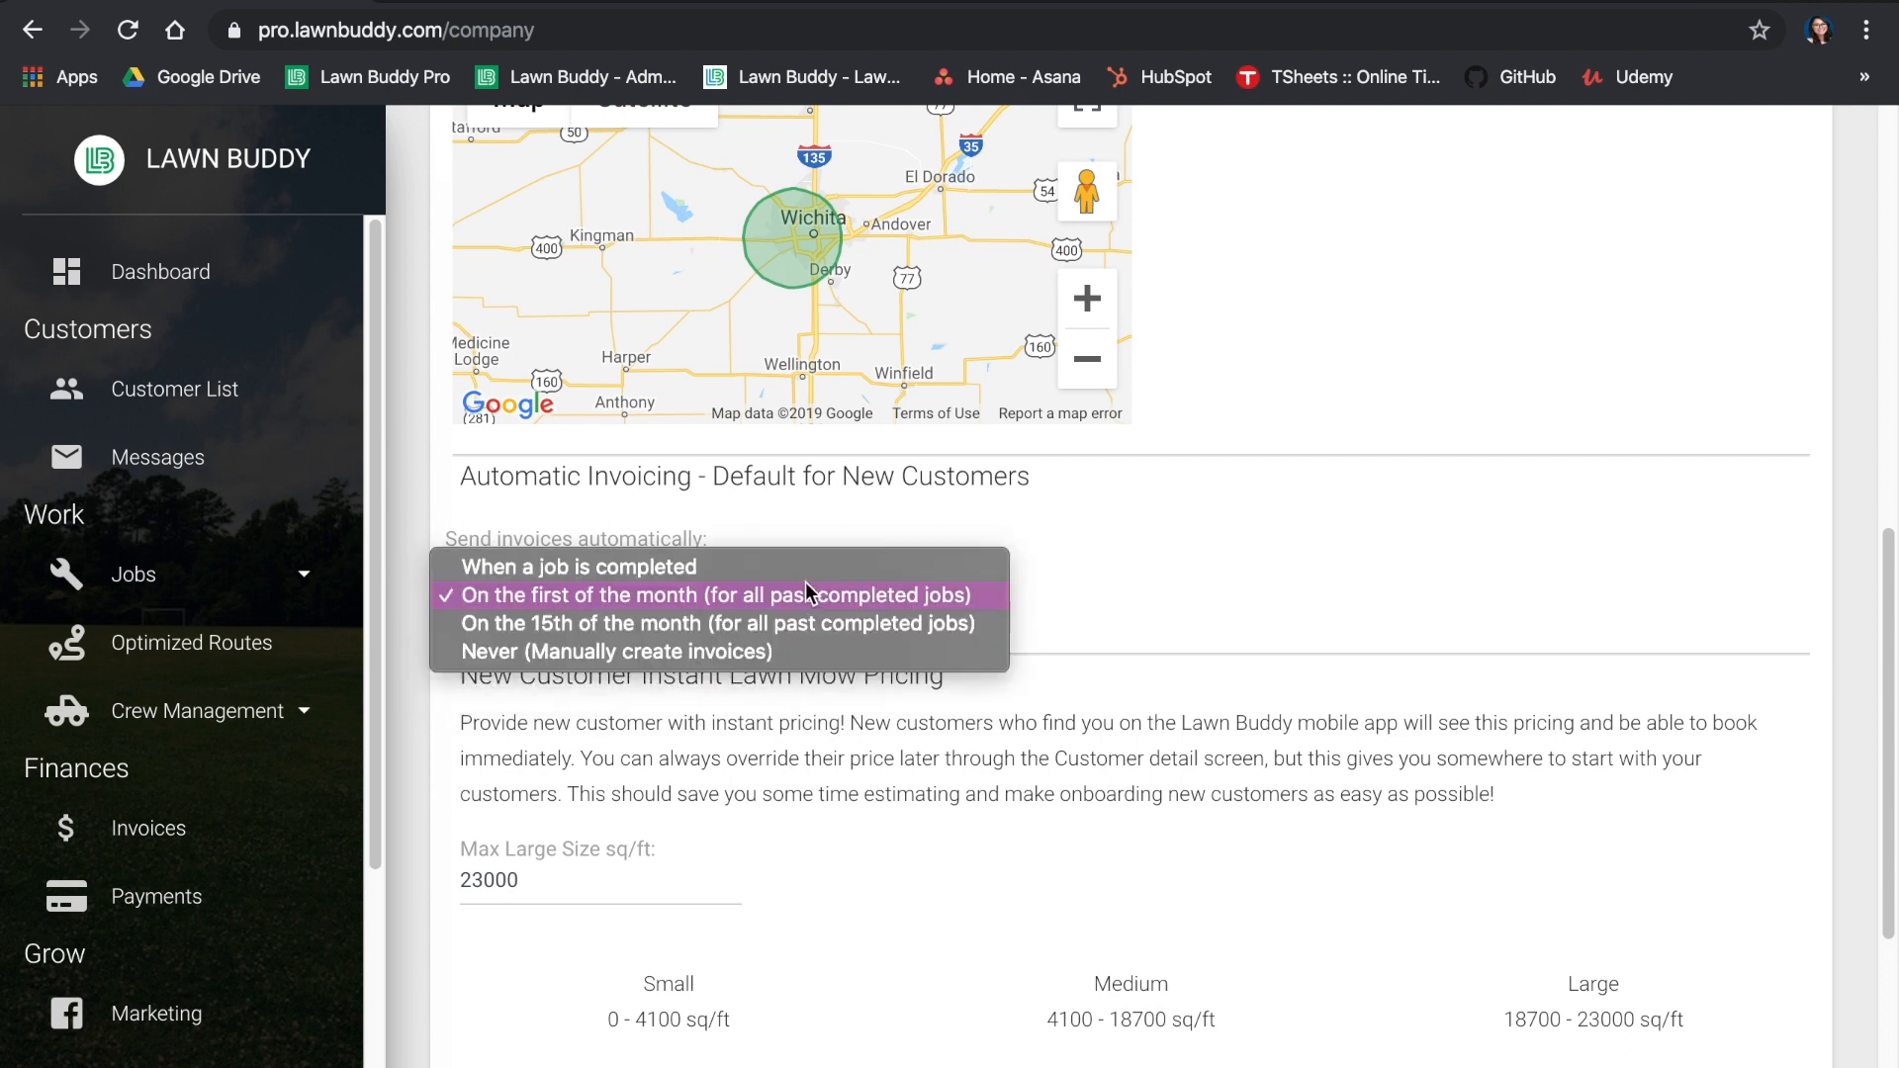
mouse_move(809, 623)
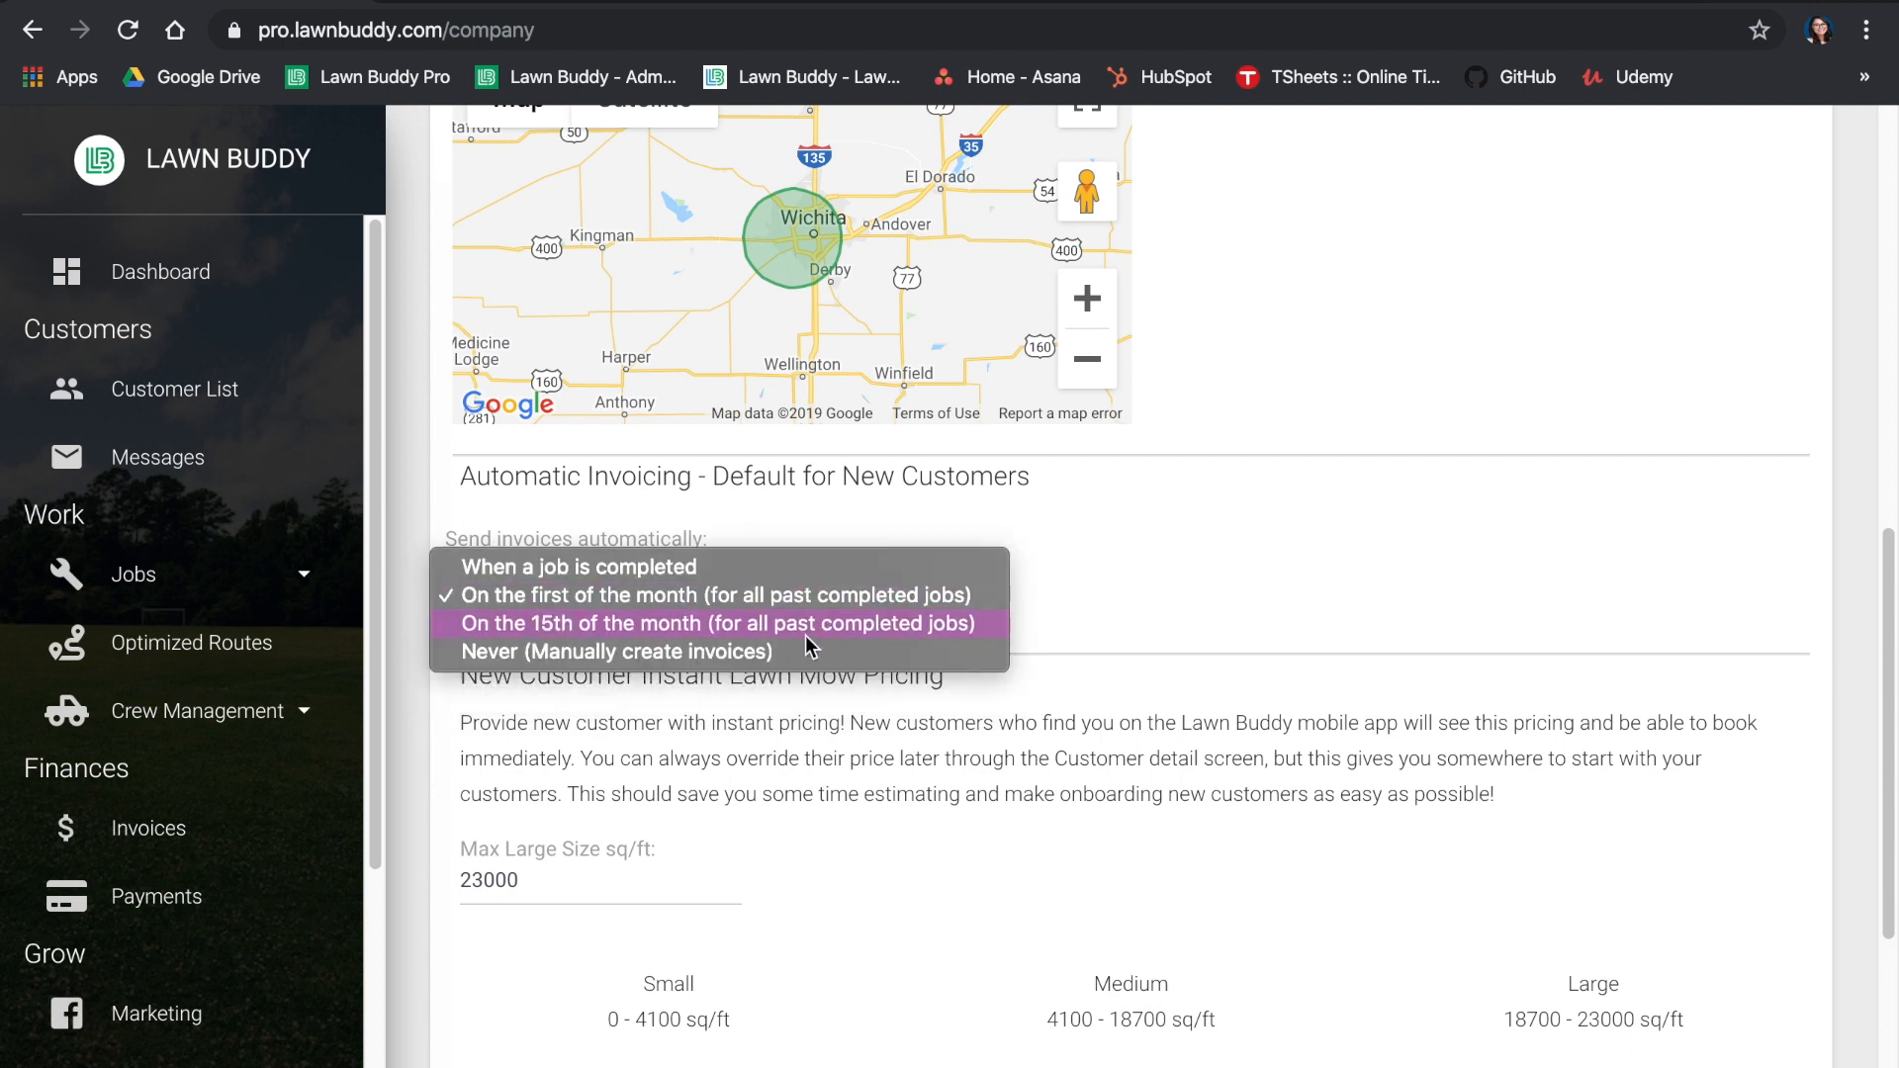
mouse_move(811, 651)
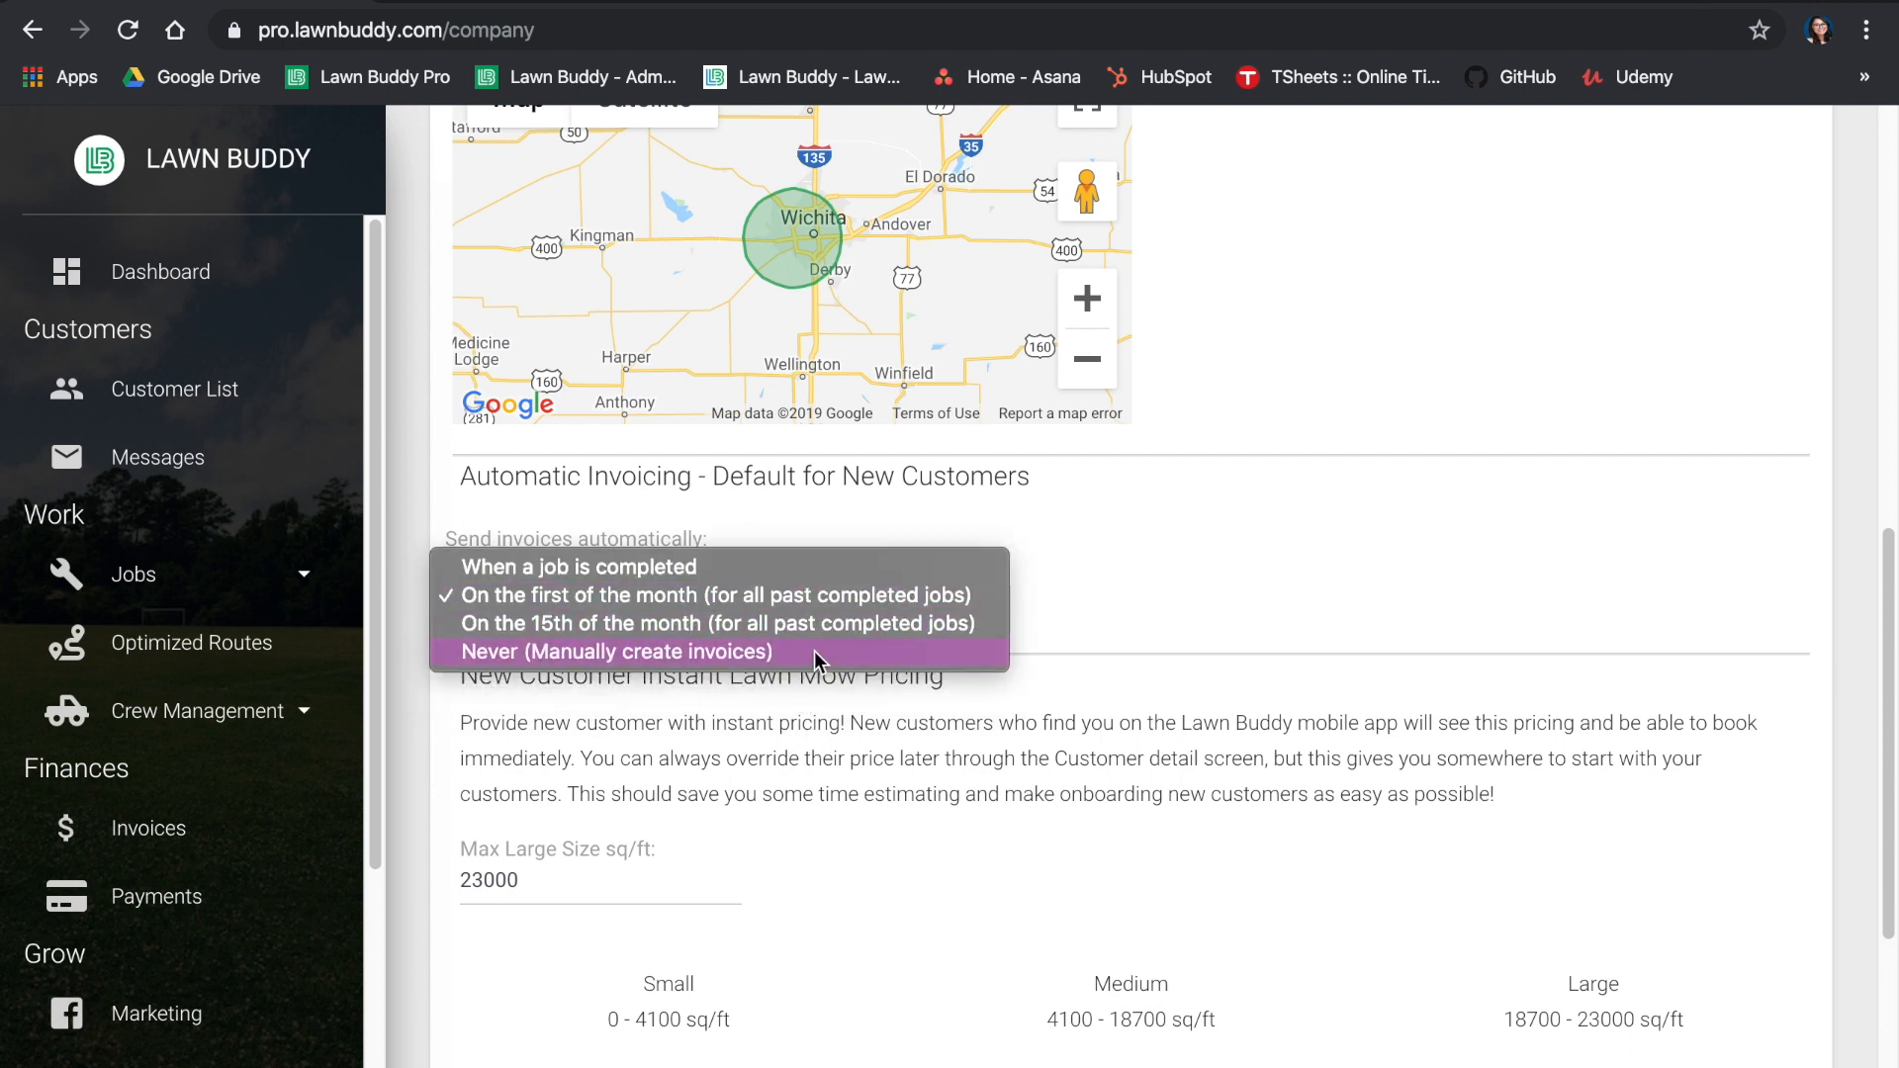
mouse_move(809, 624)
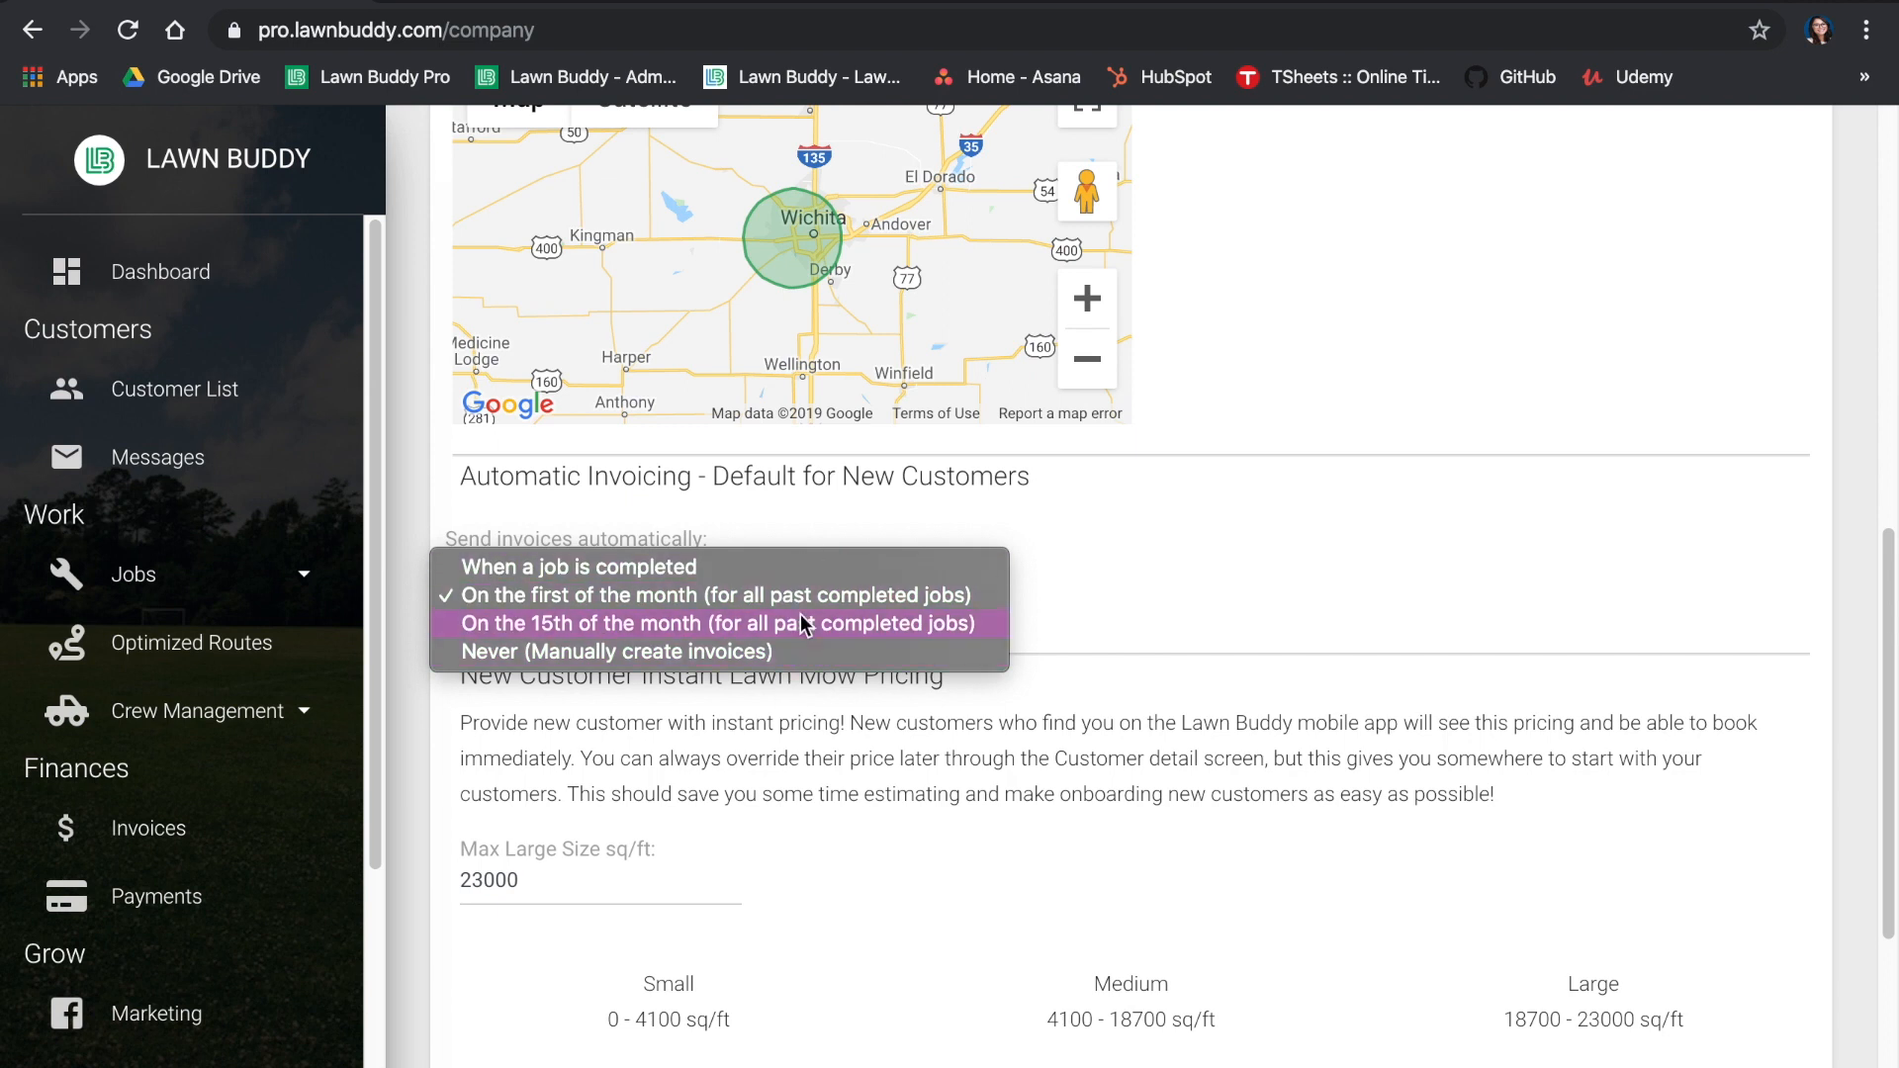
click(578, 568)
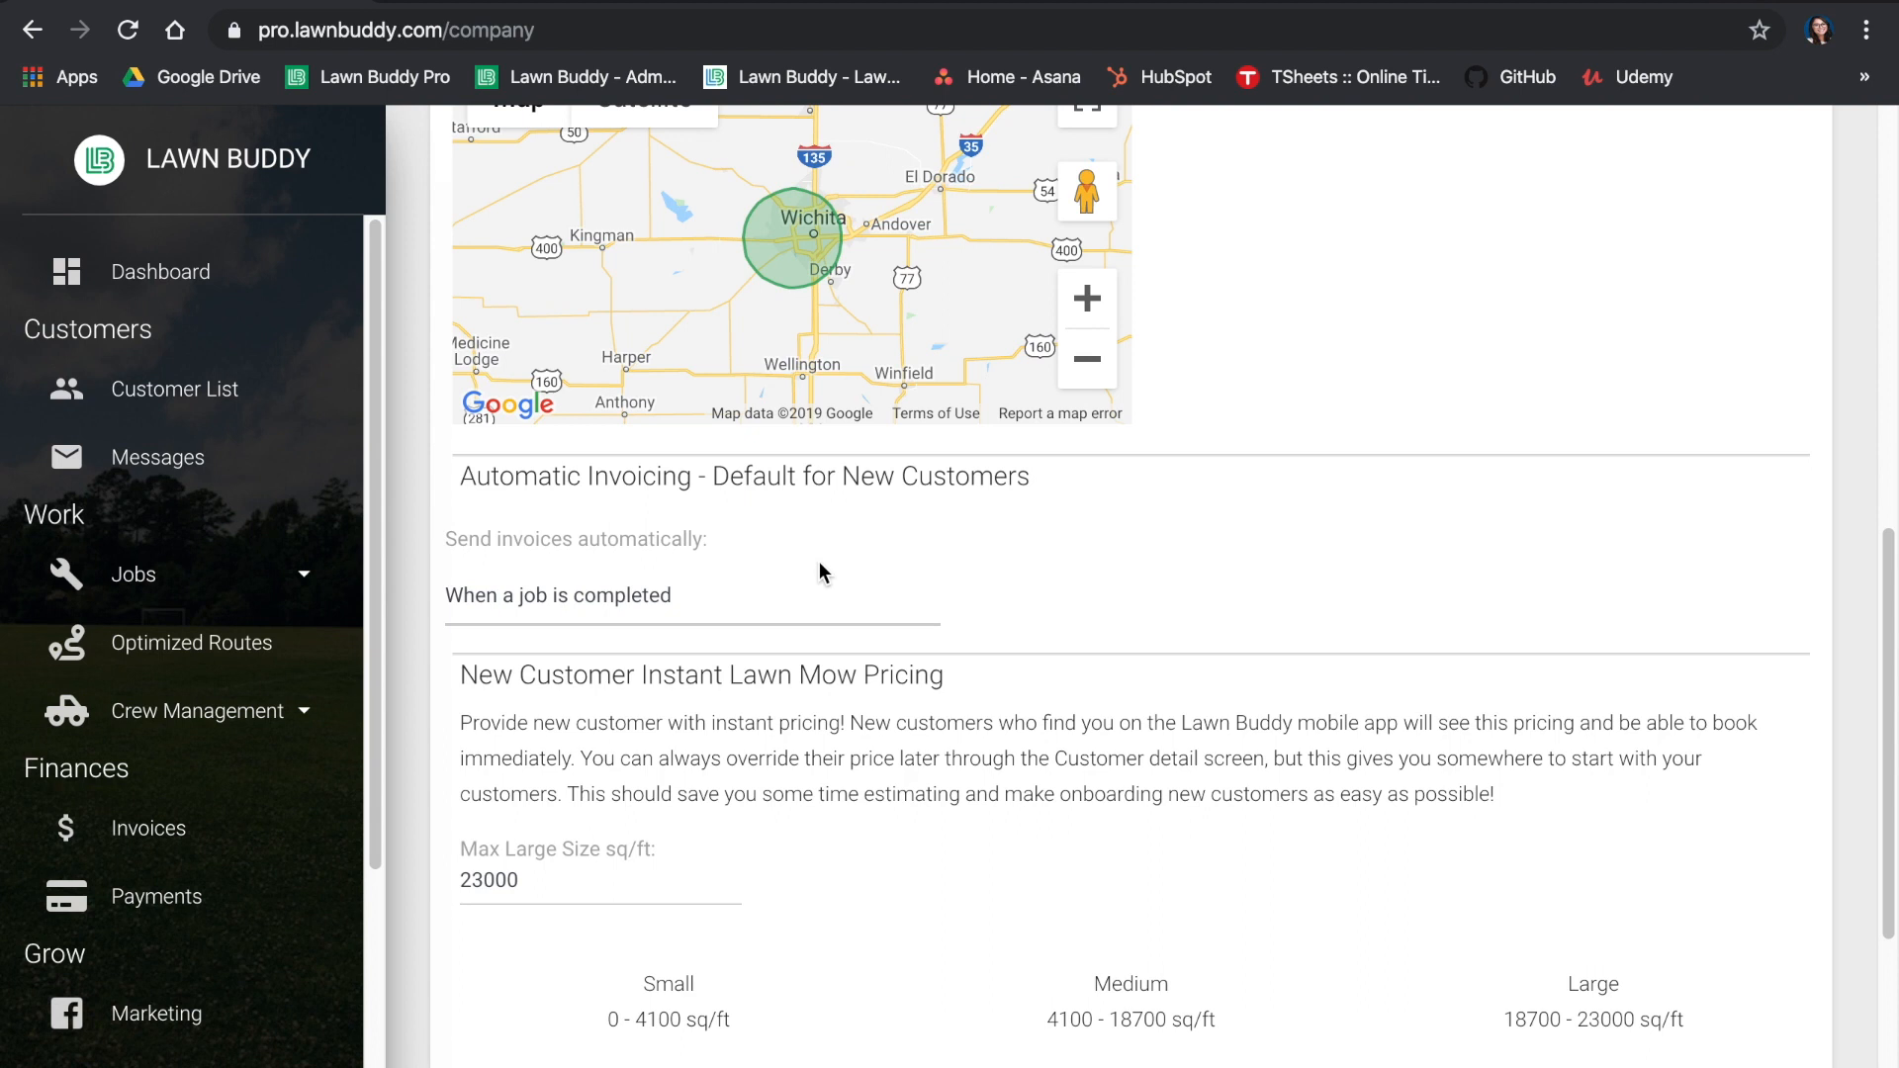
Set mowing size tiers to 0–5250, 5250–12900 and 12900–23000 sq ft and small lawn price to 64
scroll(down, 3)
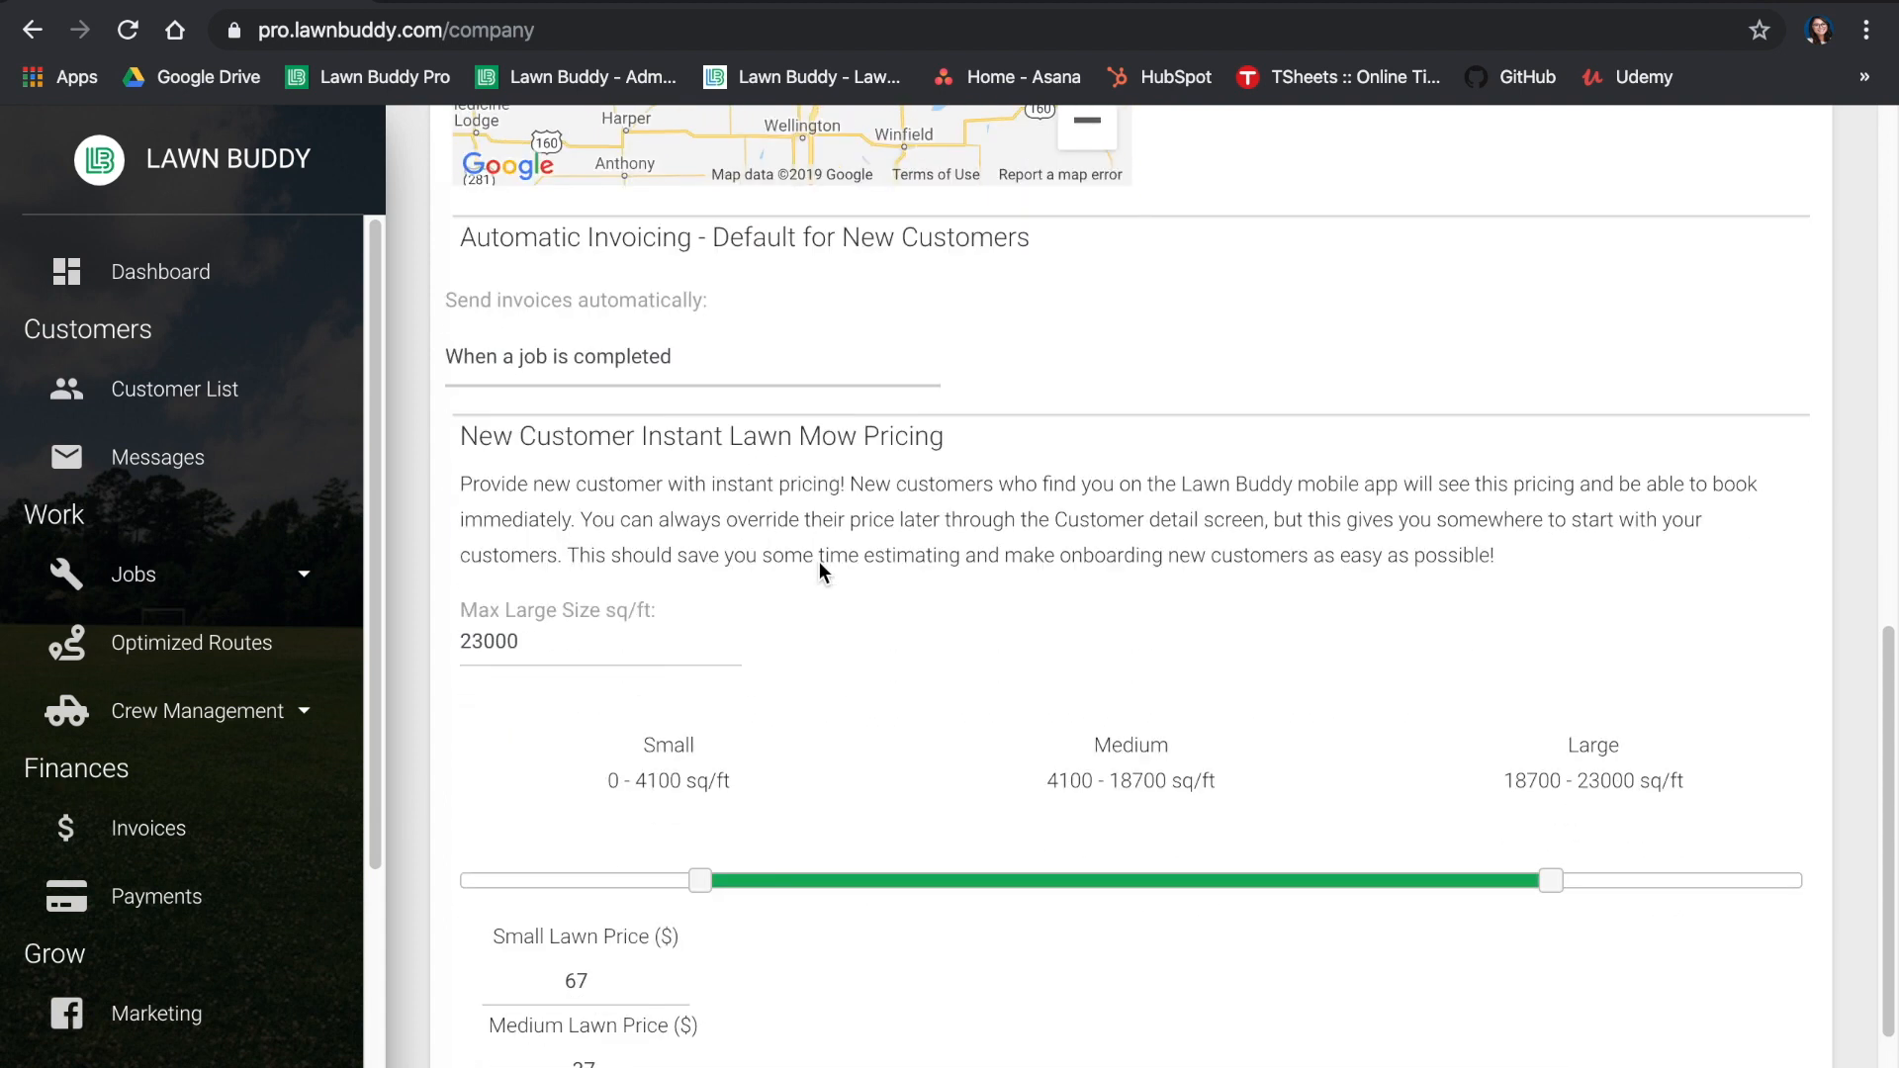
scroll(down, 3)
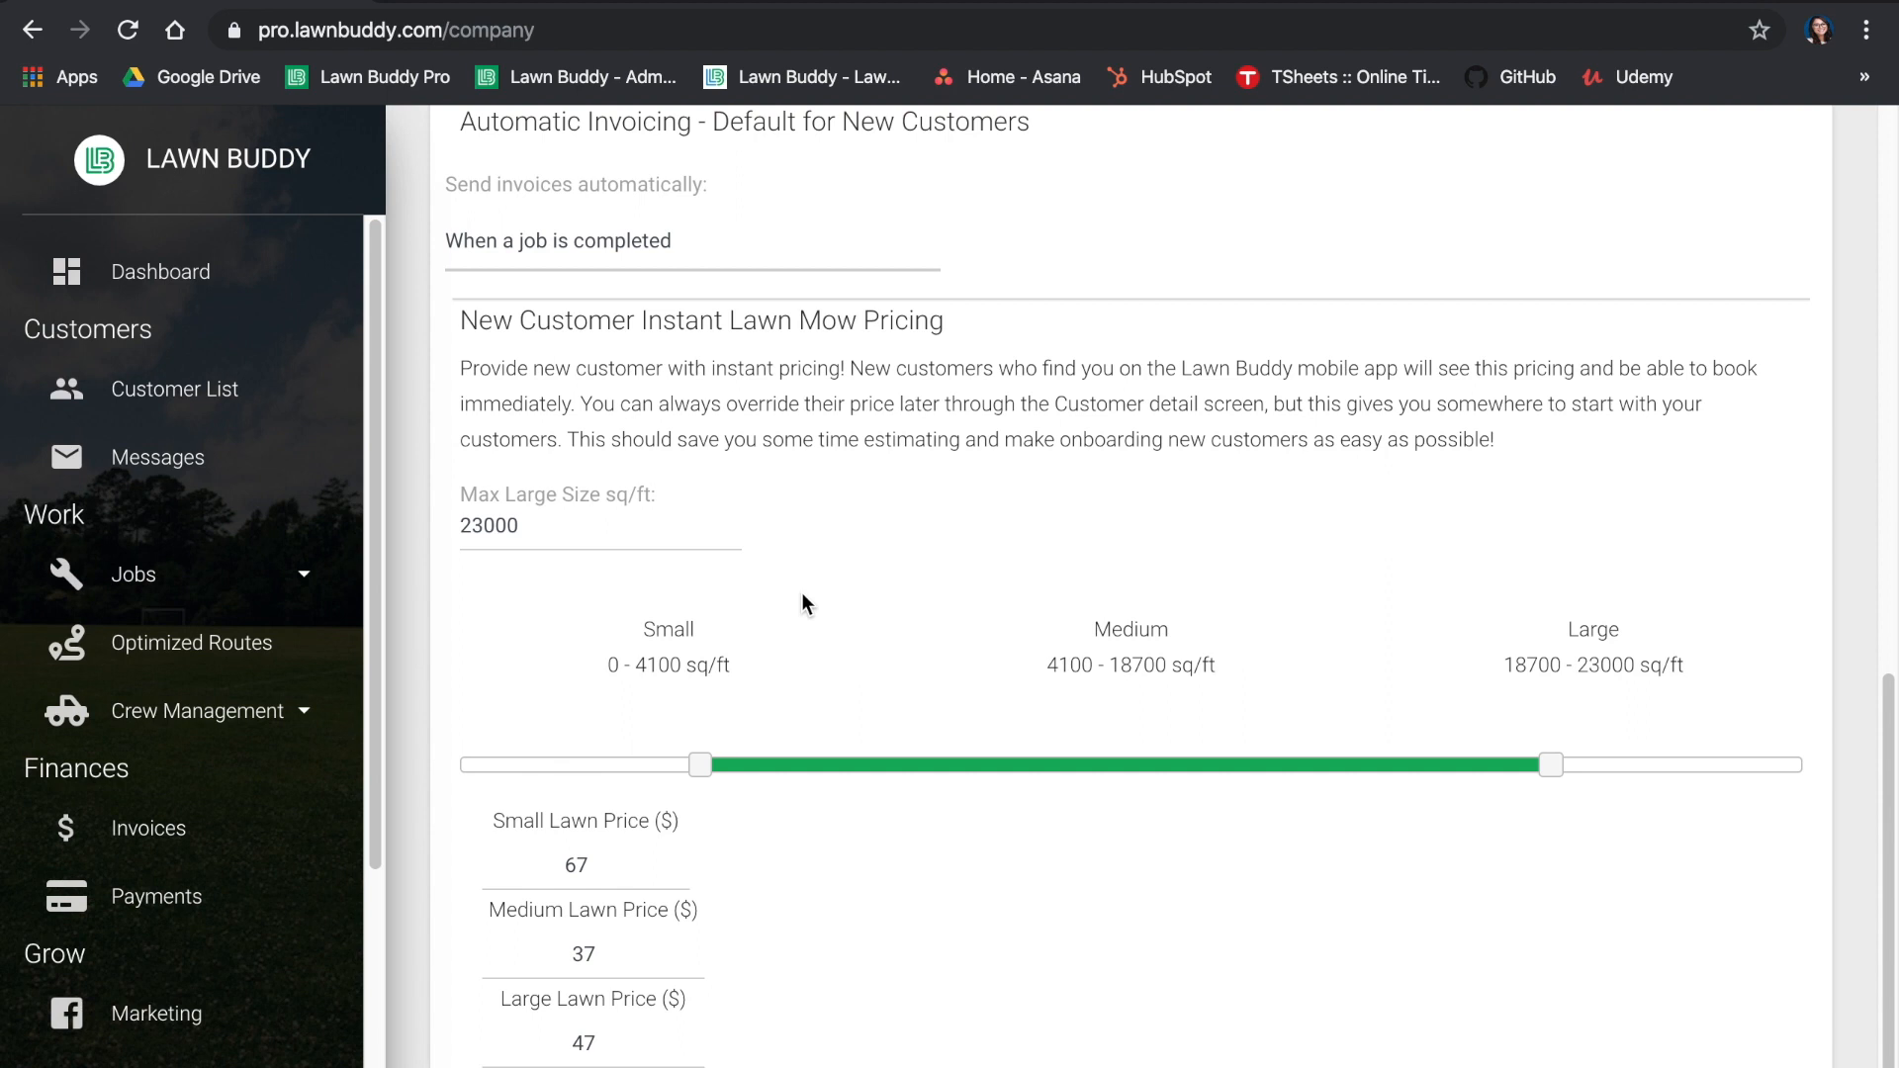
mouse_move(685, 810)
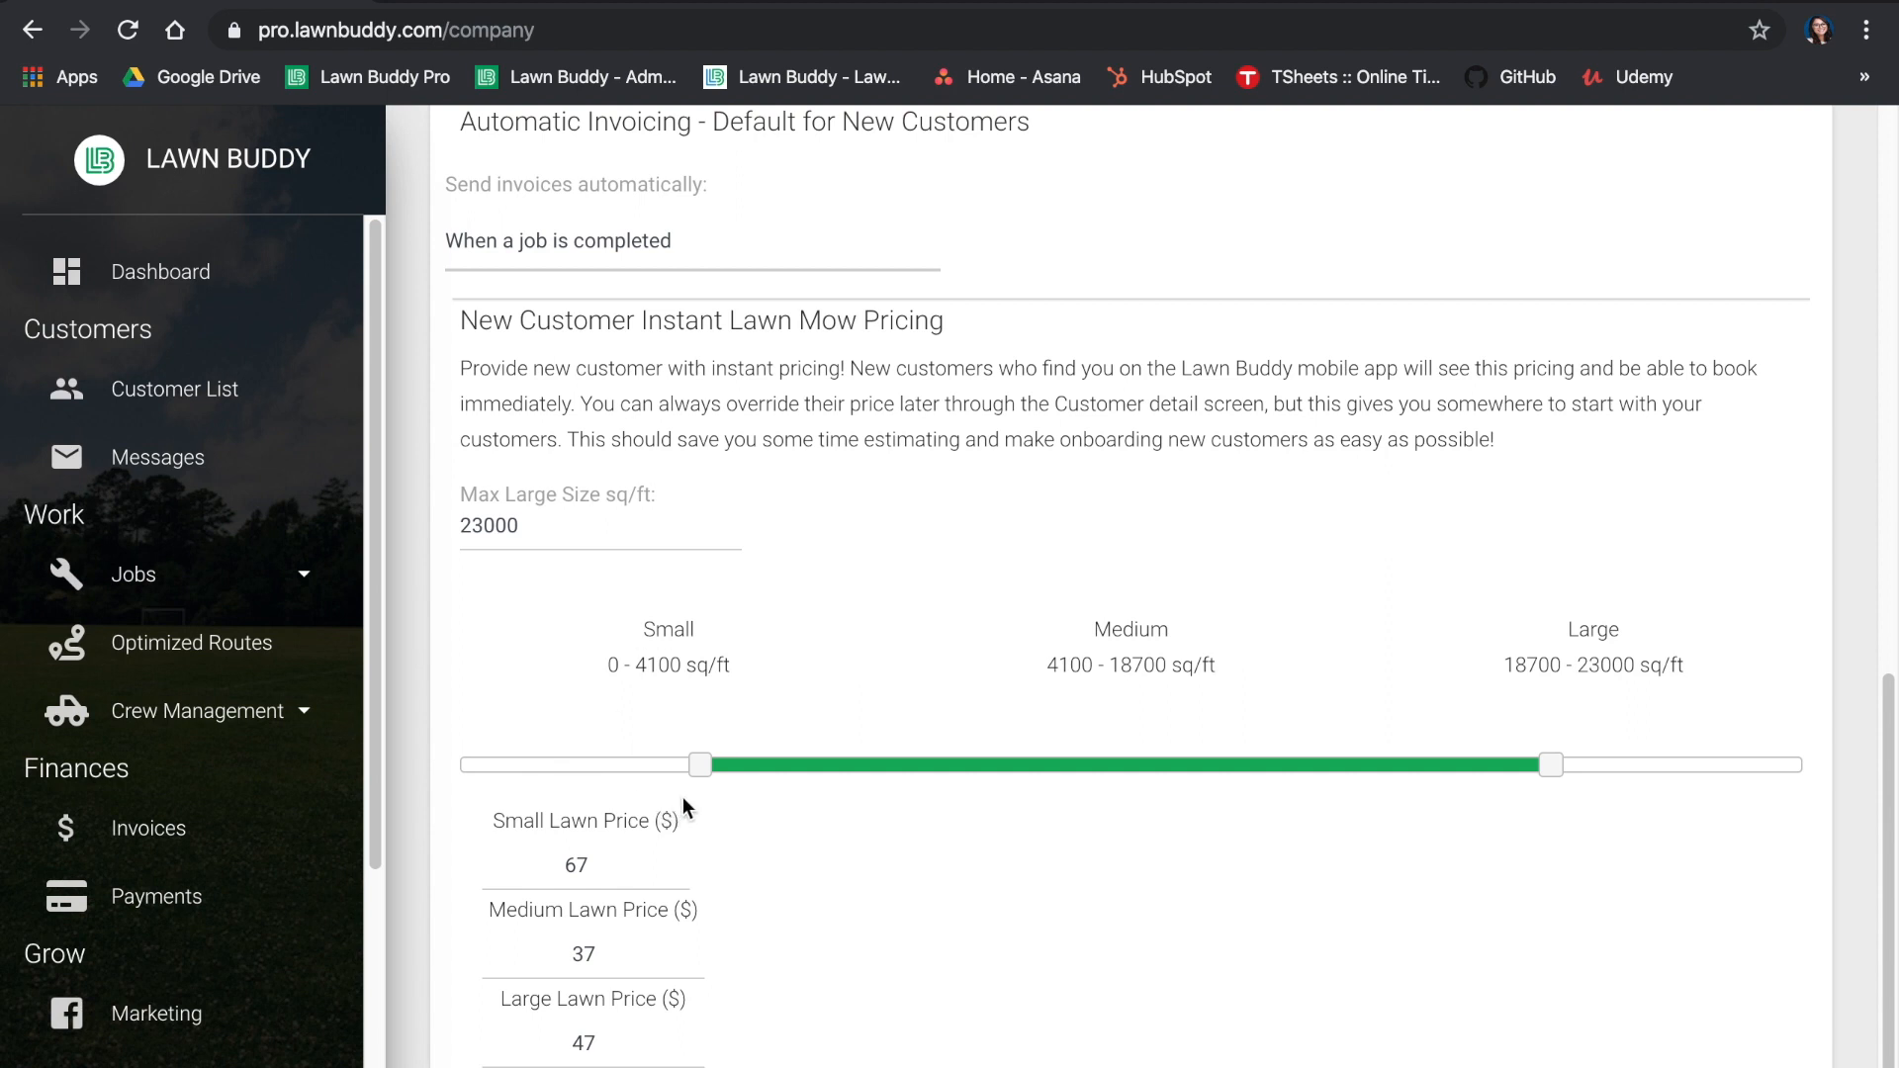
mouse_move(690, 785)
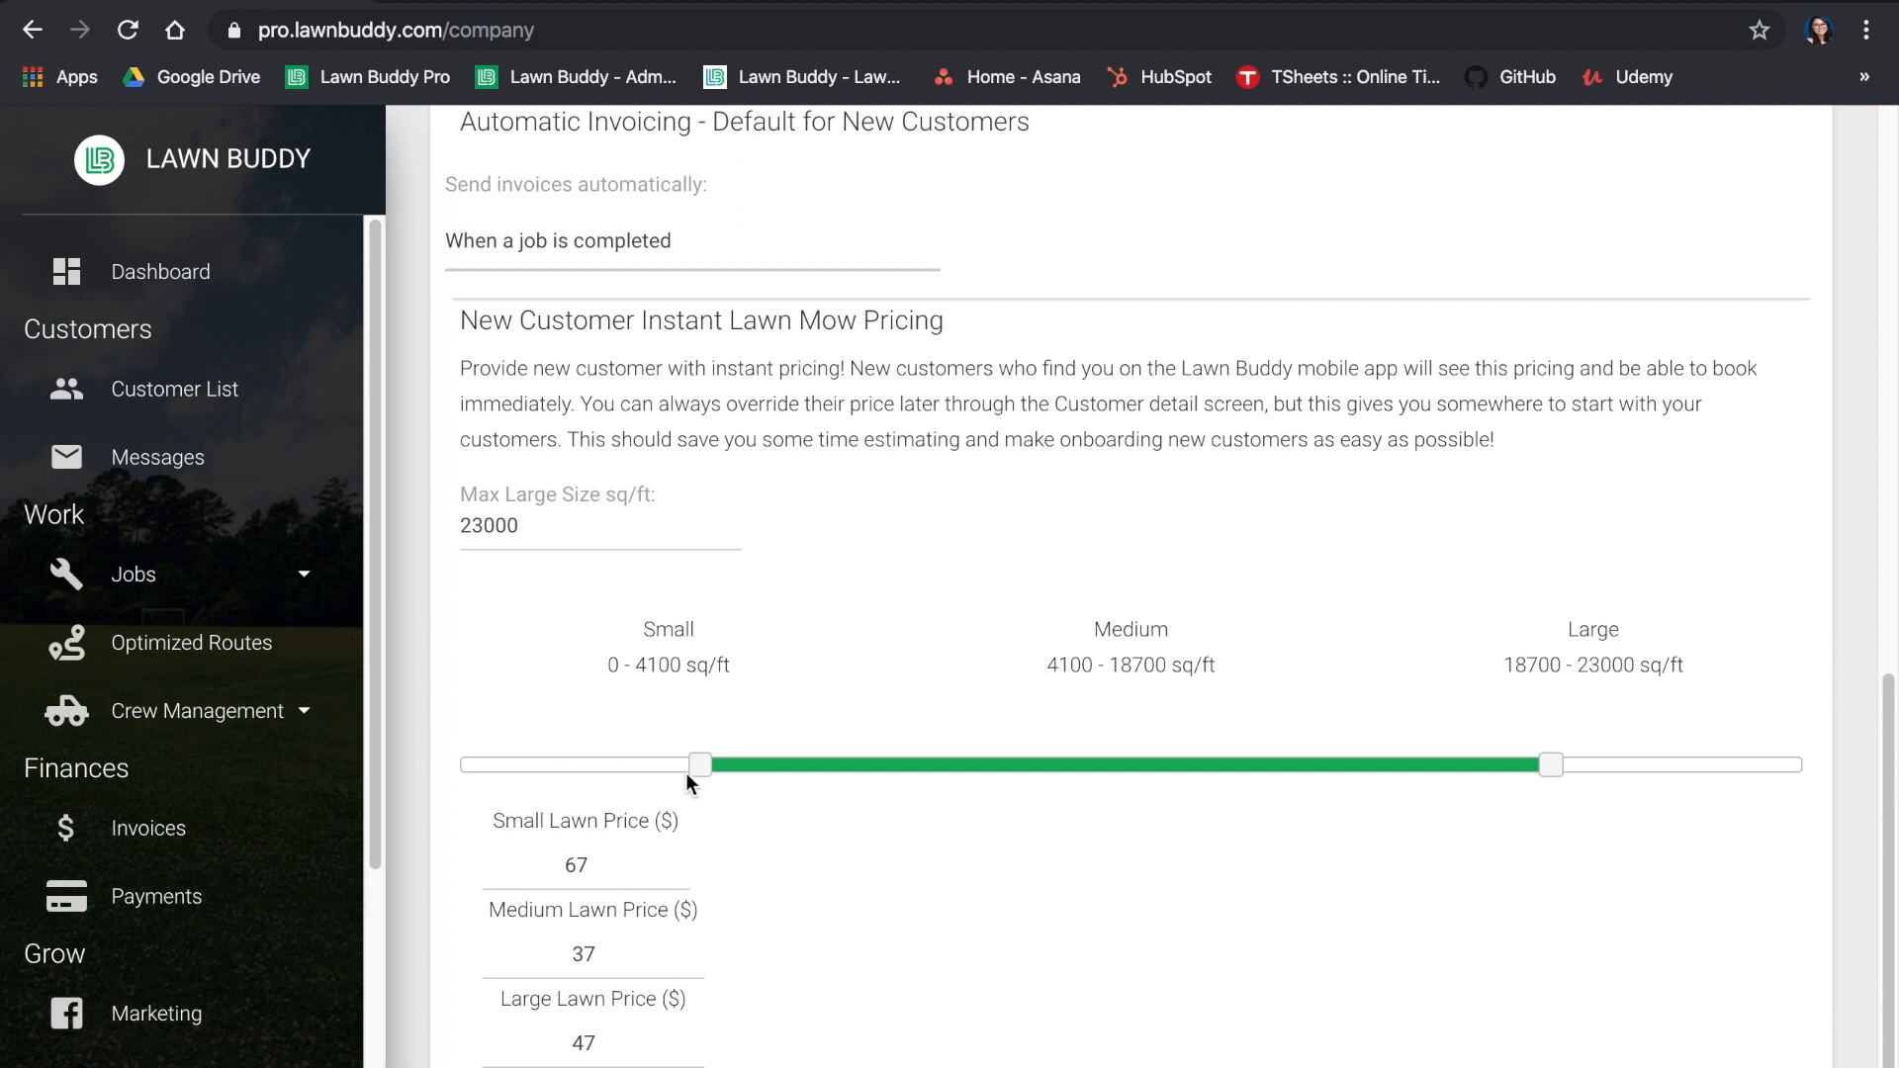
drag(700, 764, 597, 764)
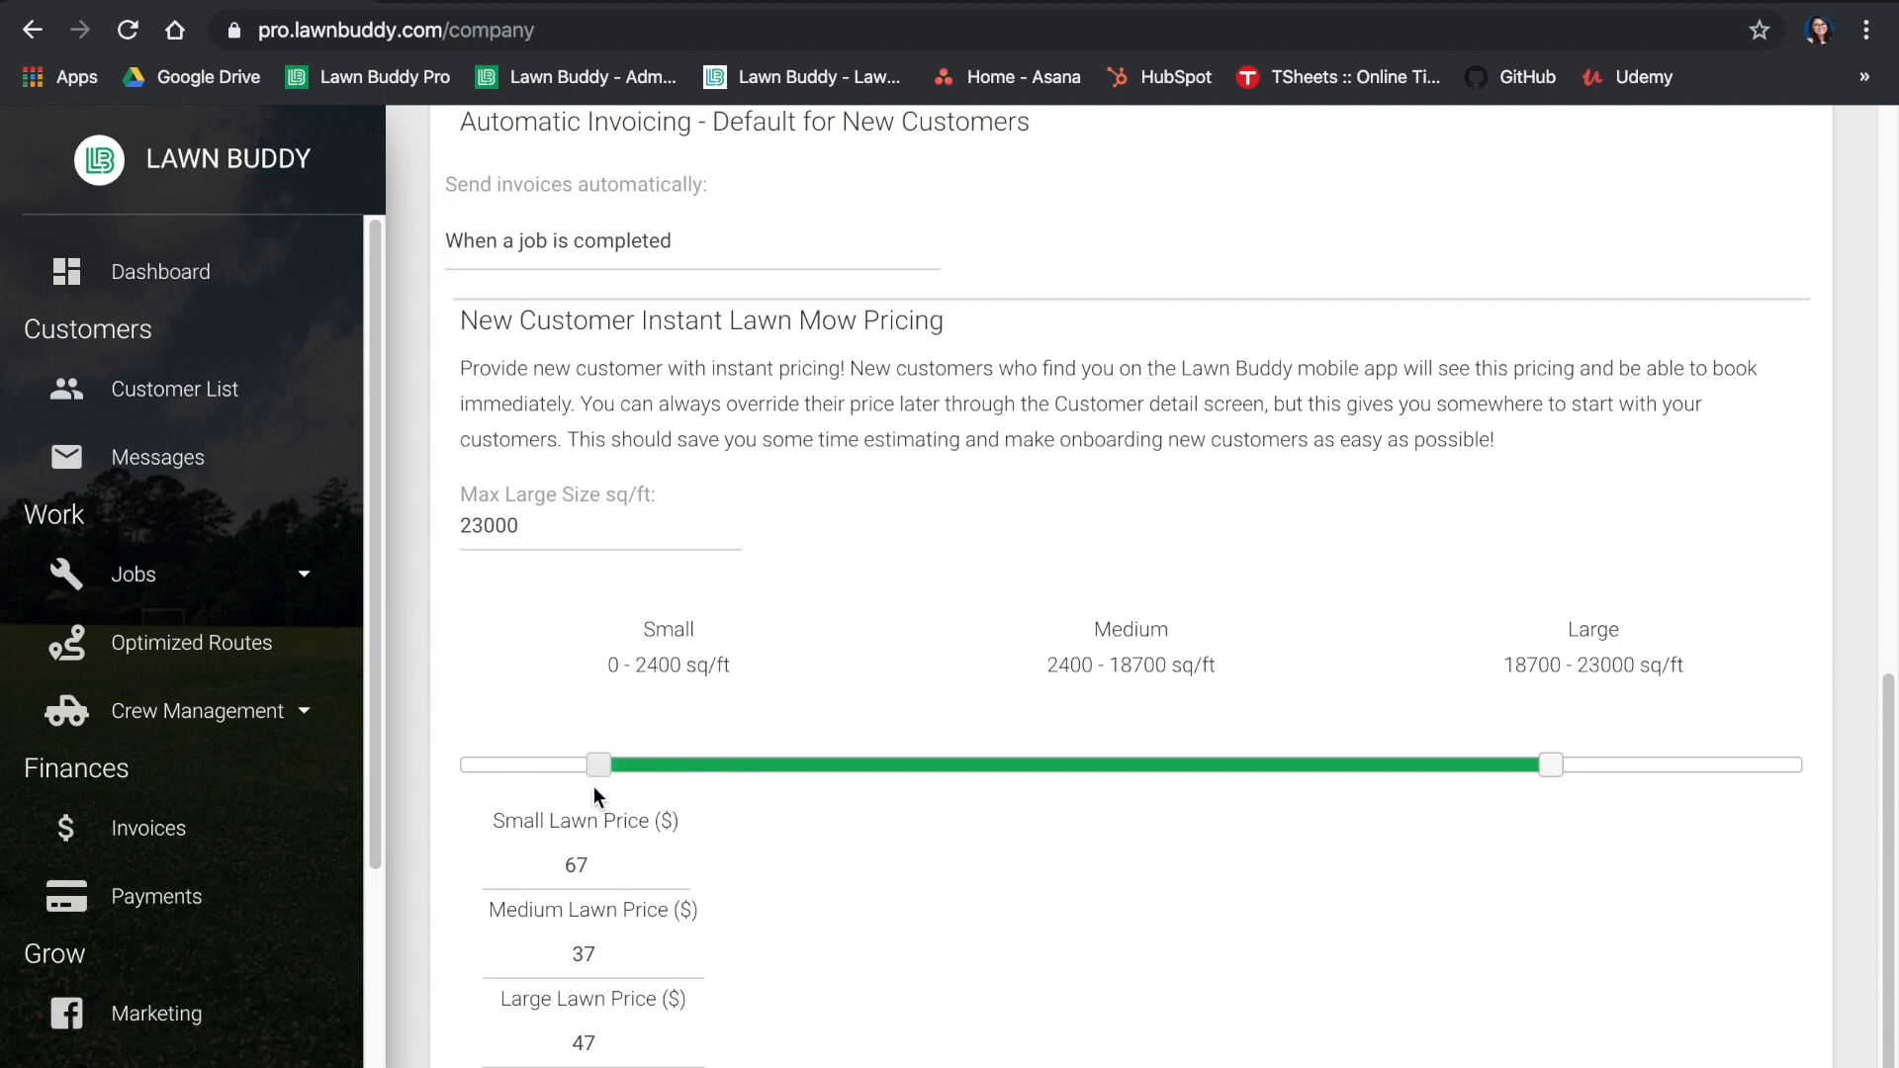
mouse_move(1462, 783)
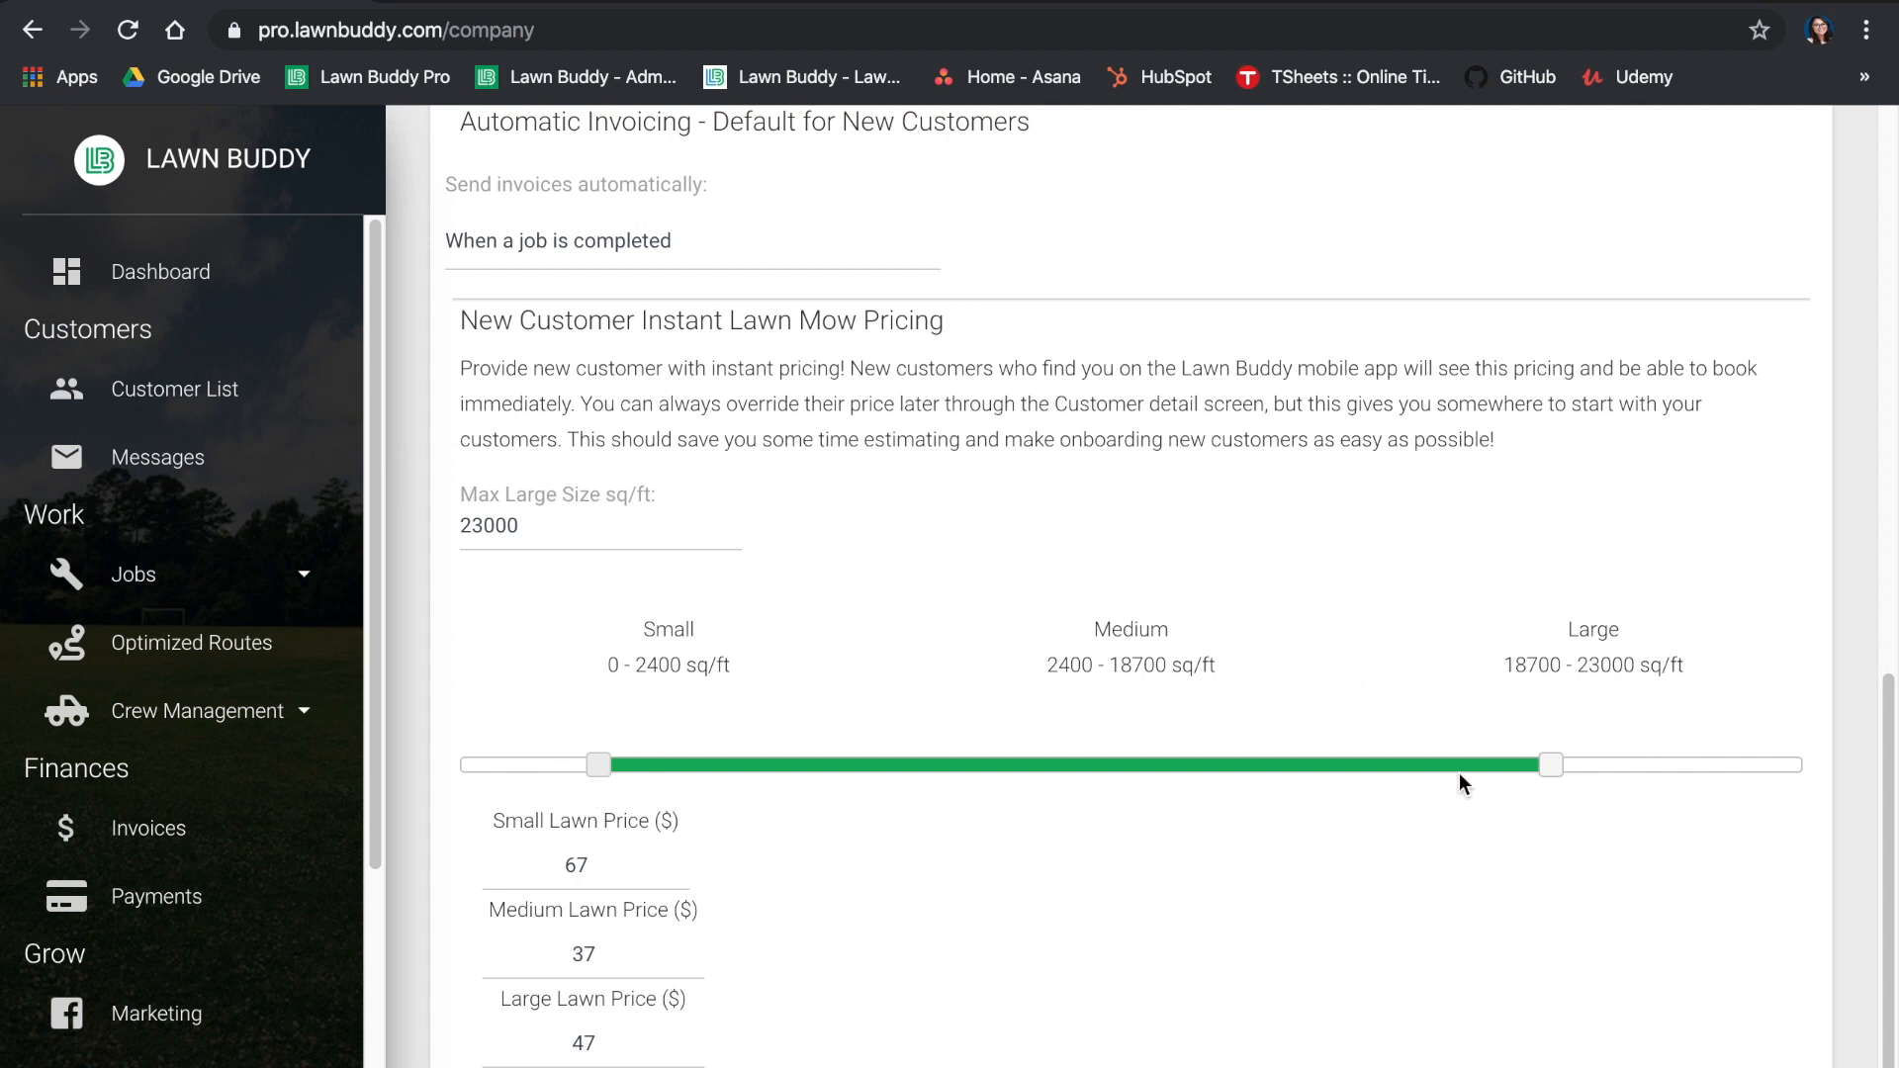
drag(1553, 764, 1342, 763)
text(64)
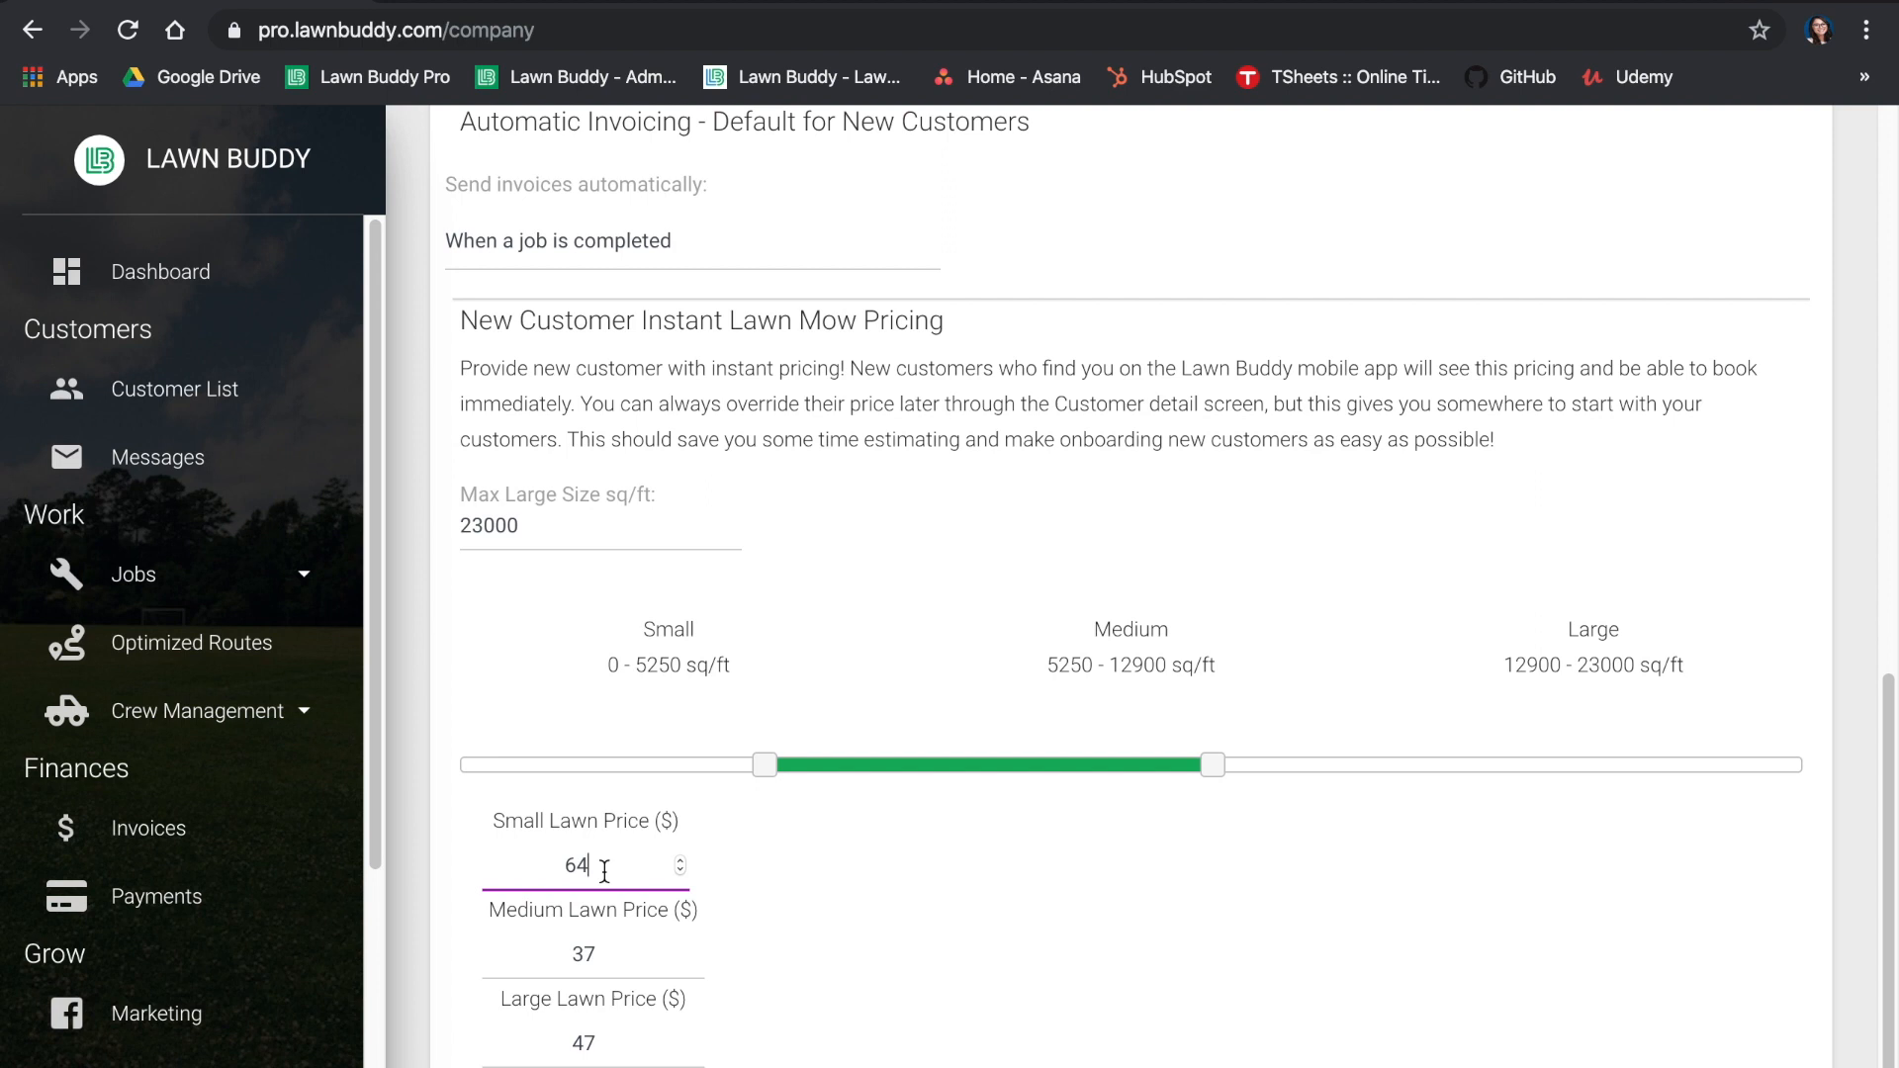
text(20)
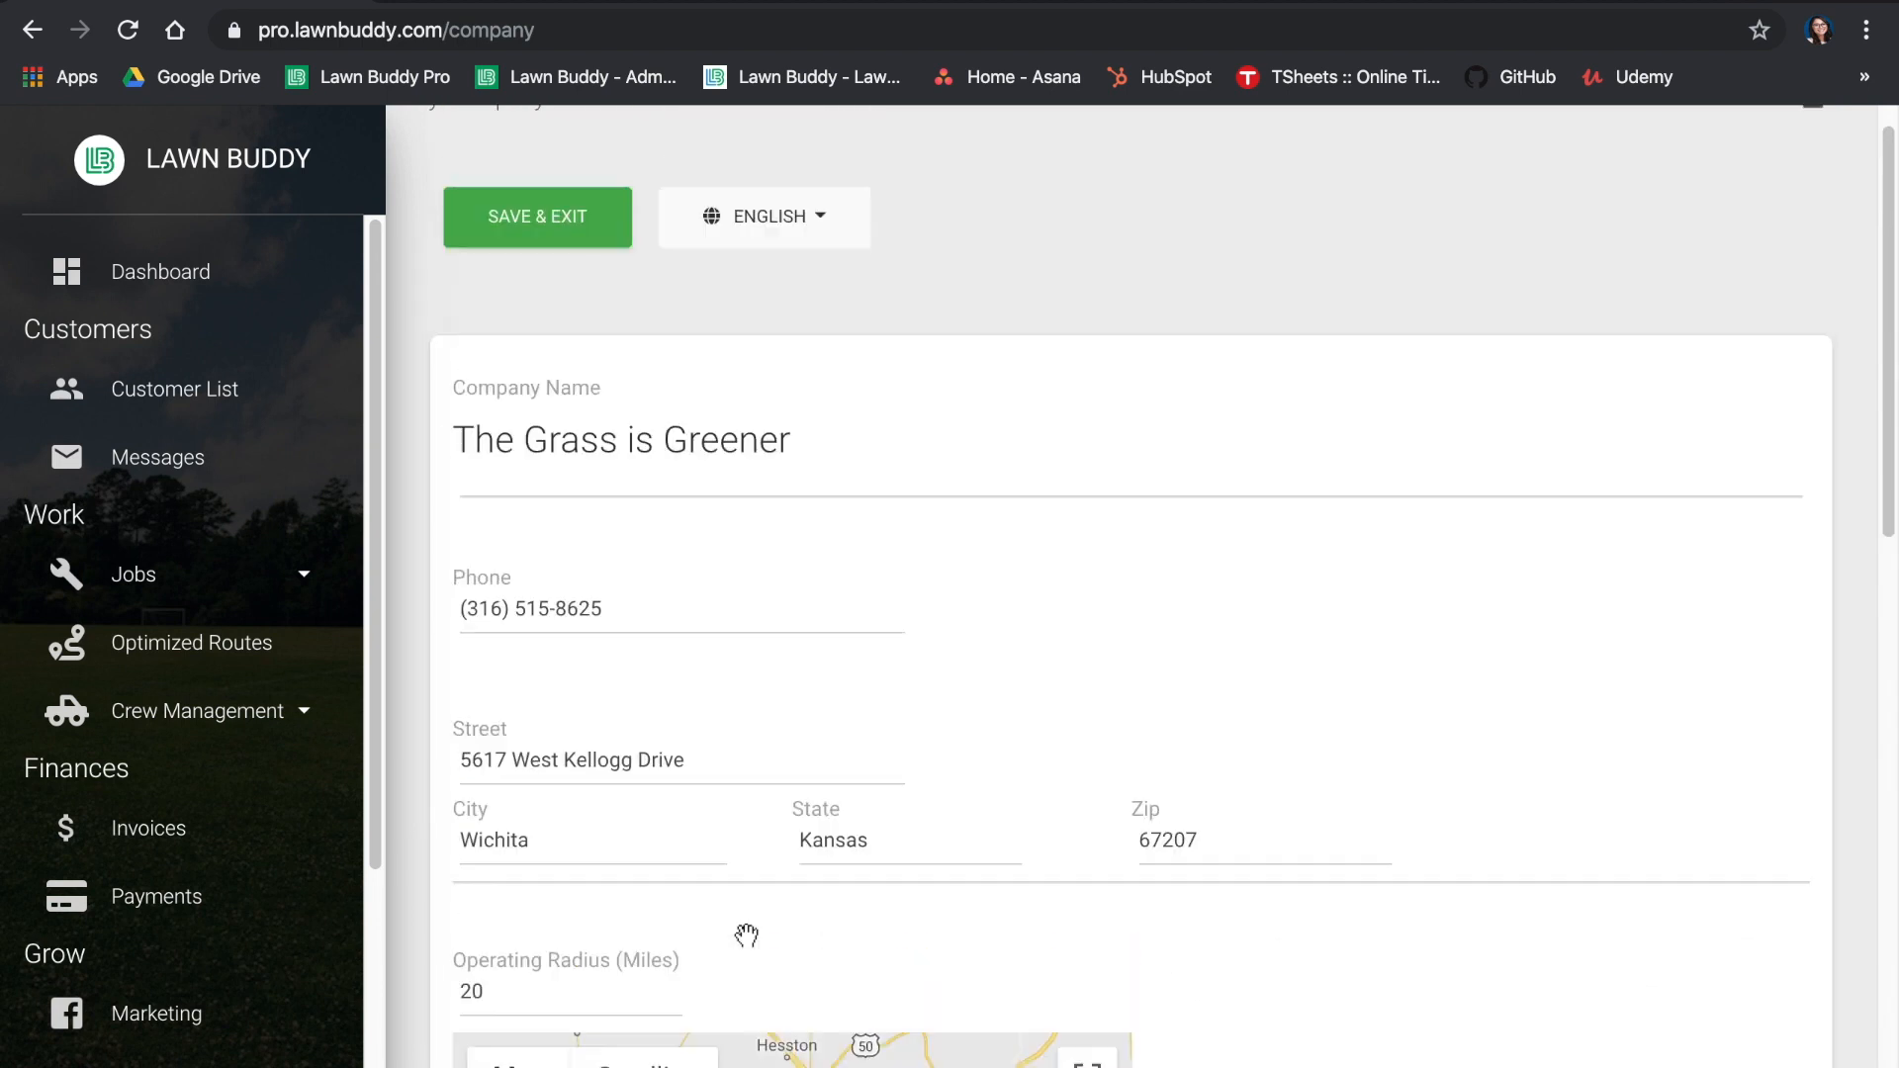
Save and exit the company profile, heading to Direct Deposit Info
click(1814, 139)
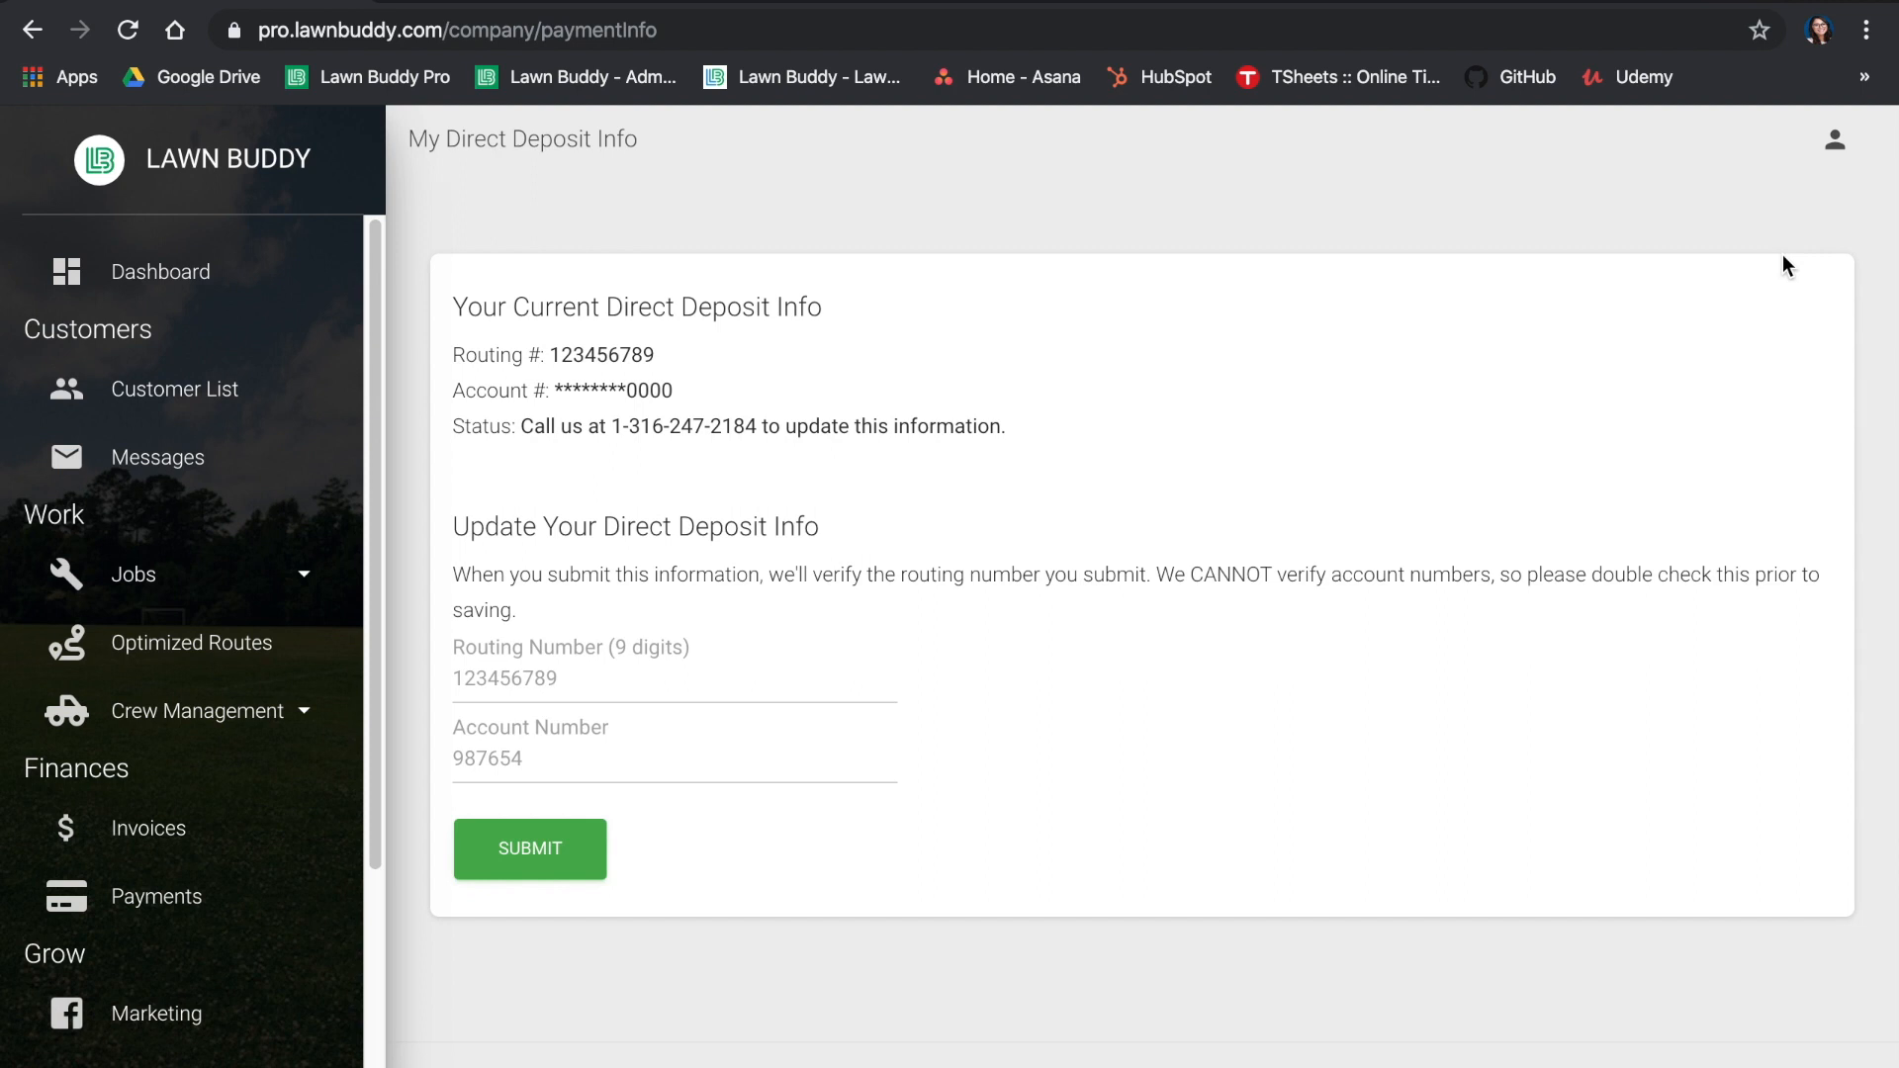
click(1836, 139)
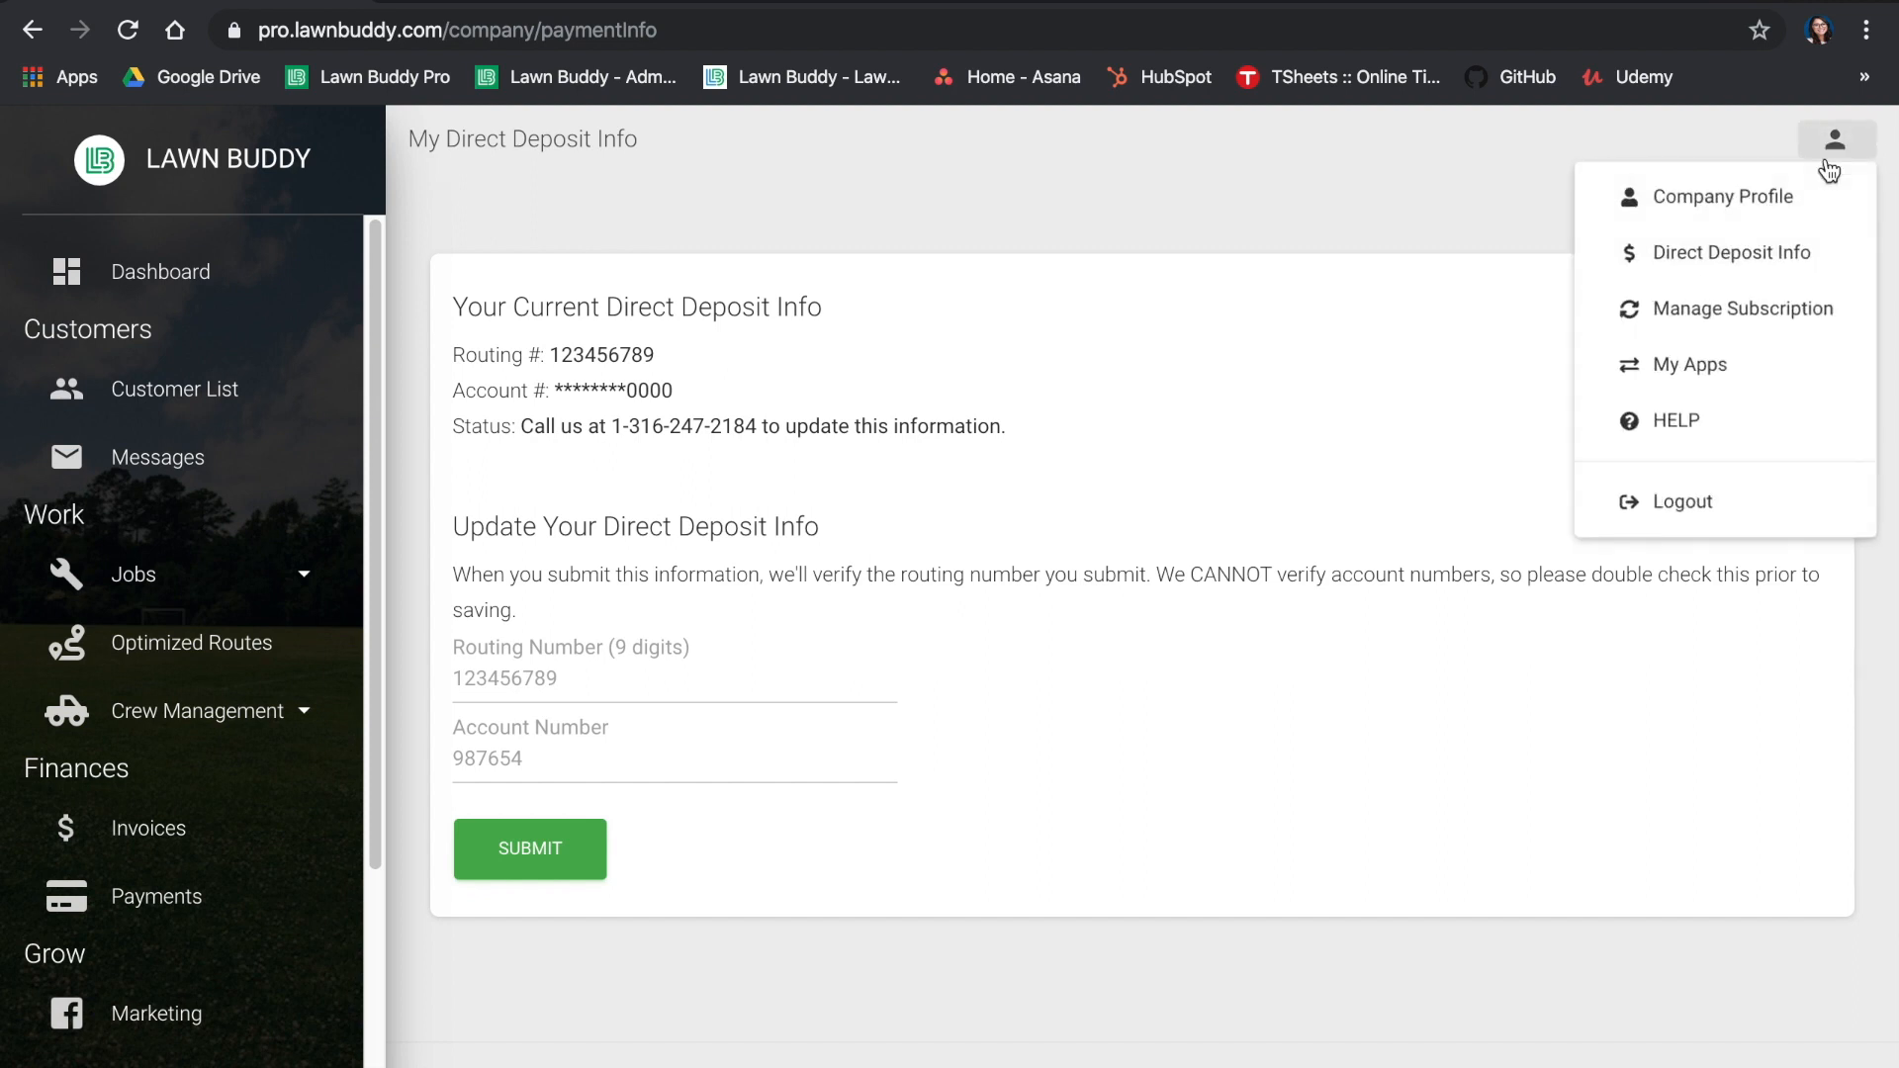
click(1325, 481)
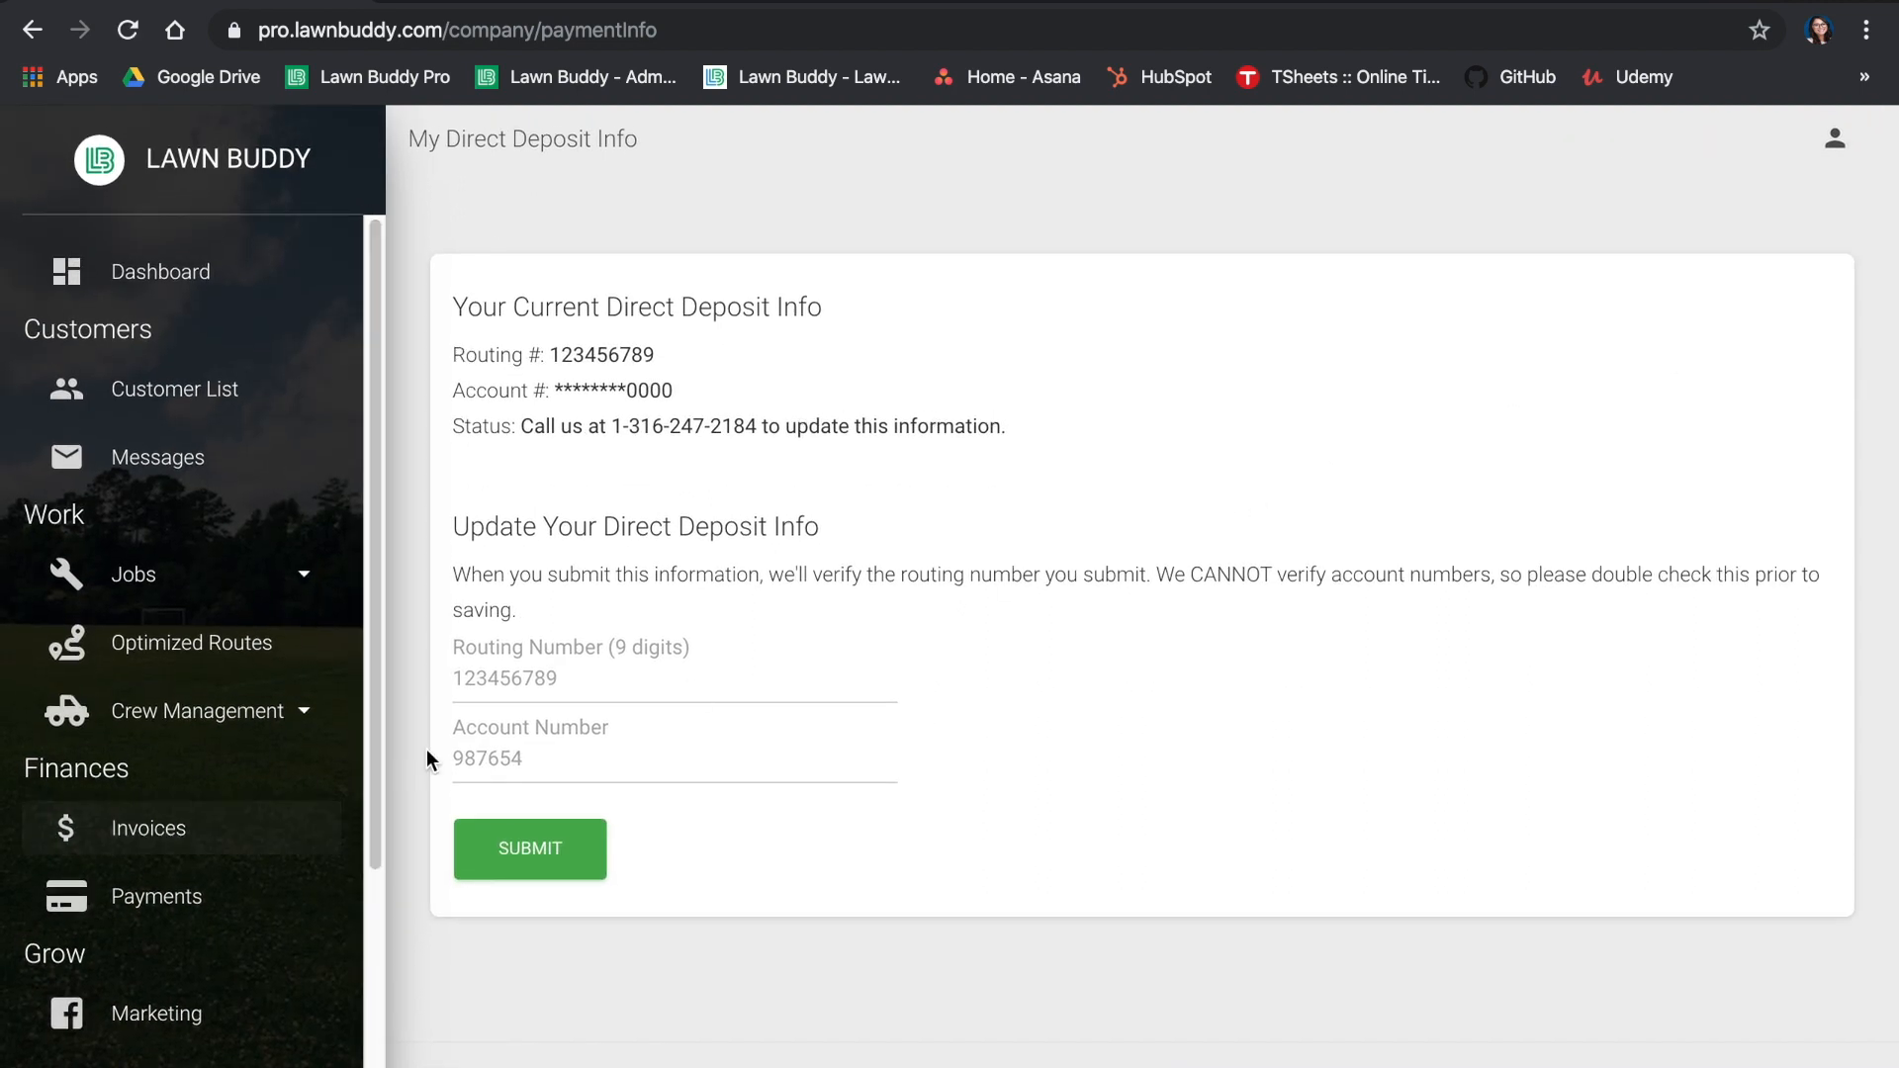
click(667, 678)
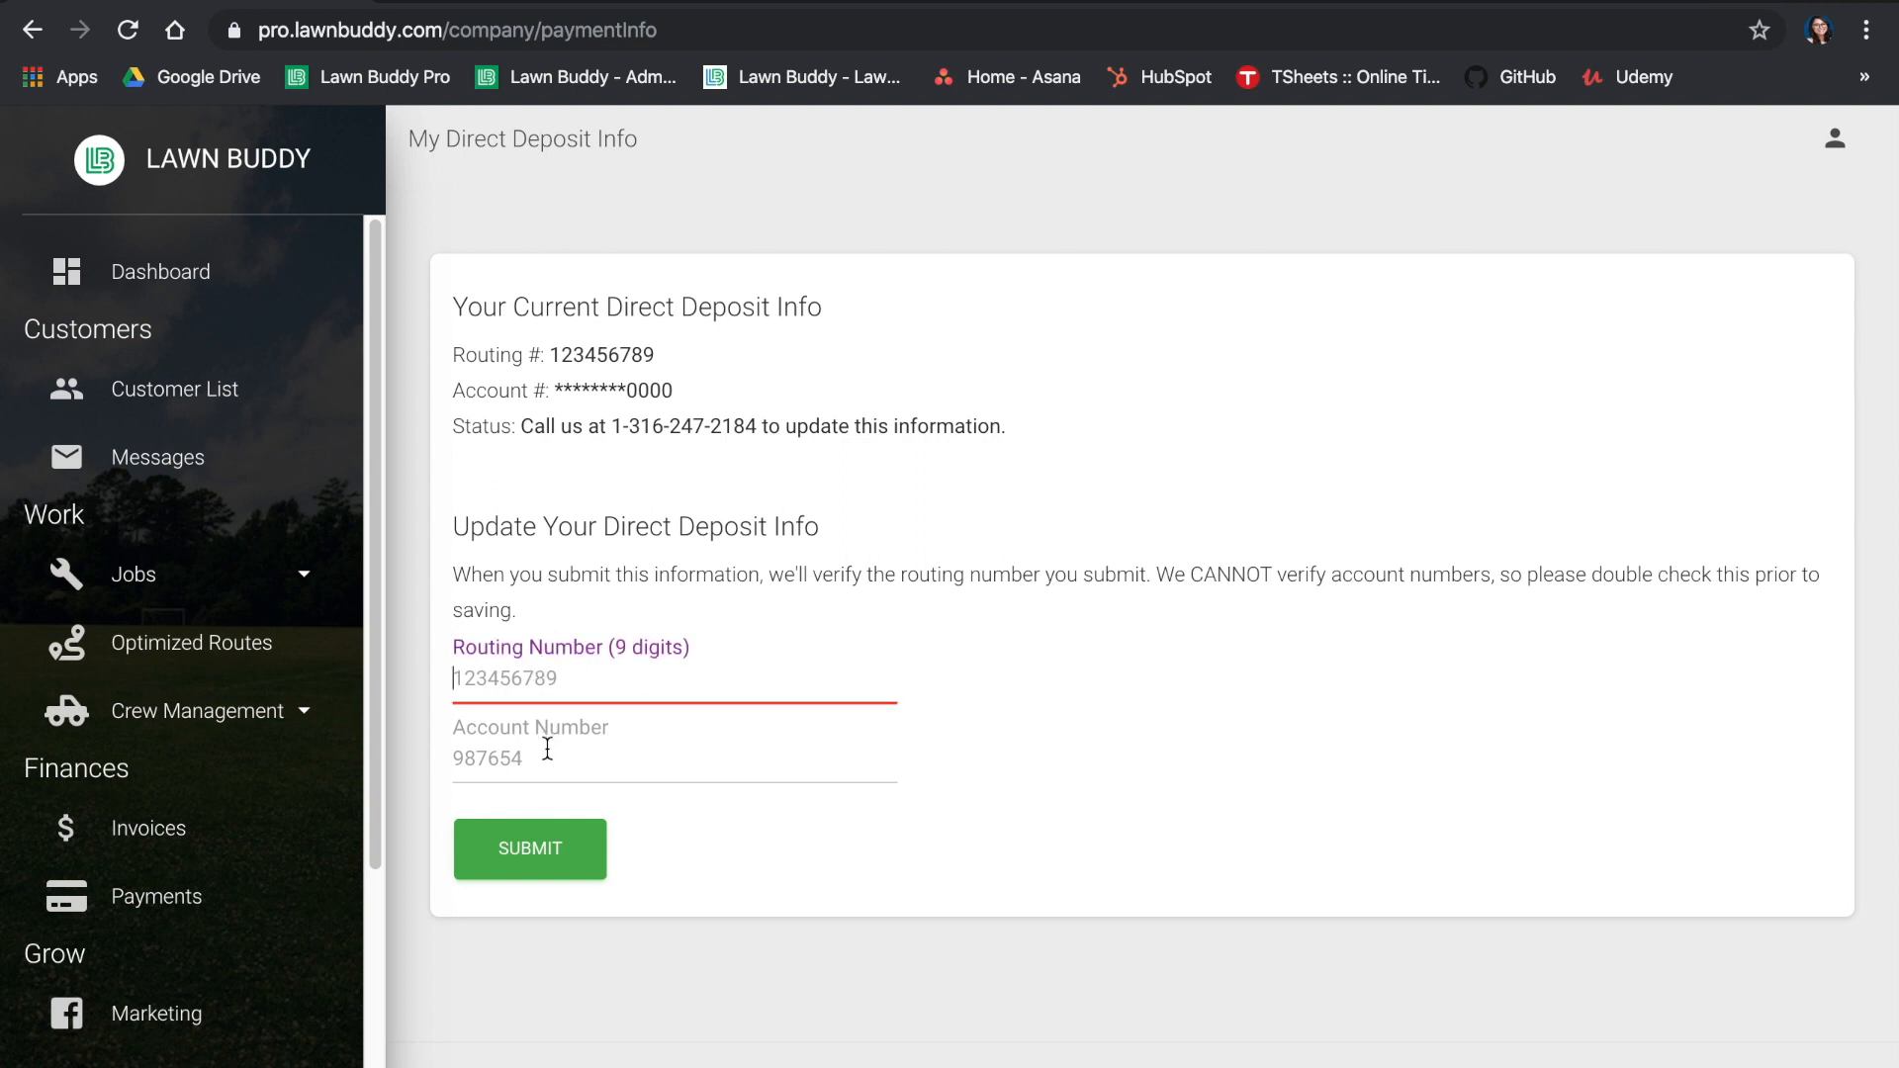
click(675, 758)
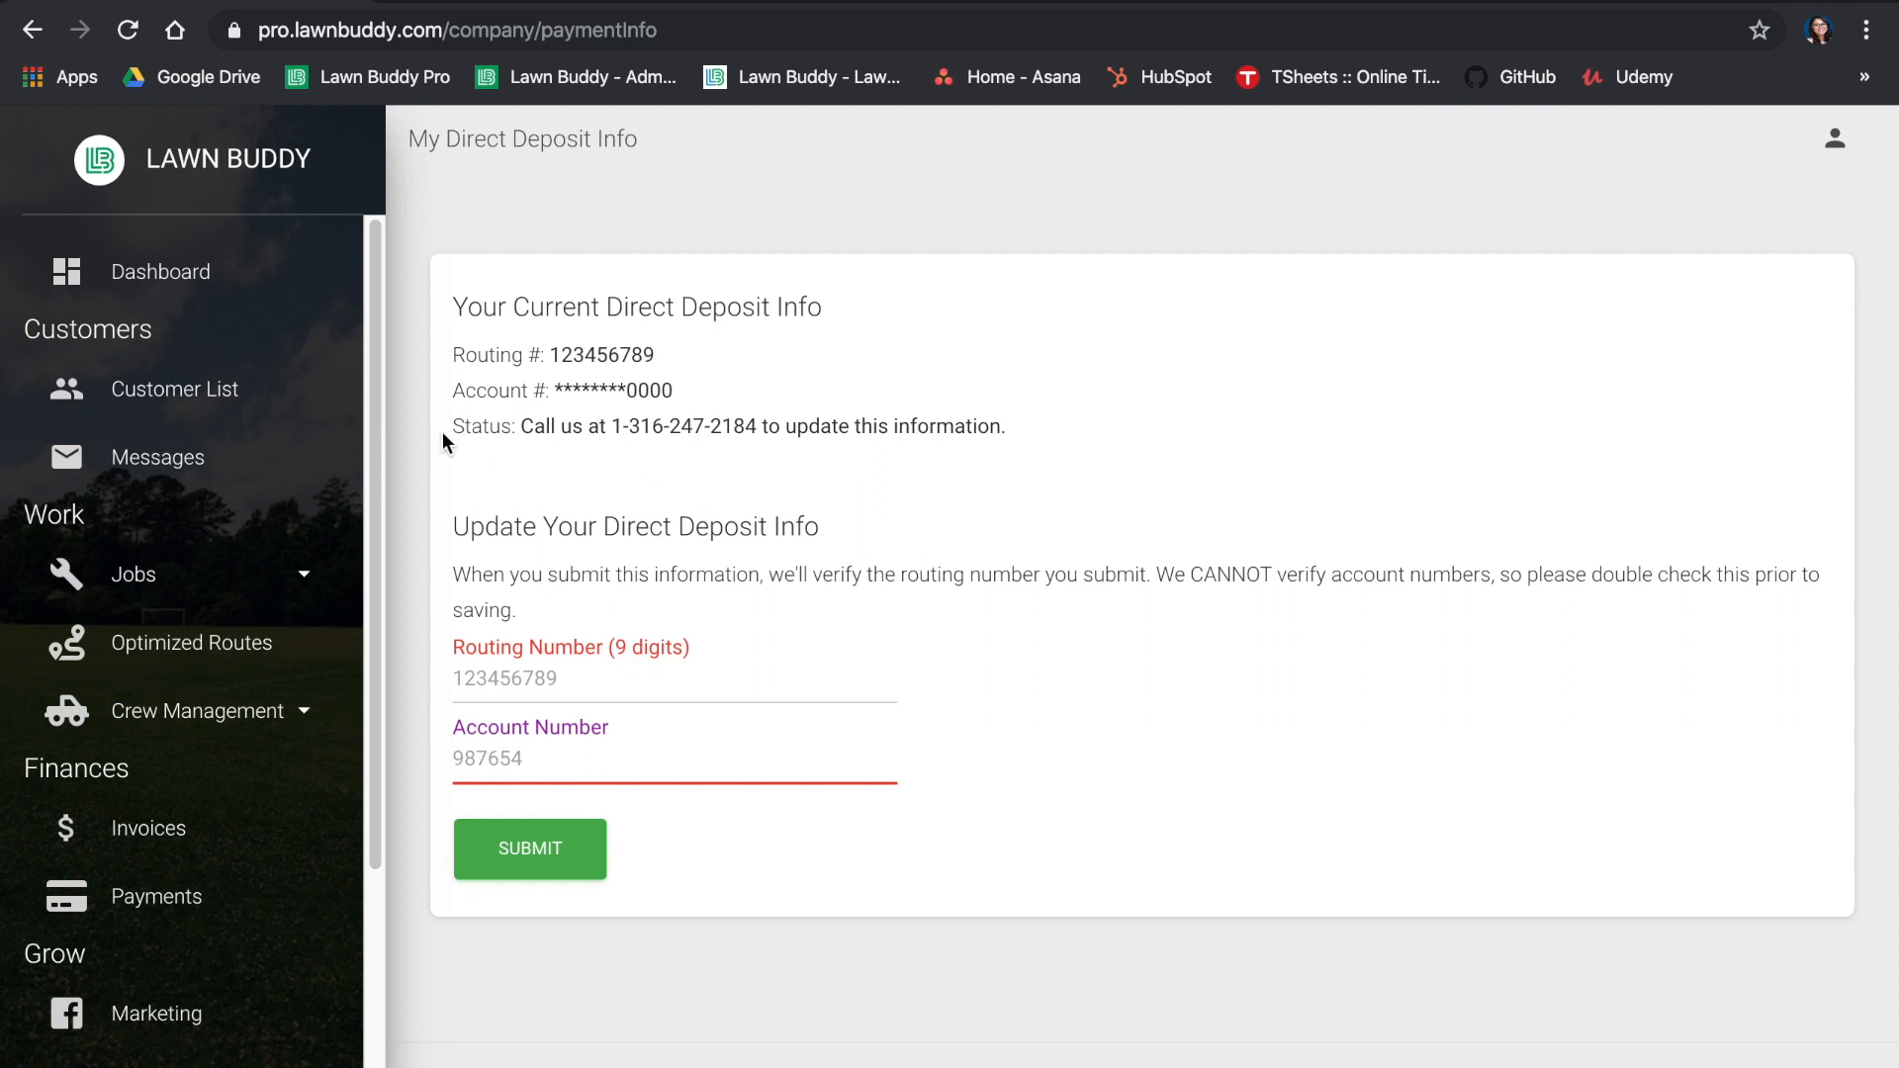
drag(453, 425, 1005, 426)
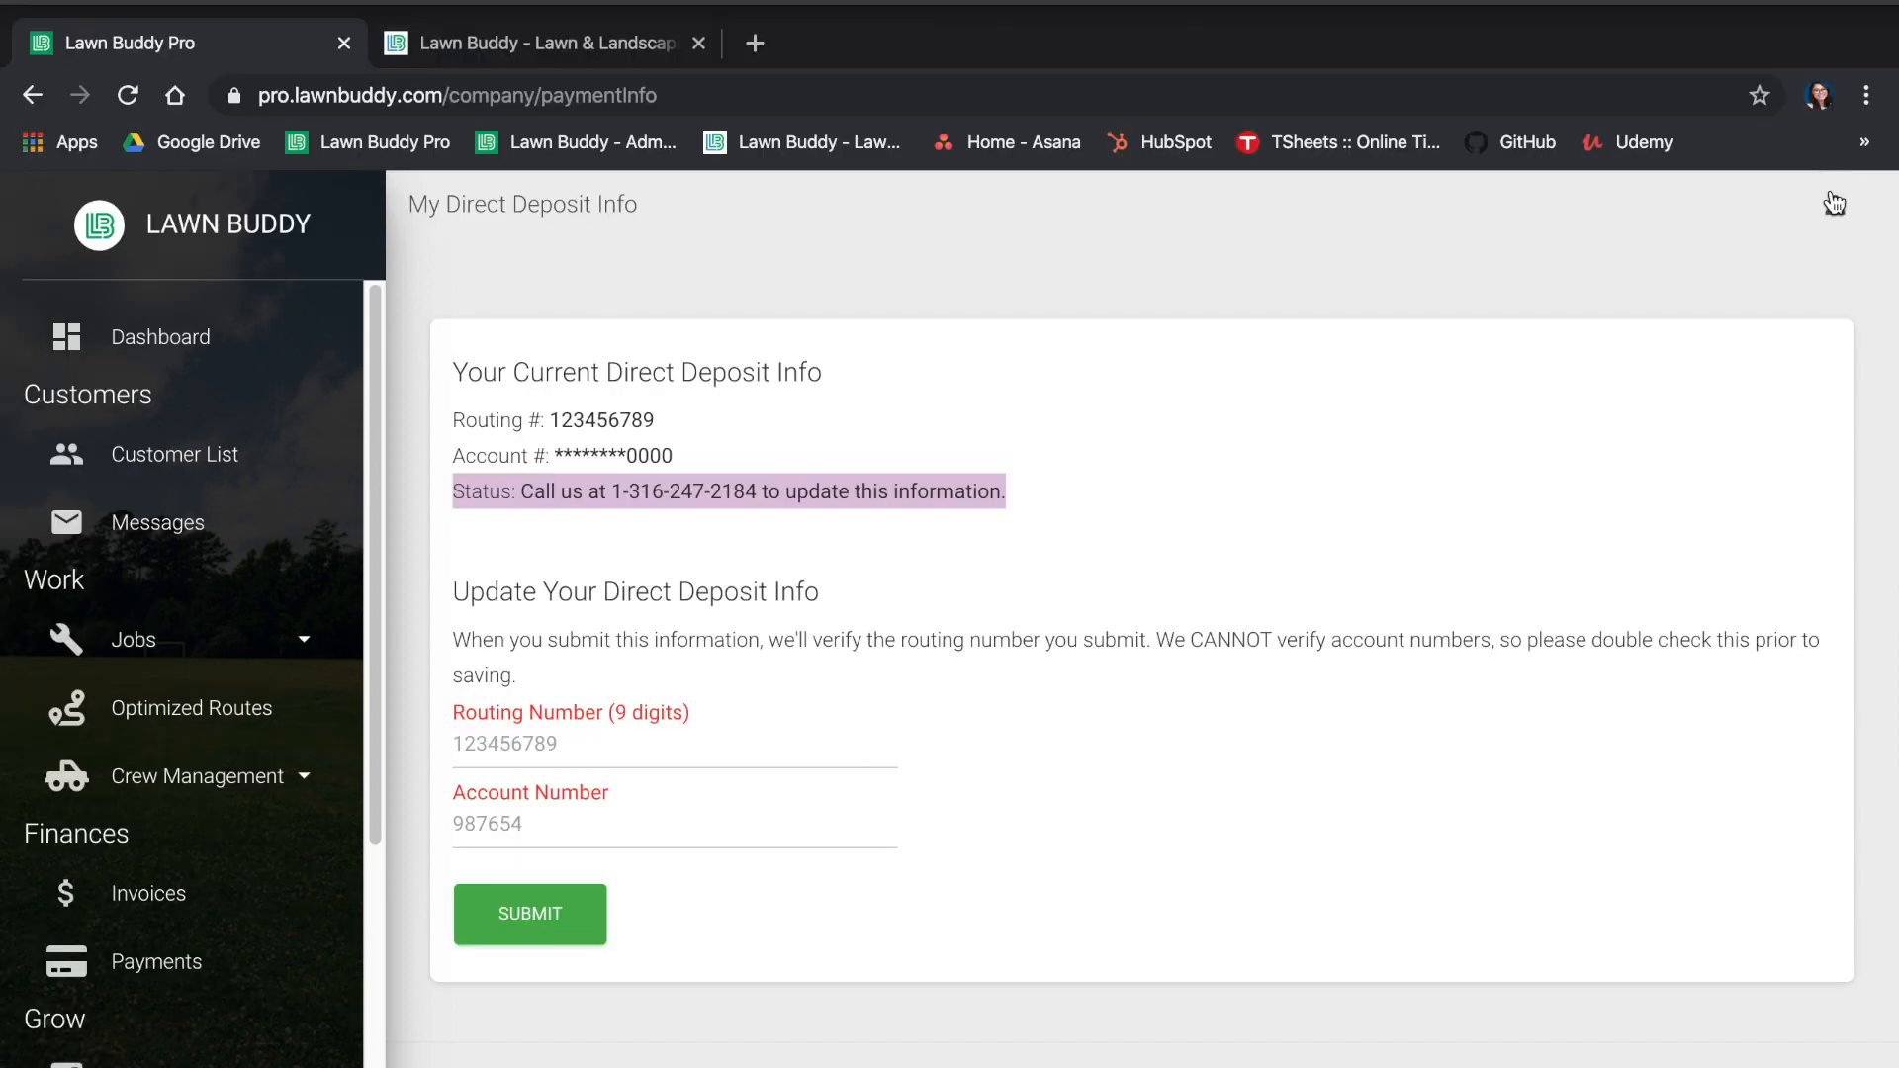
Go to Manage Subscription from the account menu to view the Pro Membership
click(1836, 143)
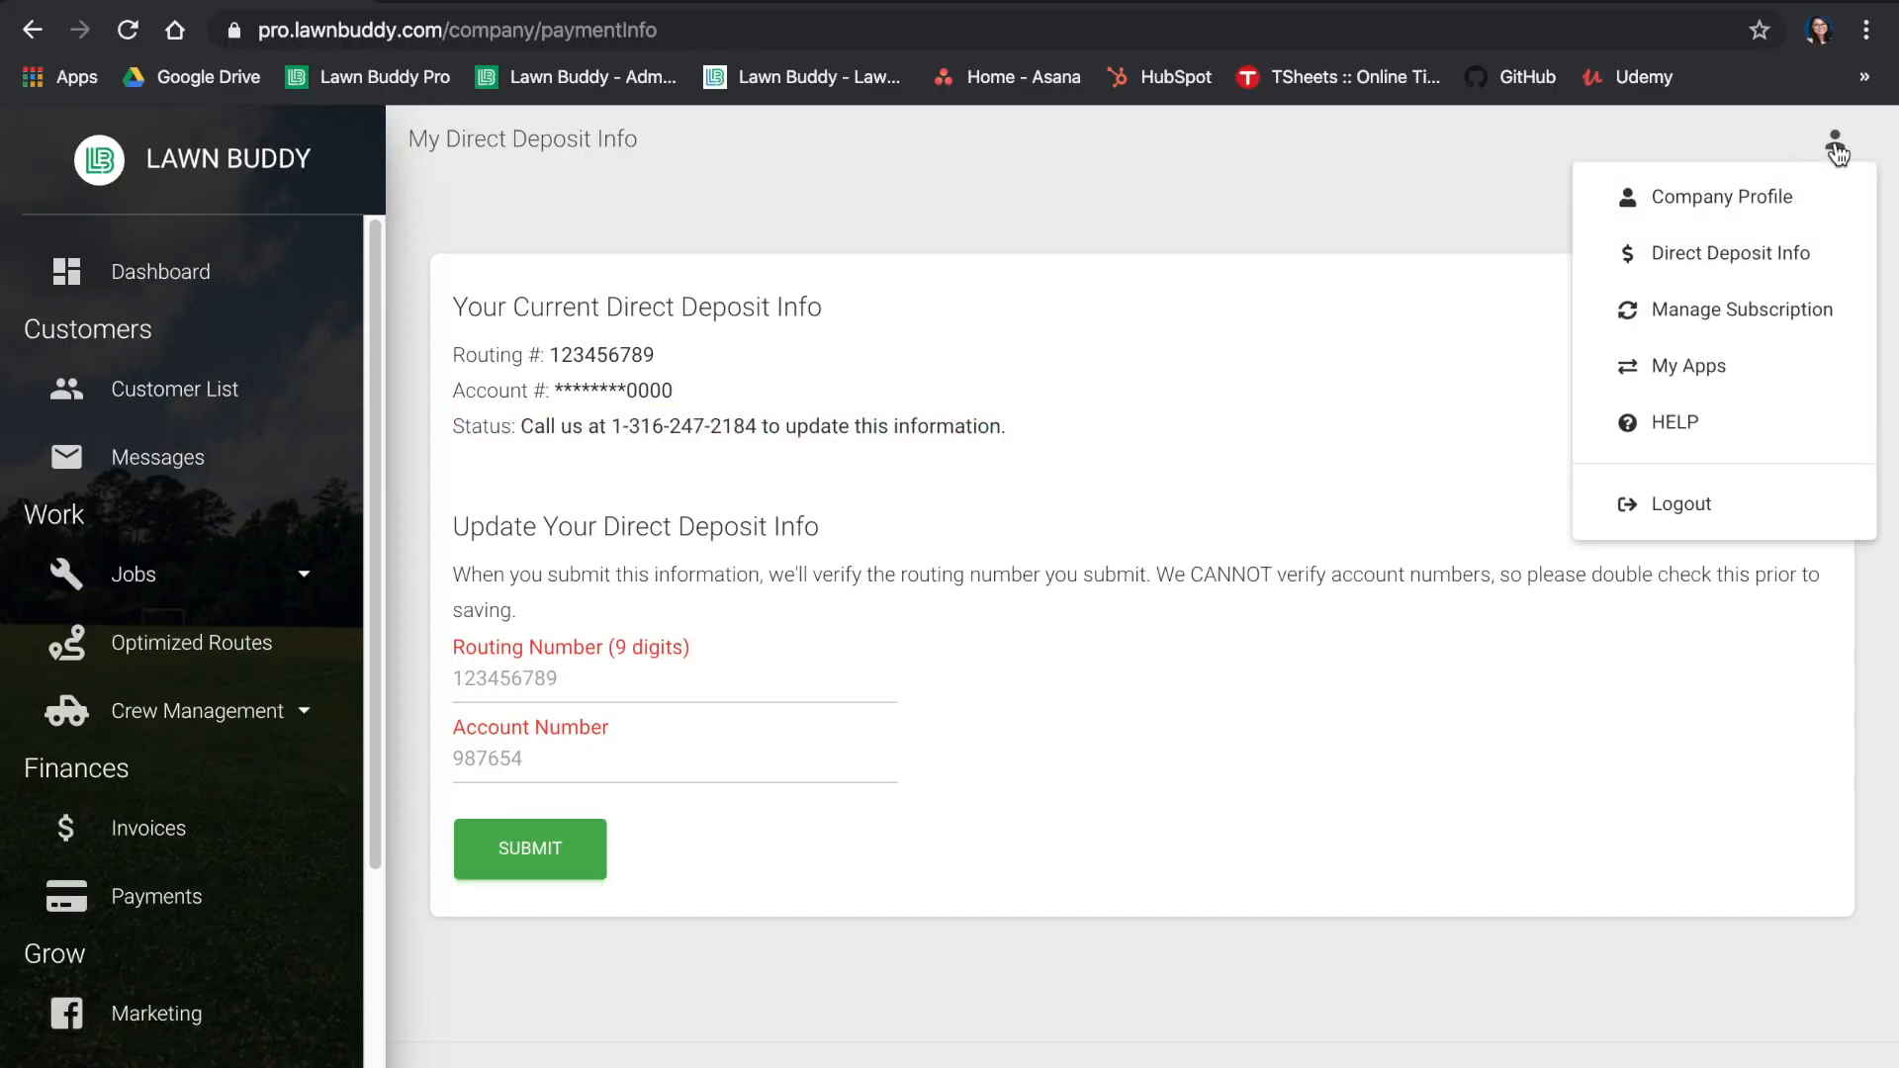
mouse_move(1745, 308)
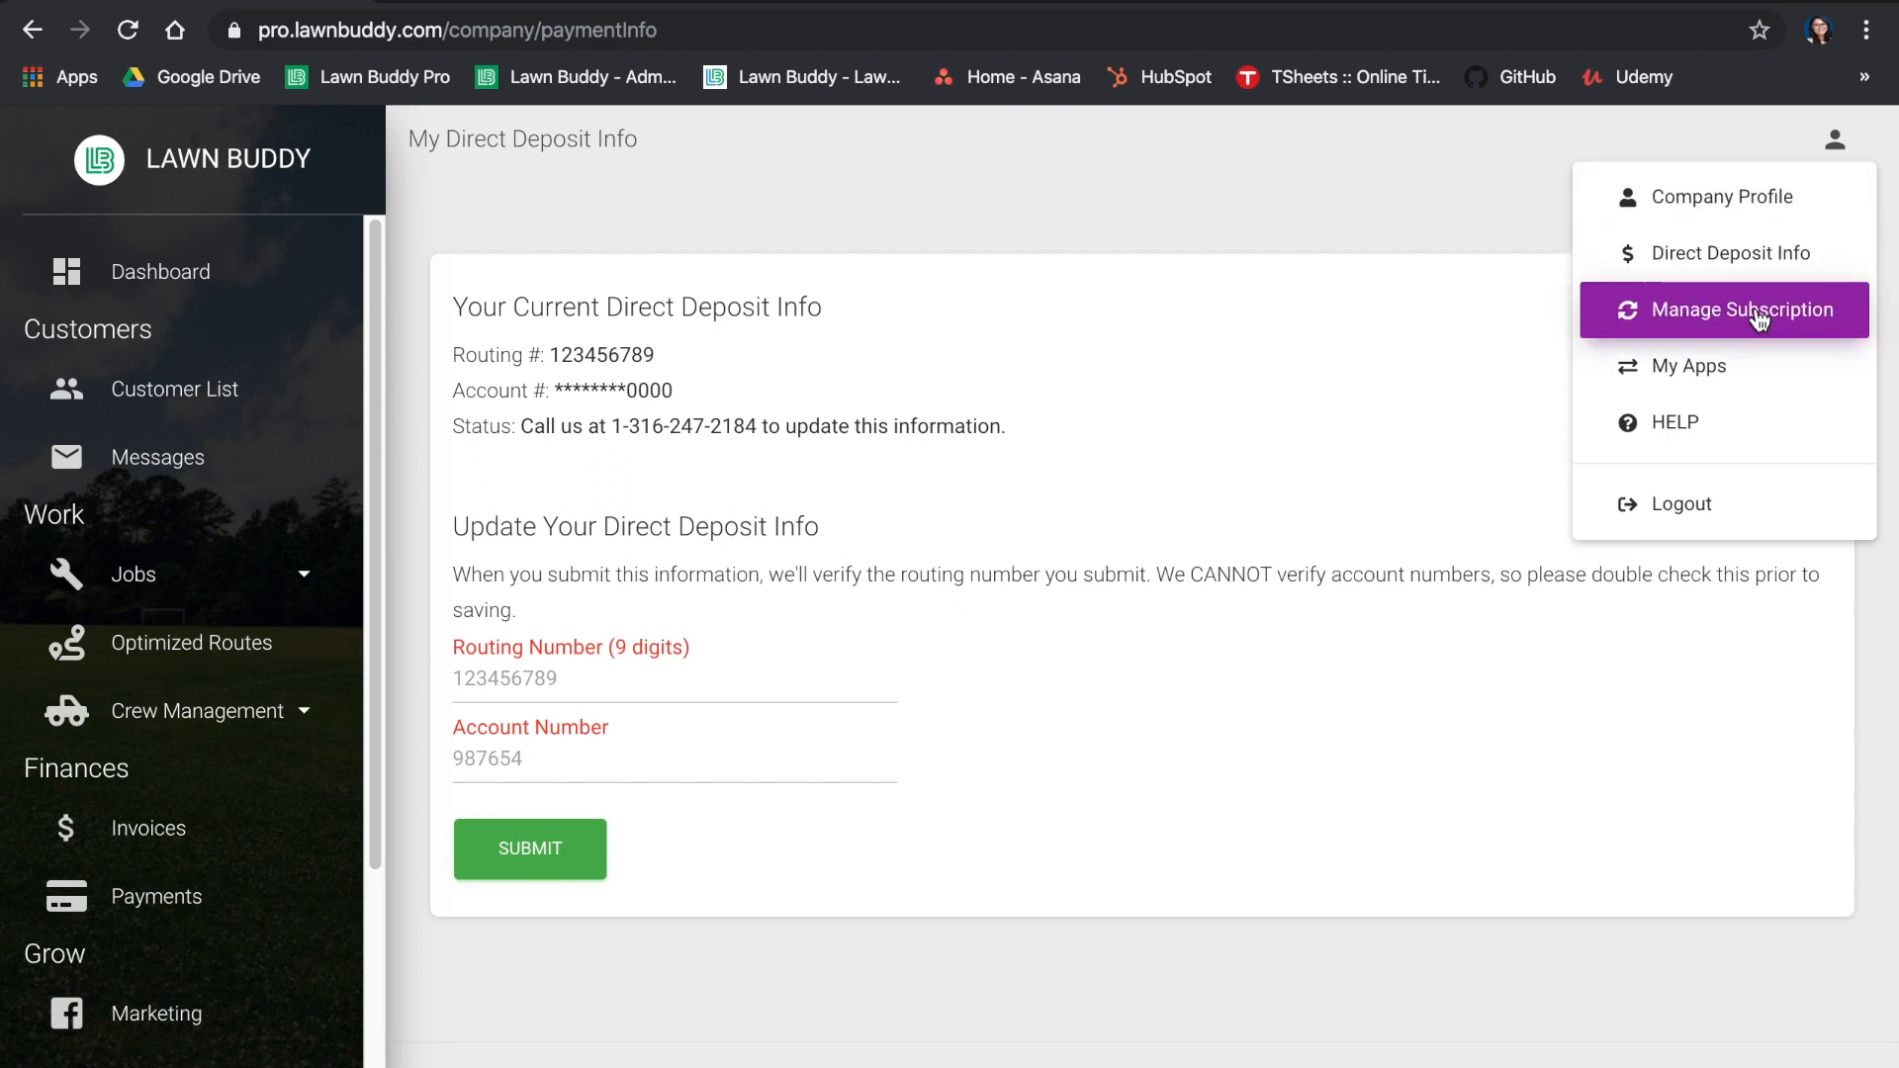
click(1741, 308)
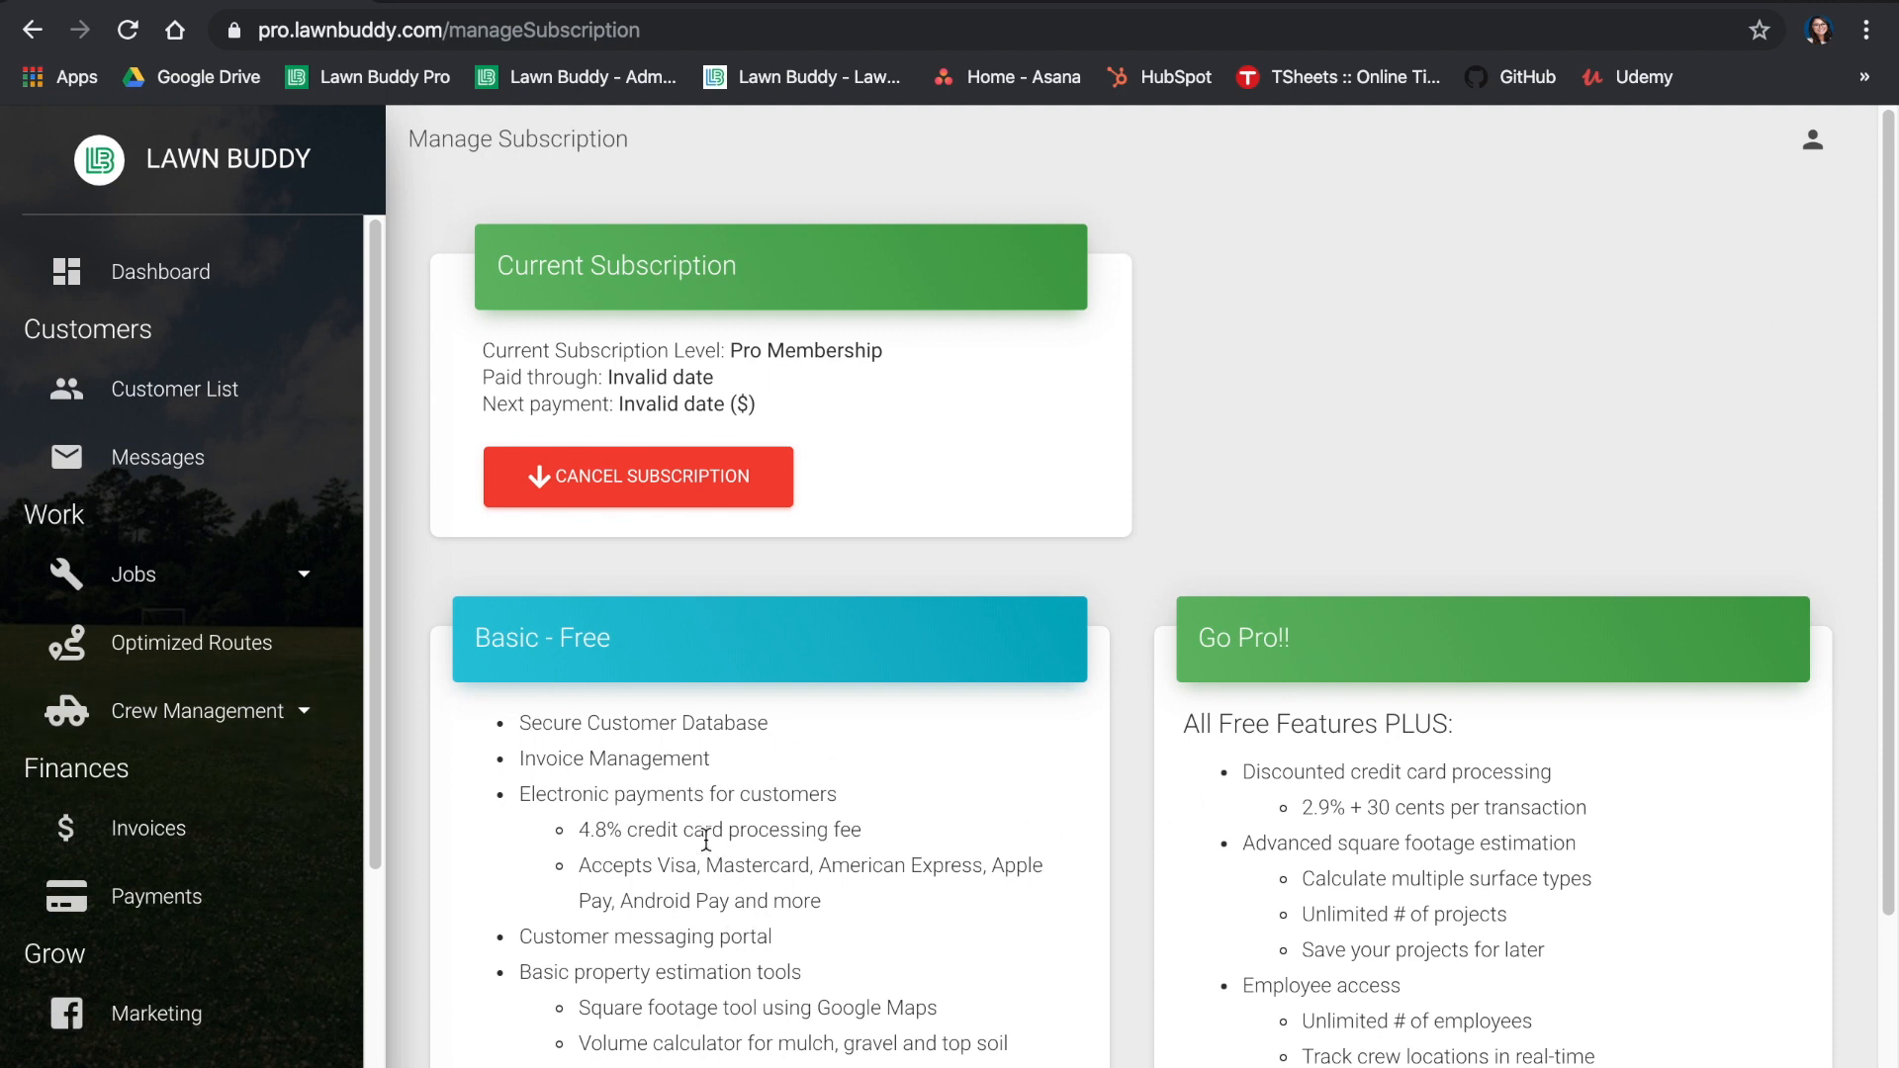
mouse_move(1427, 872)
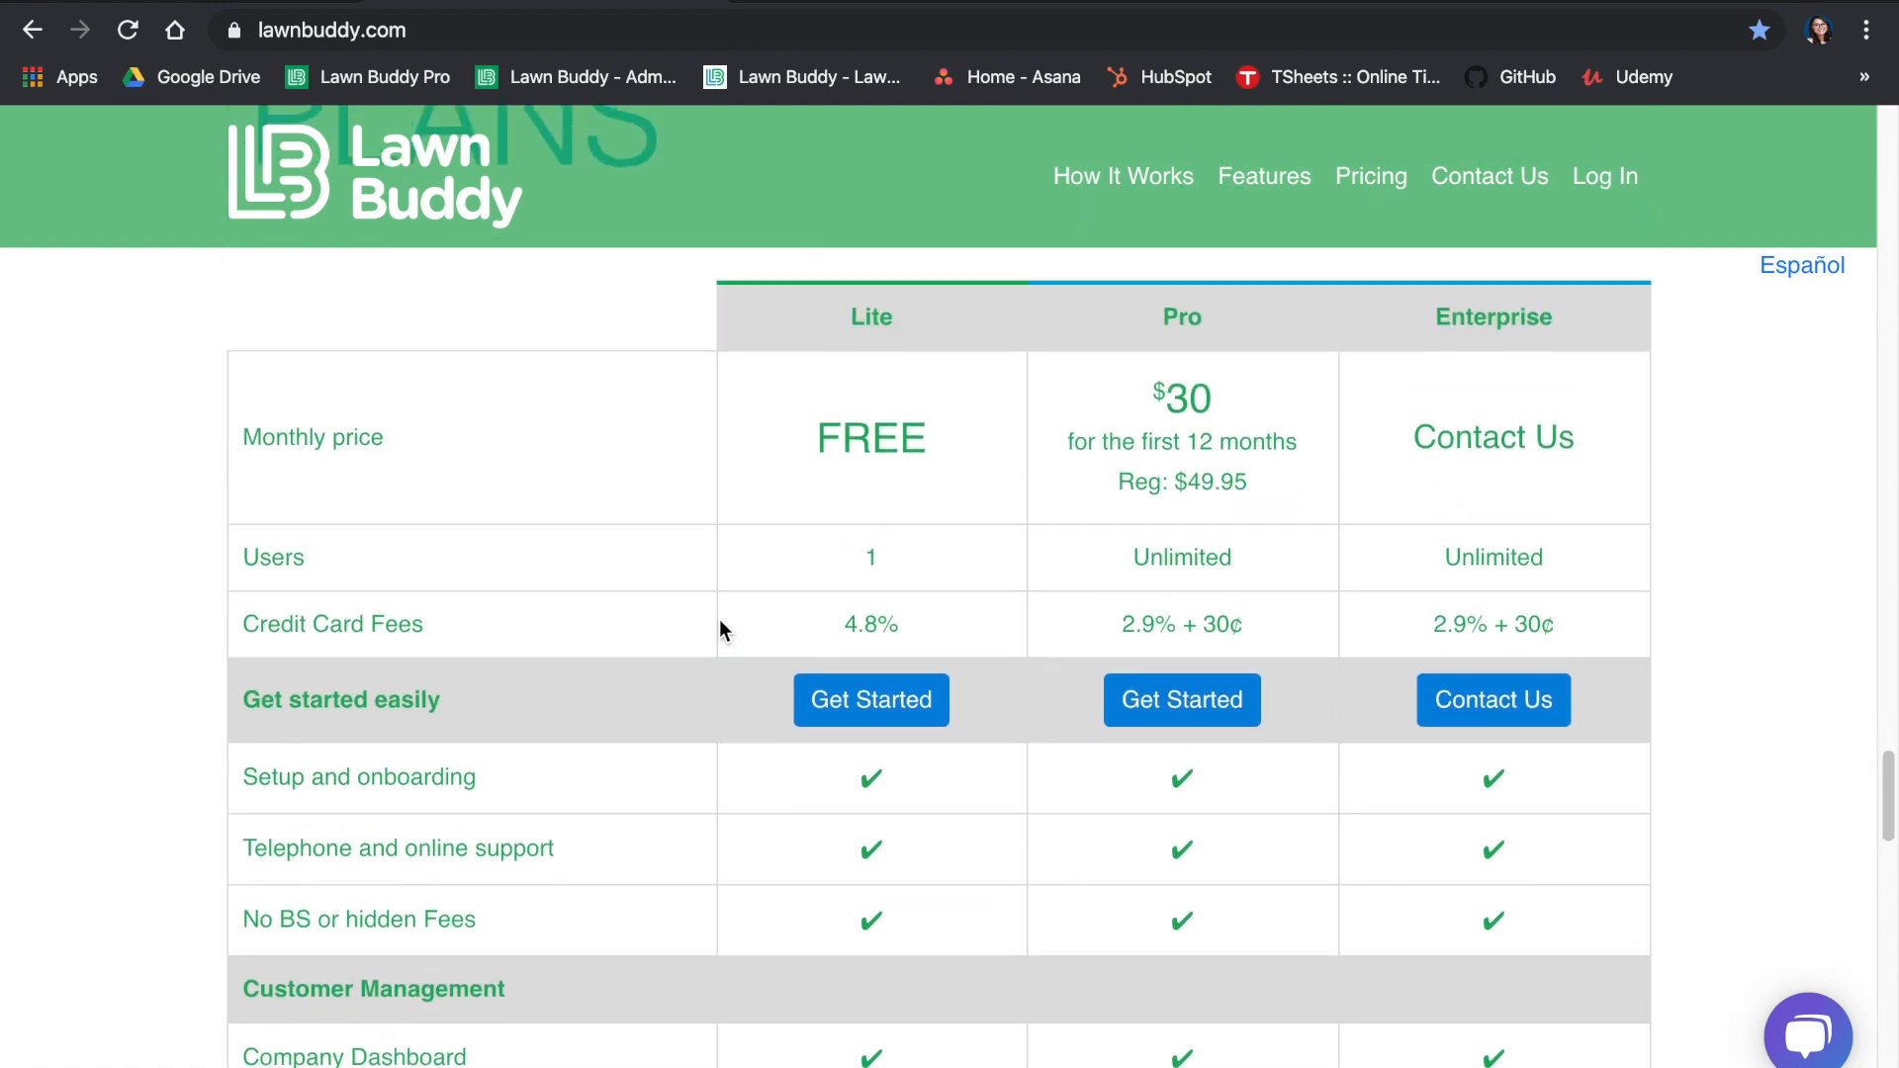
Scroll the lawnbuddy.com Compare Plans table down to the Crew Management section
scroll(up, 3)
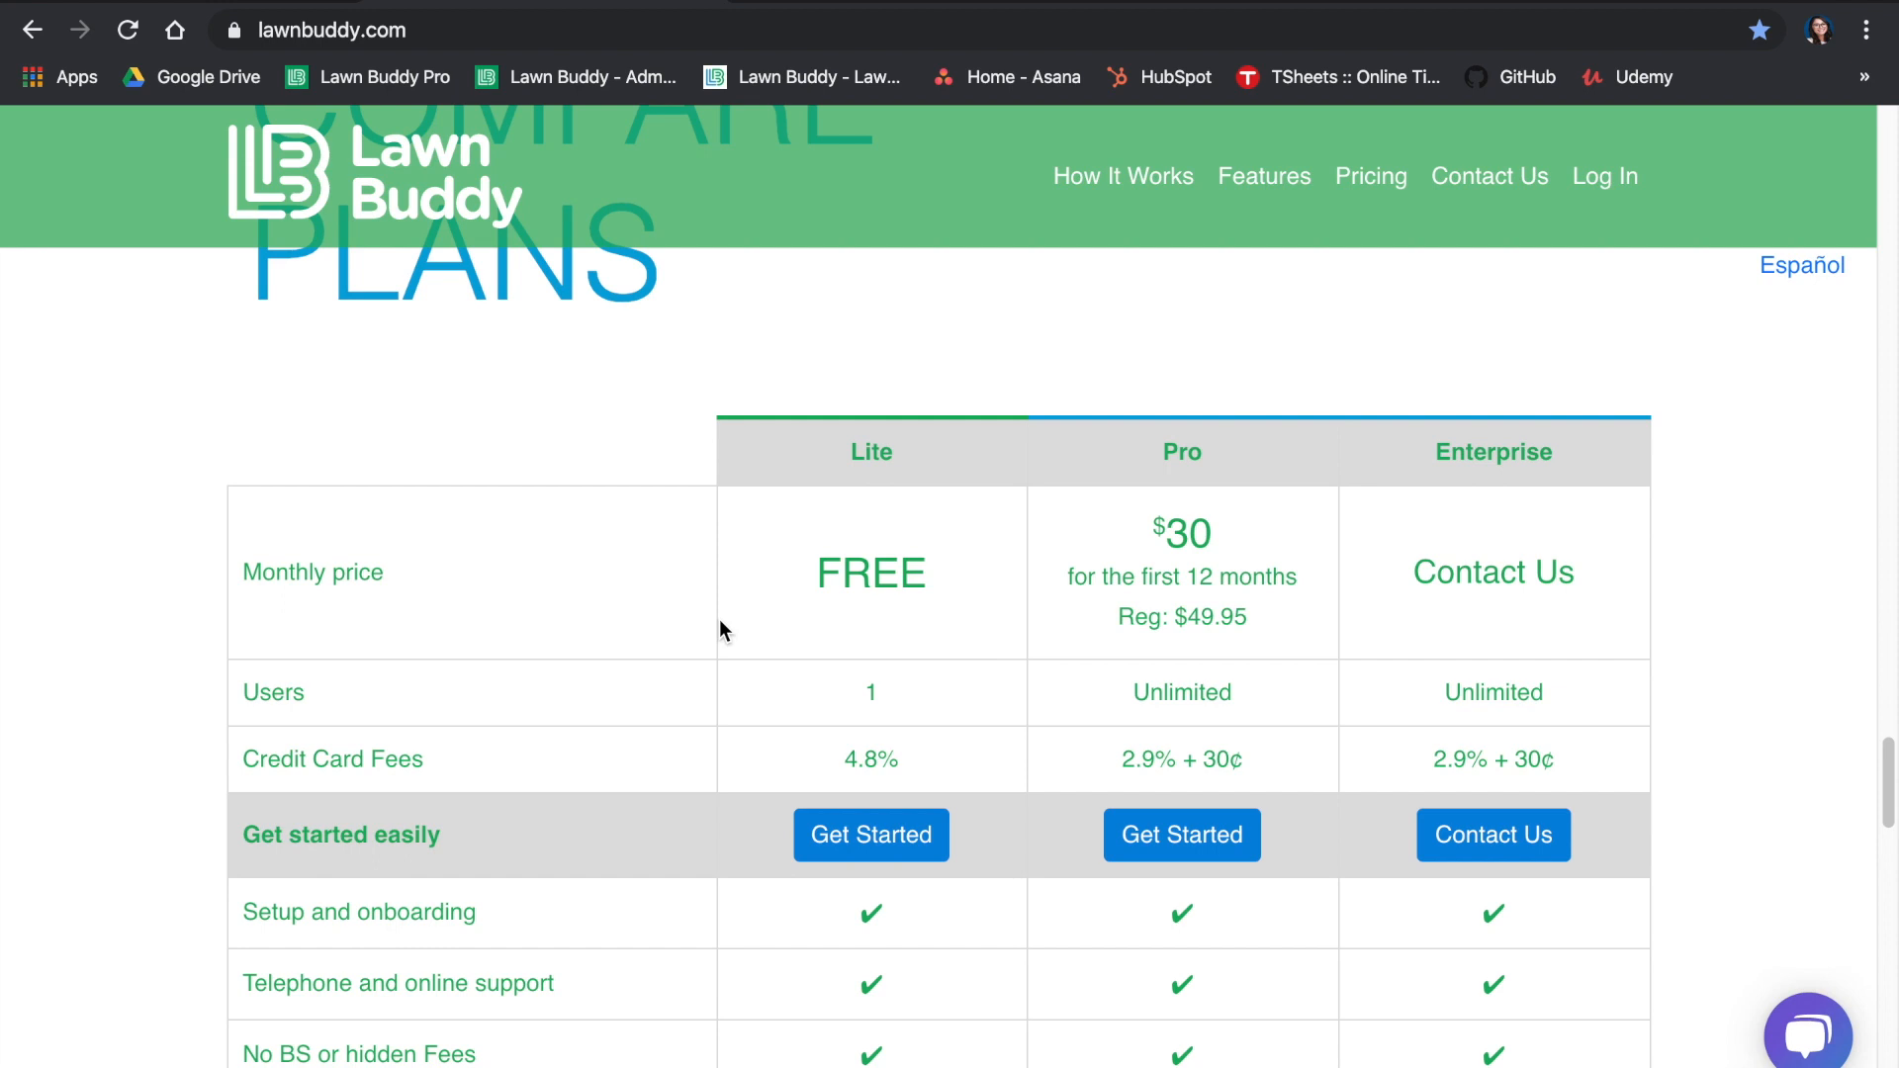
scroll(down, 3)
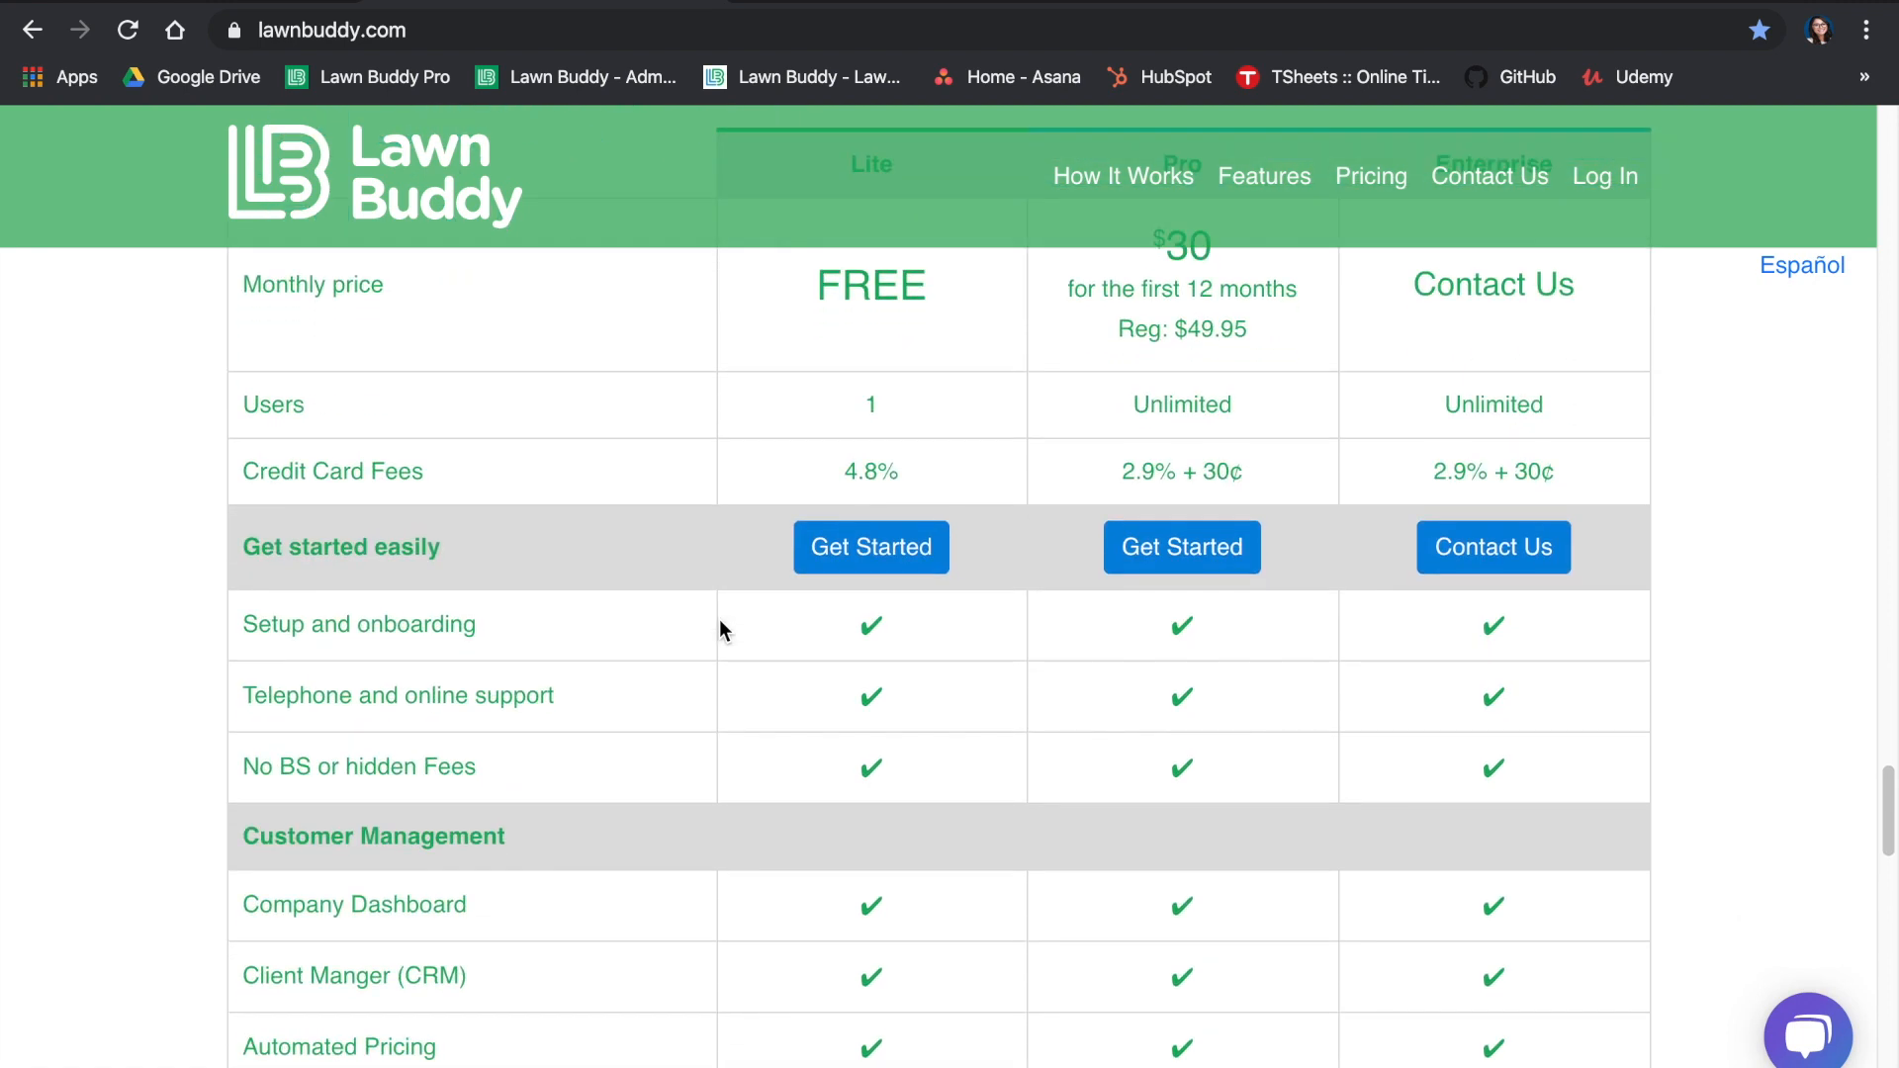
scroll(down, 3)
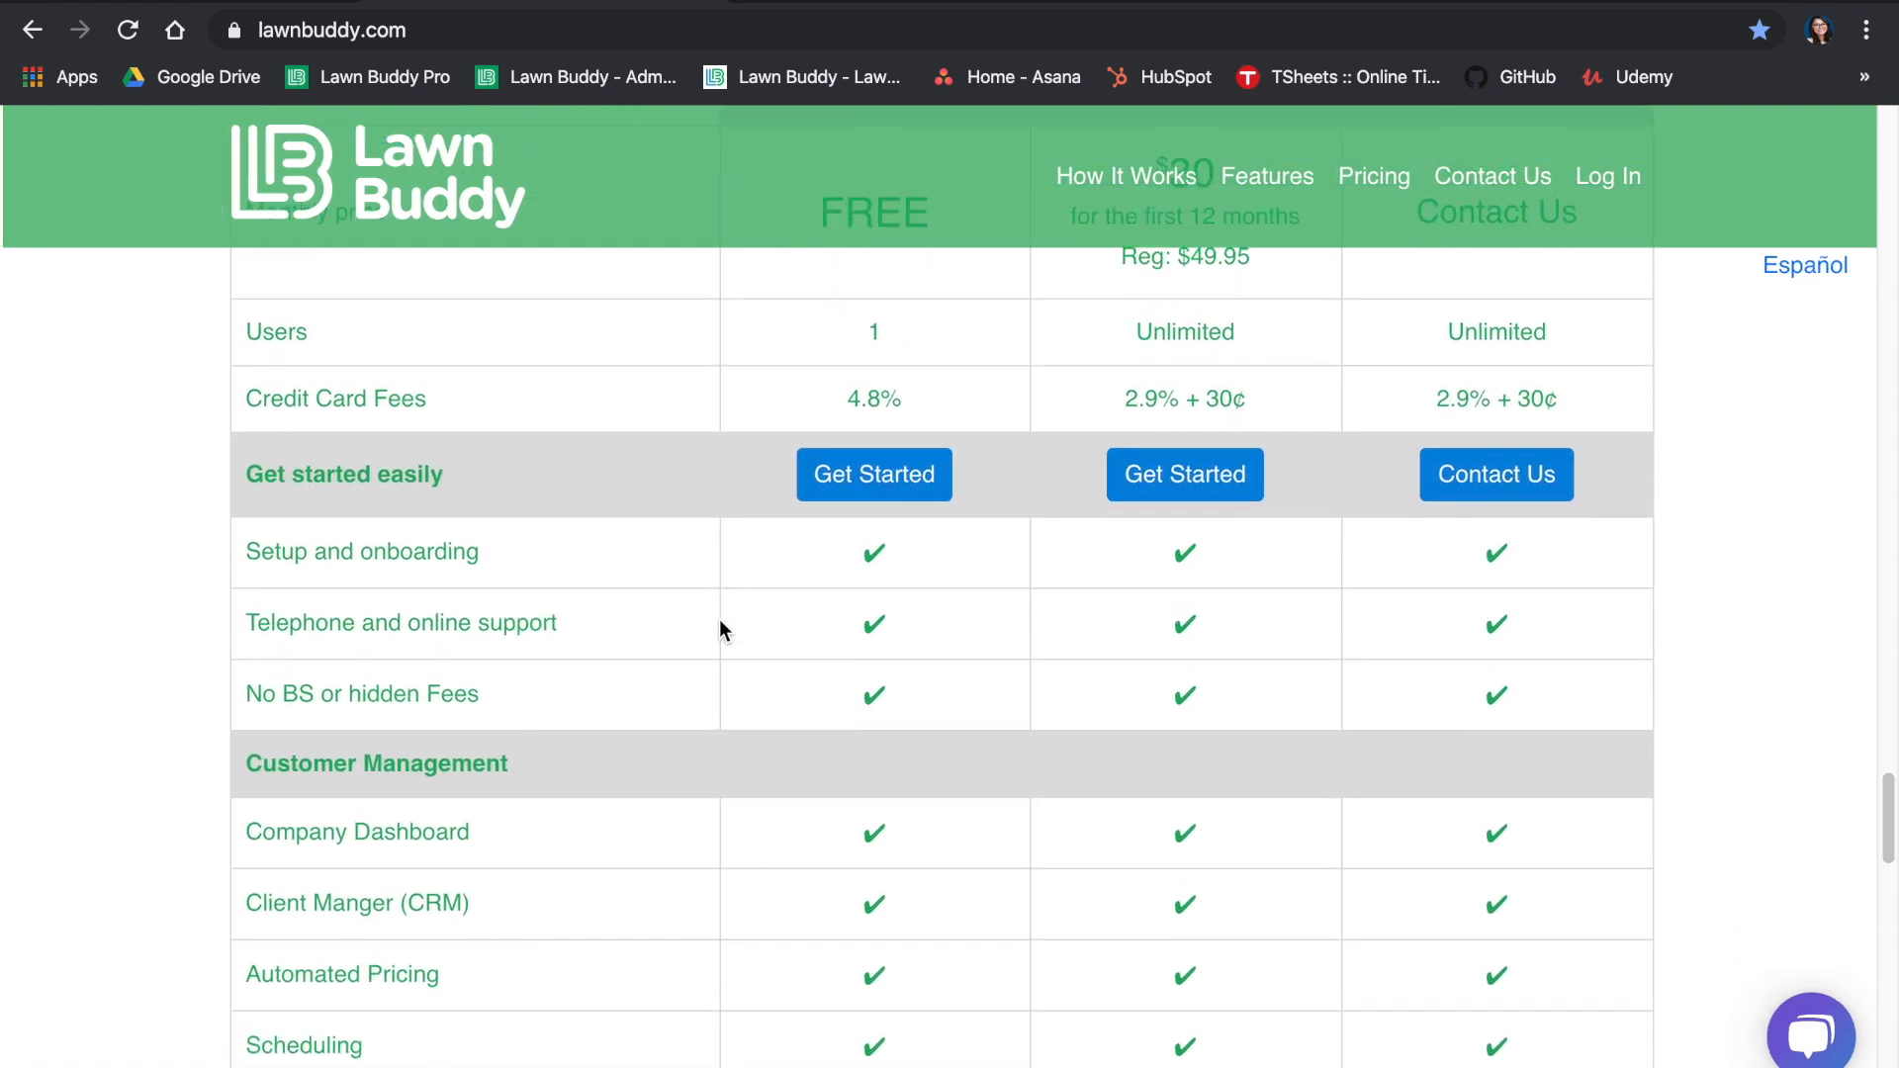
scroll(down, 3)
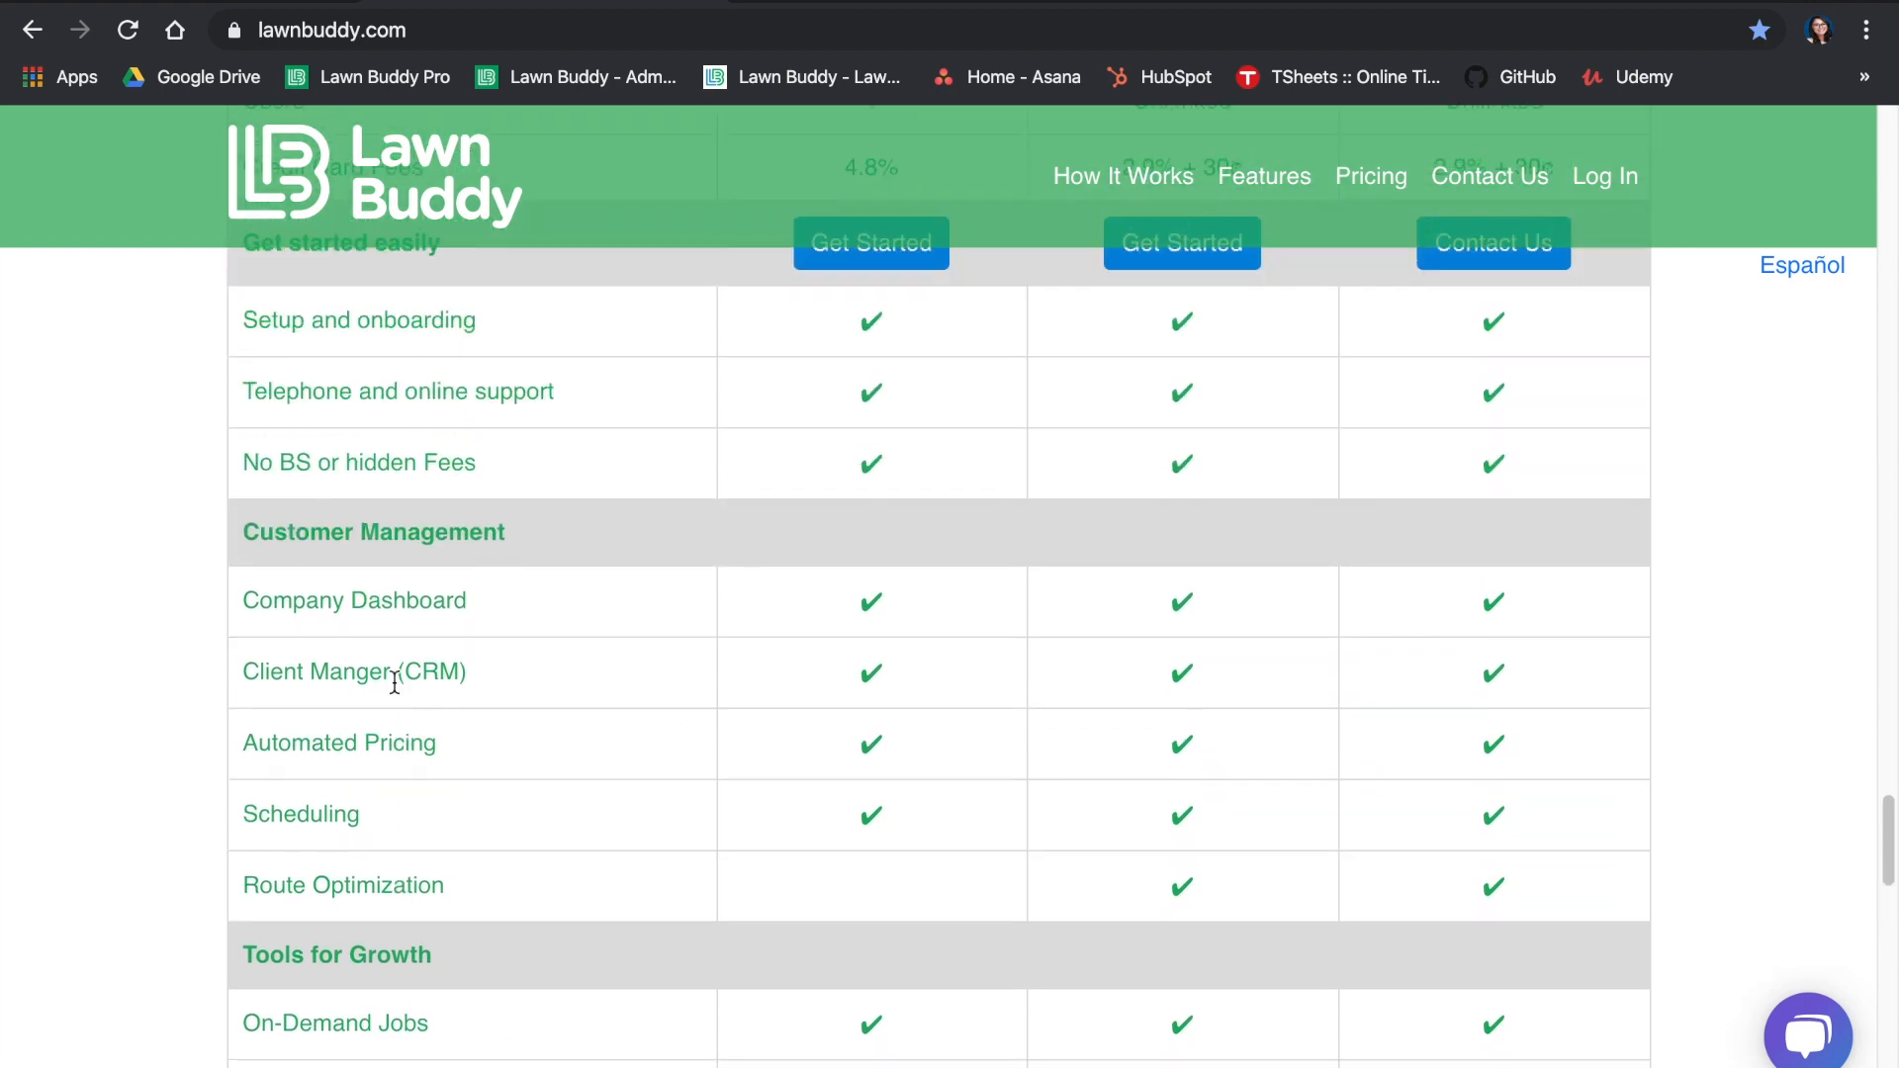
scroll(down, 3)
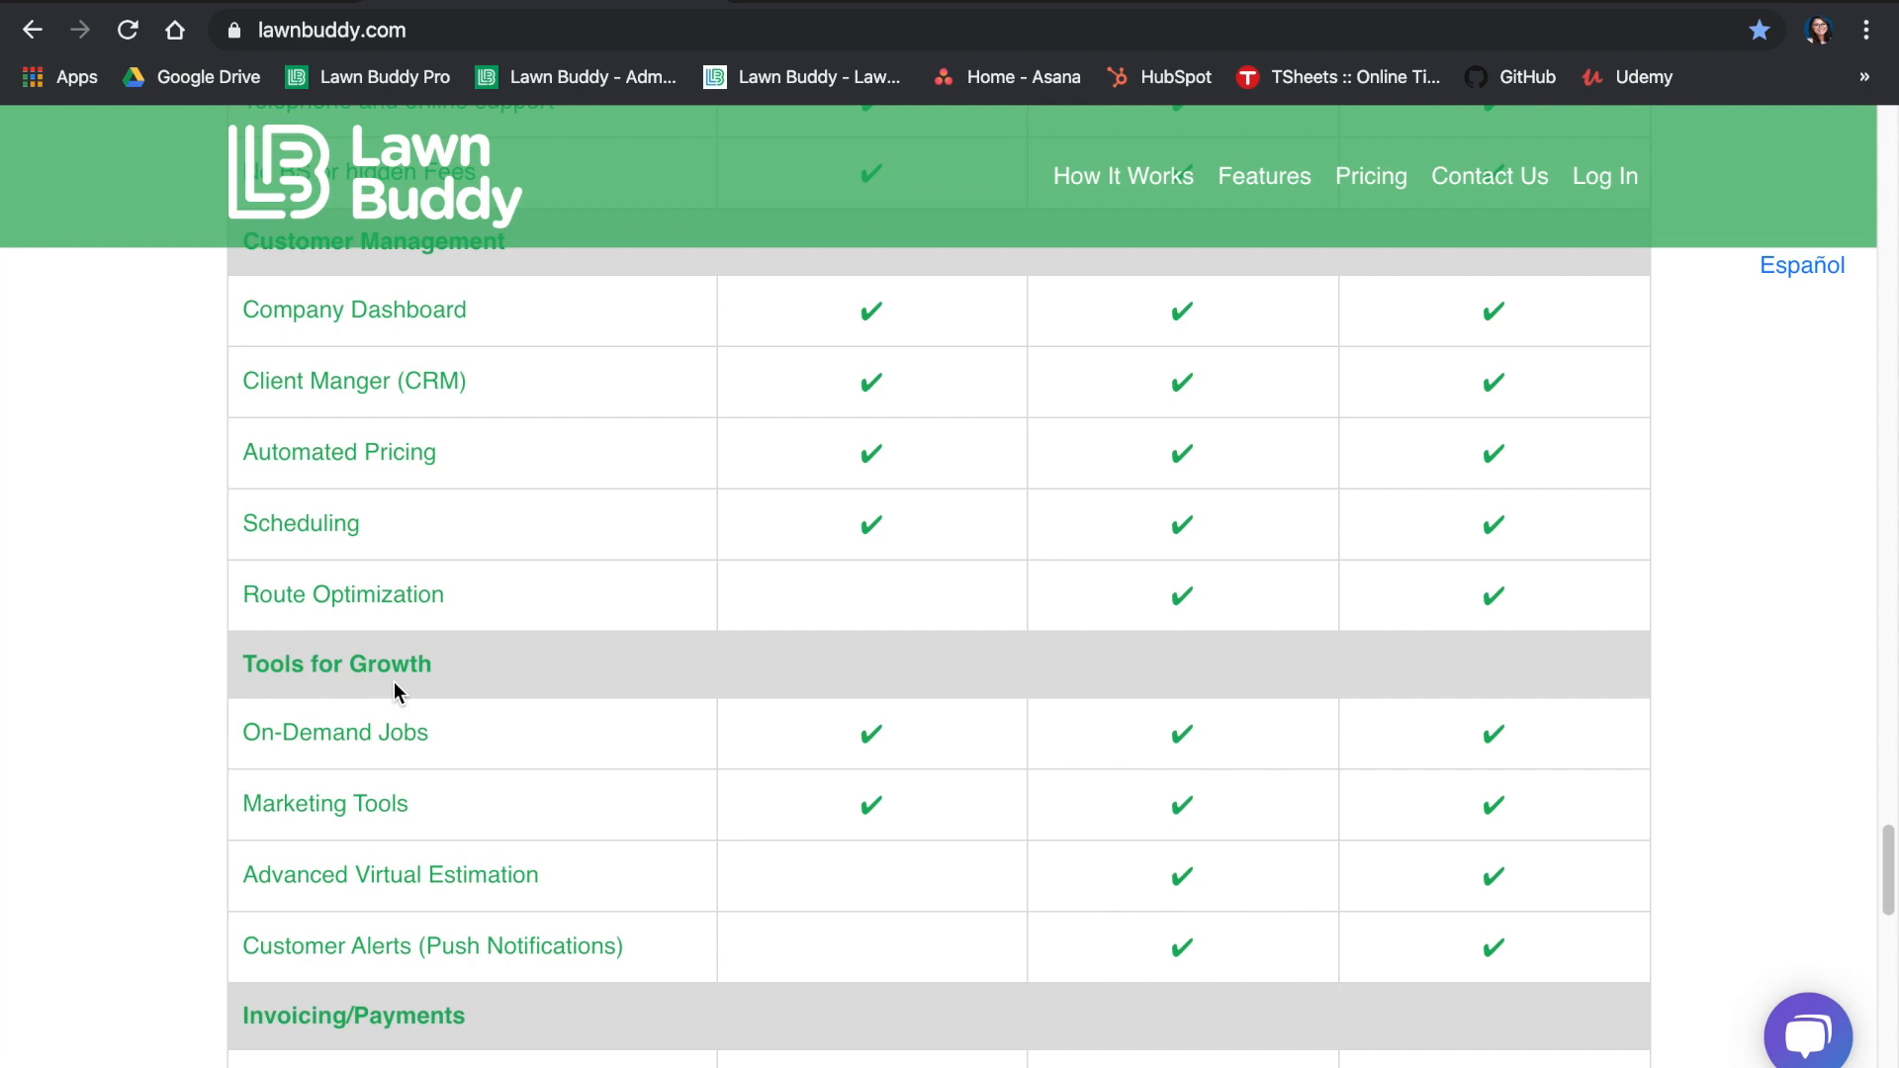
scroll(down, 3)
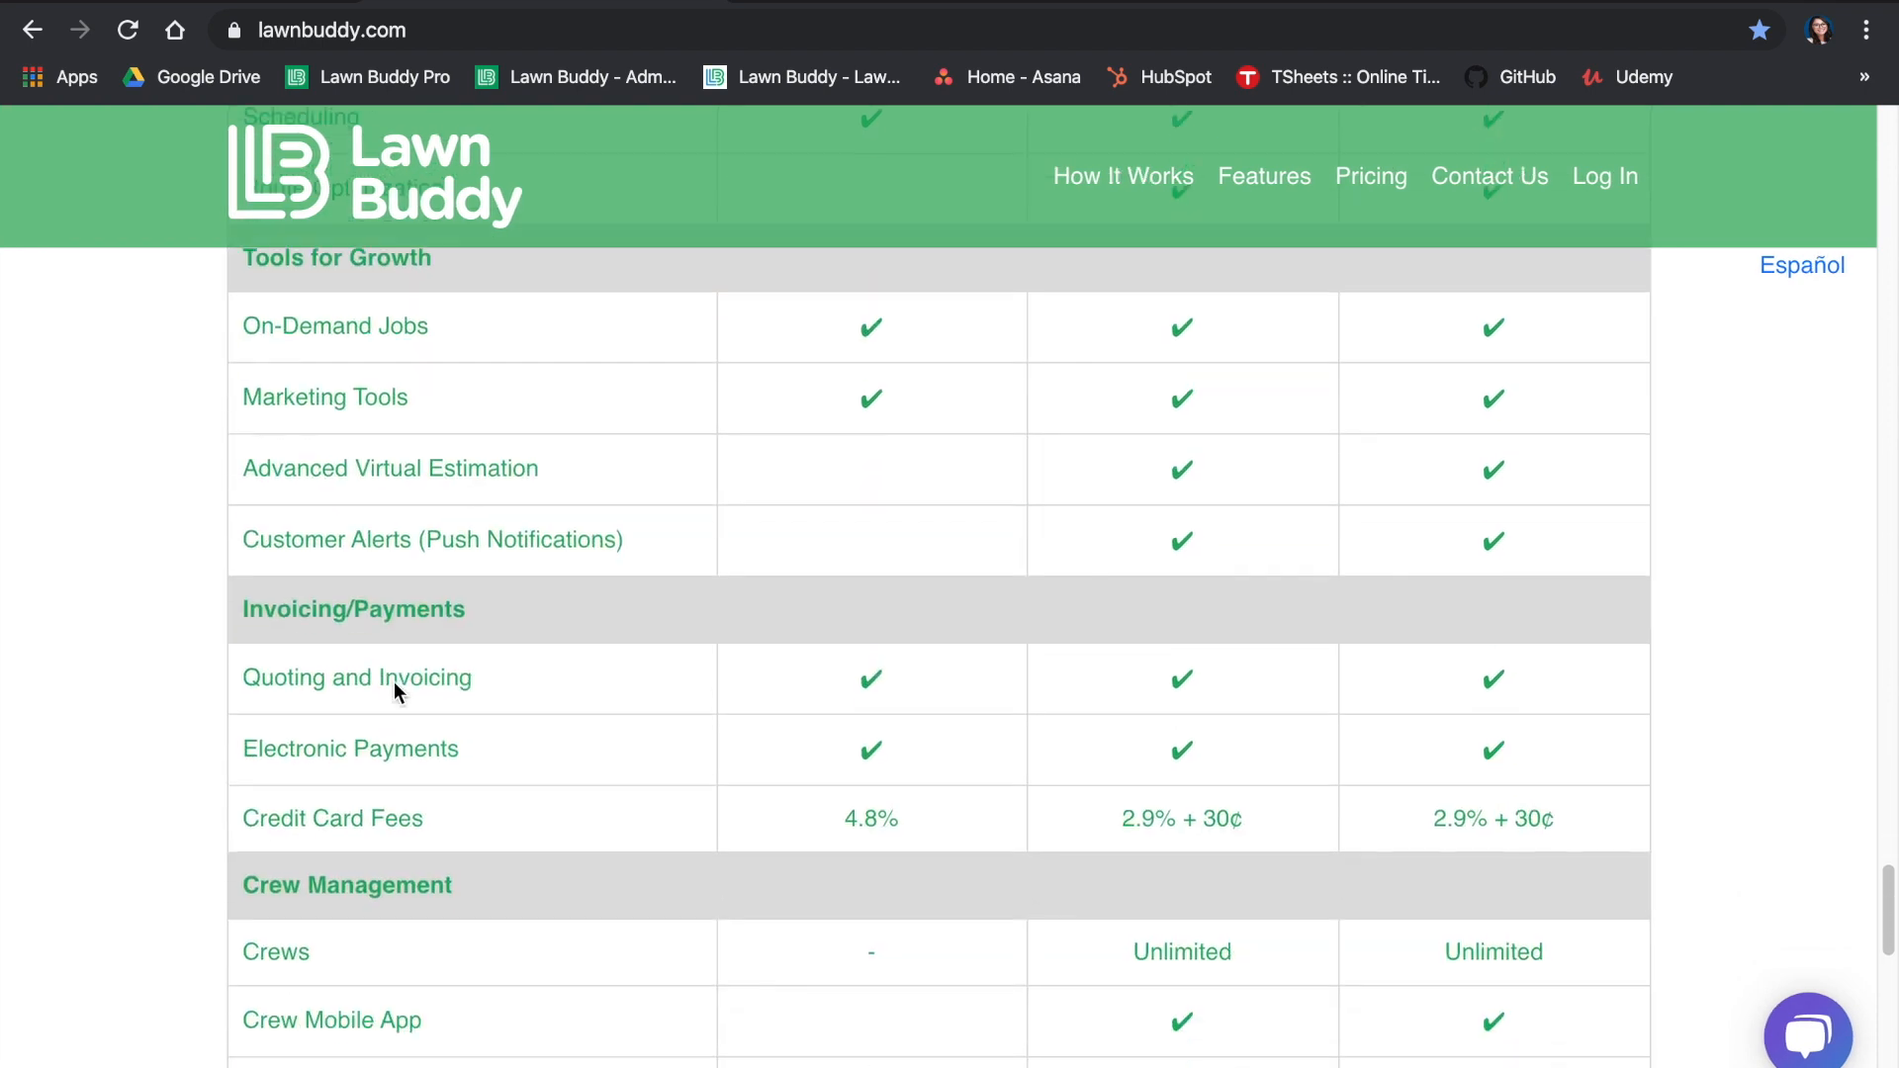
scroll(down, 3)
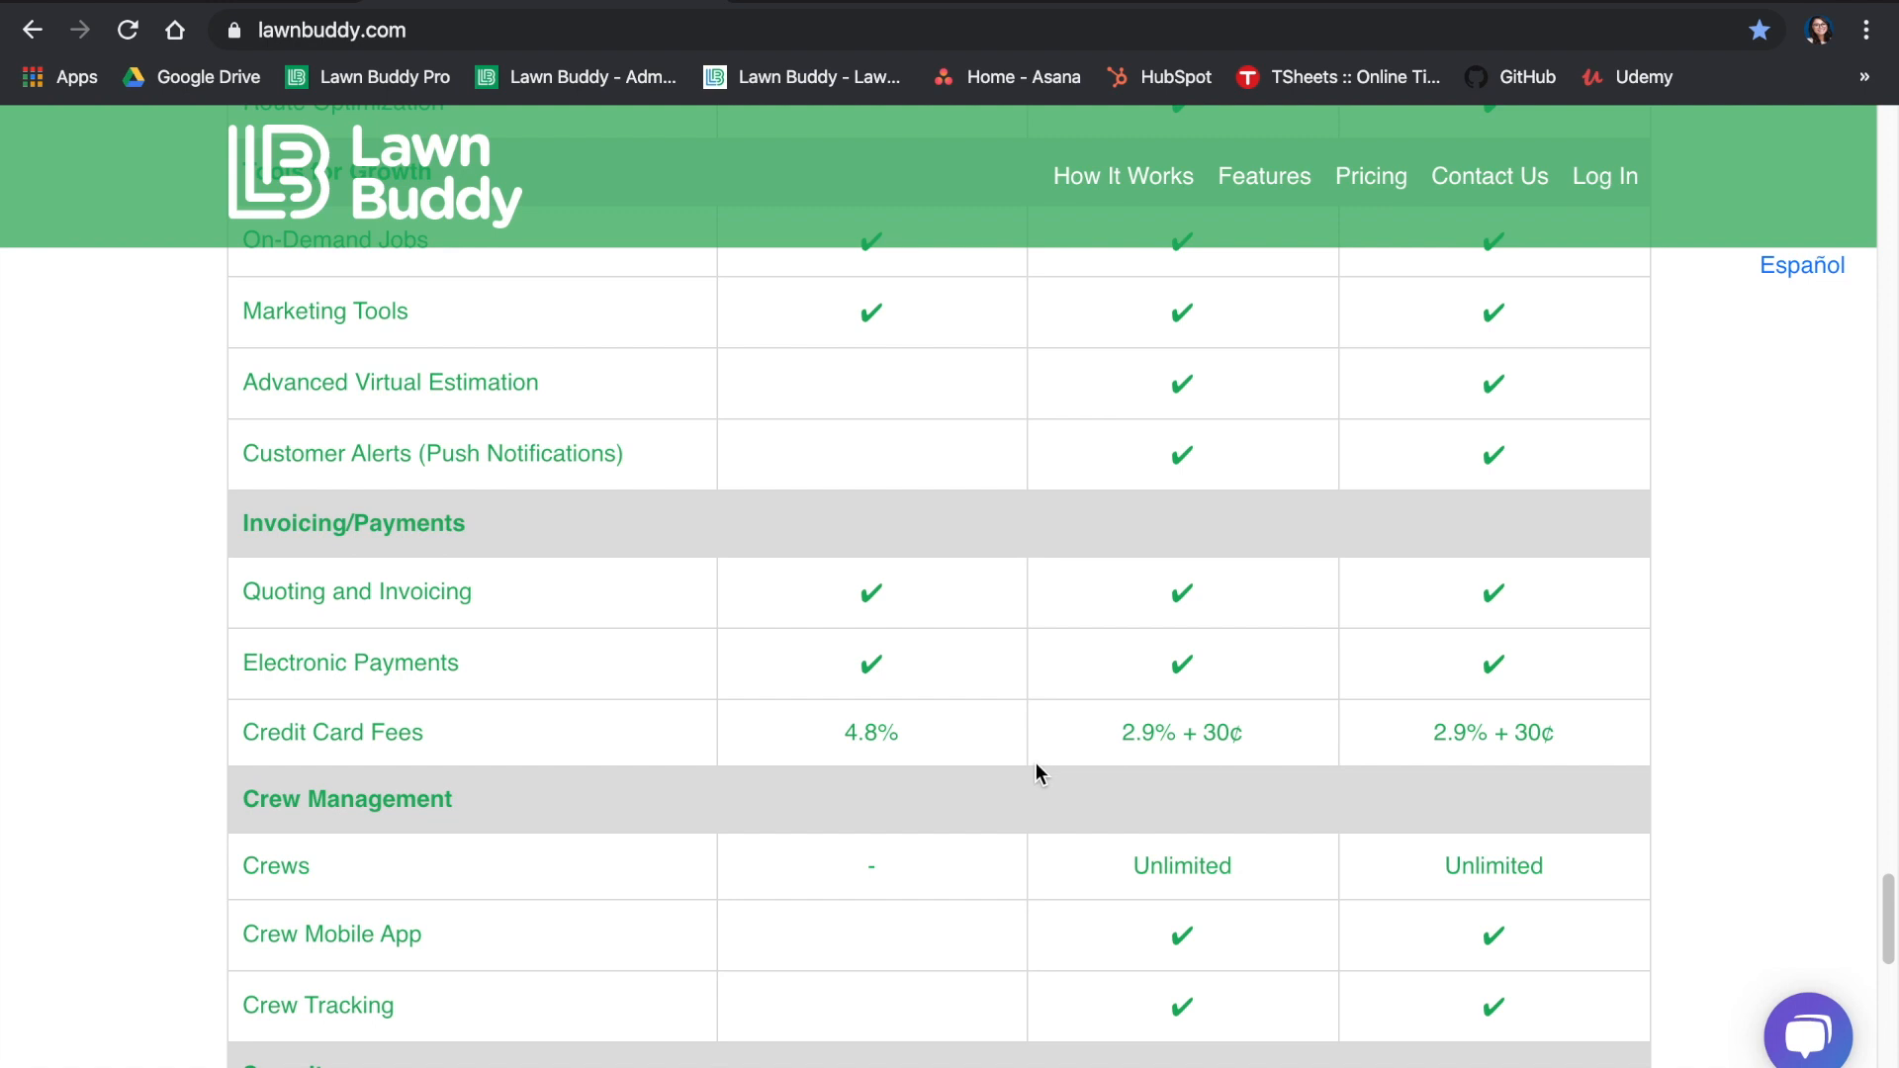
mouse_move(520, 386)
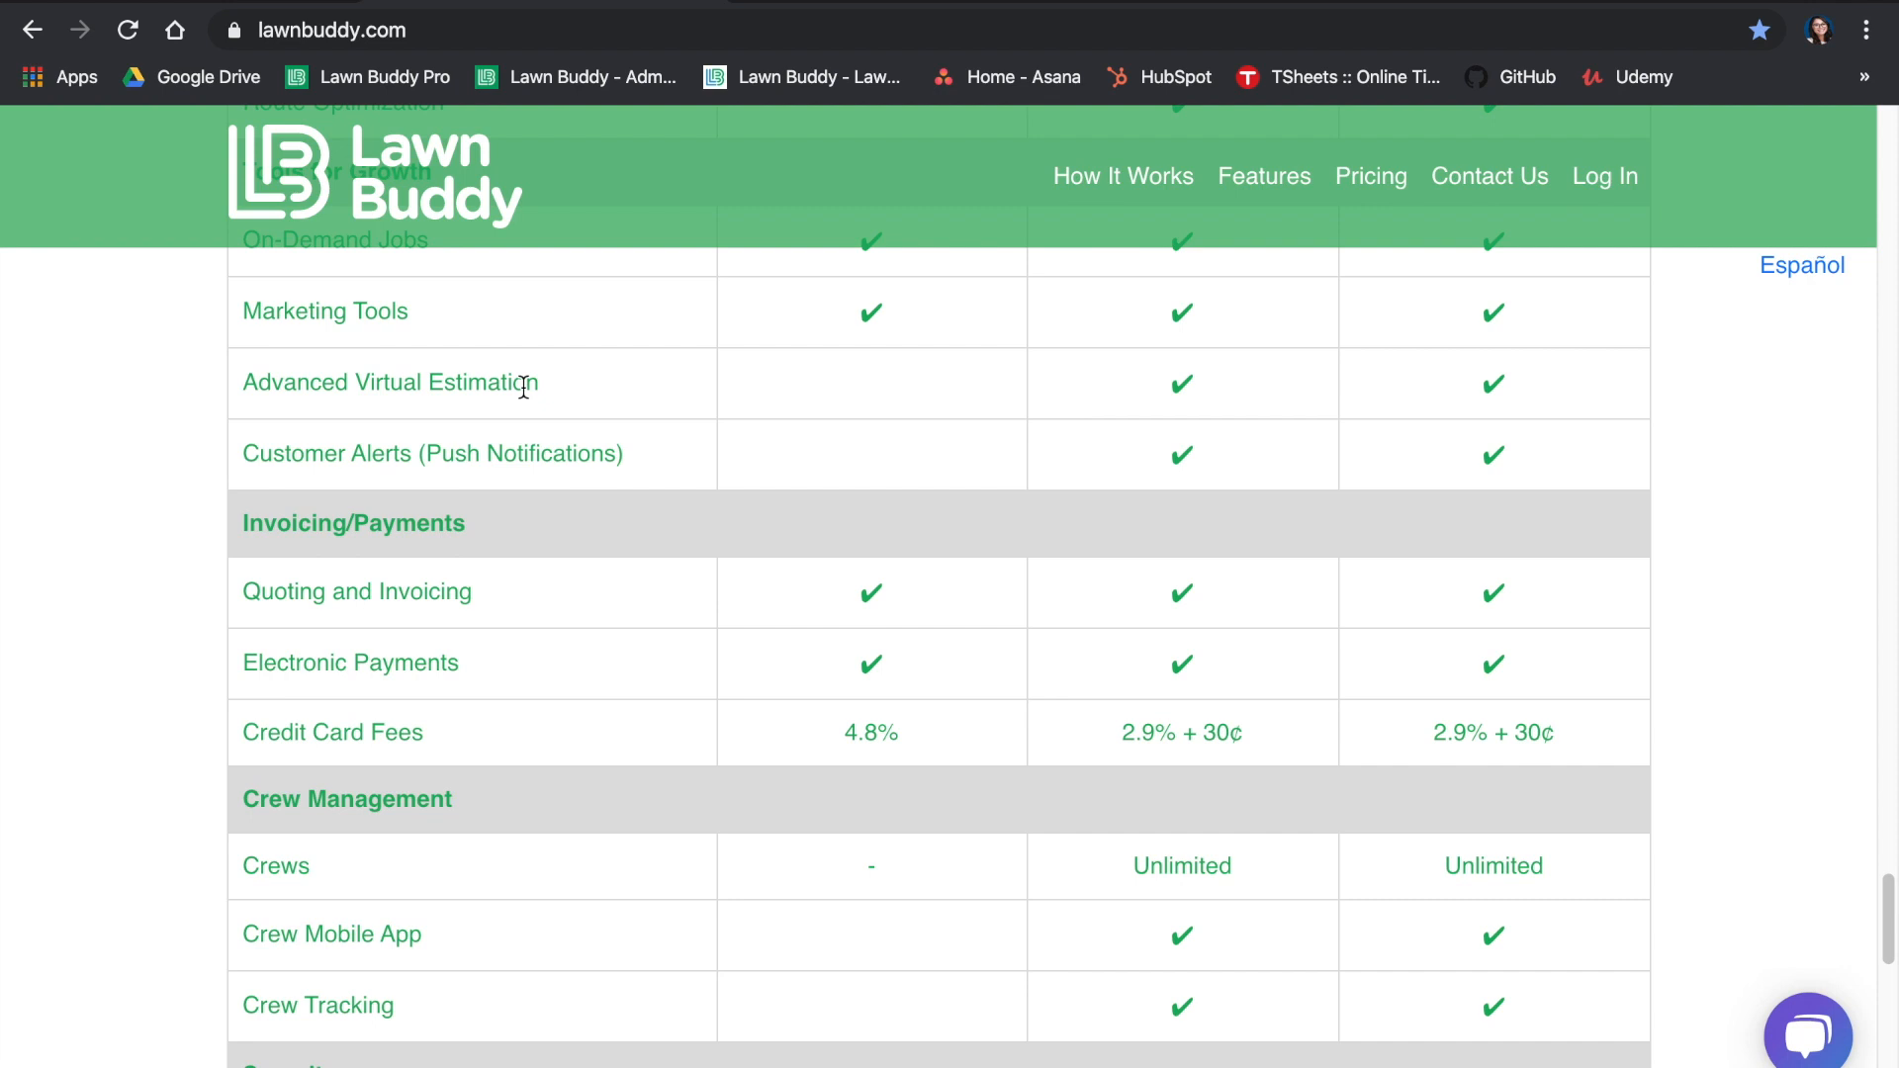
mouse_move(1197, 811)
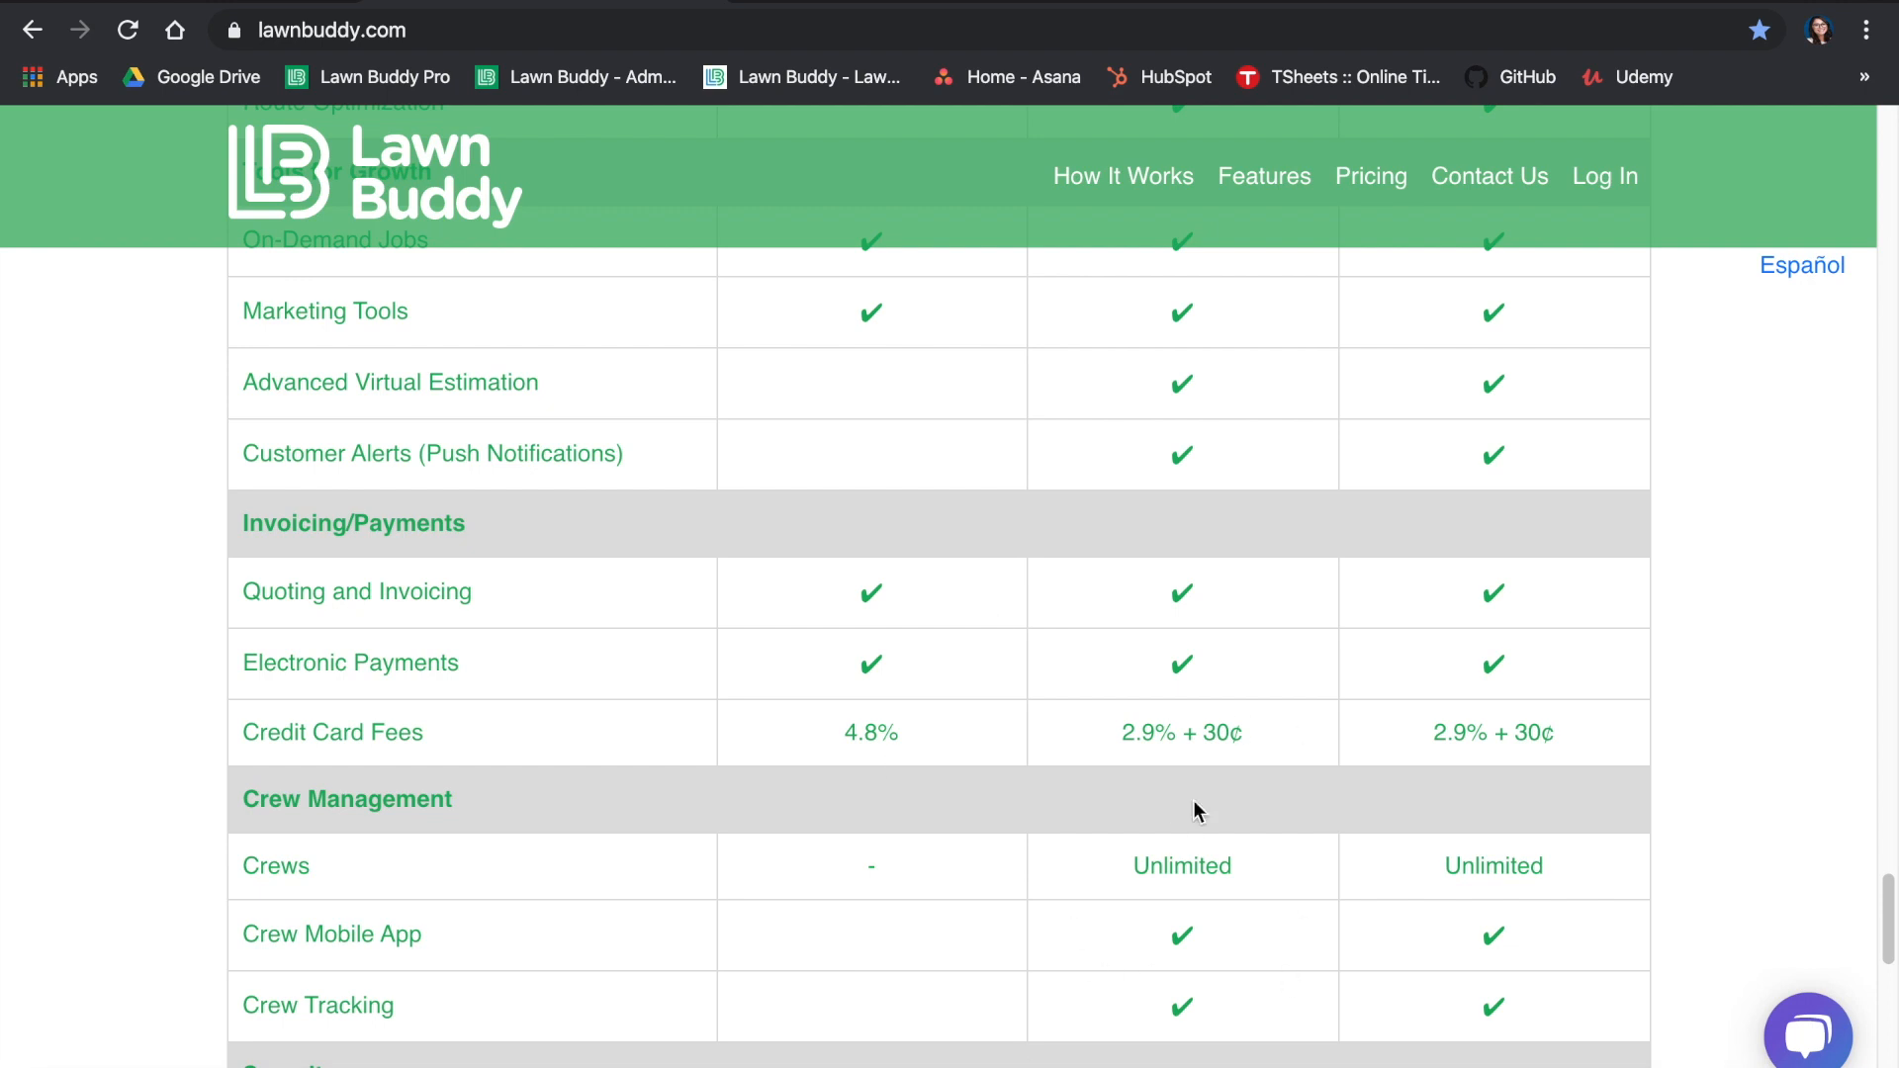
Scroll the Compare Plans table further to the Security section's encrypted customer database row
scroll(down, 3)
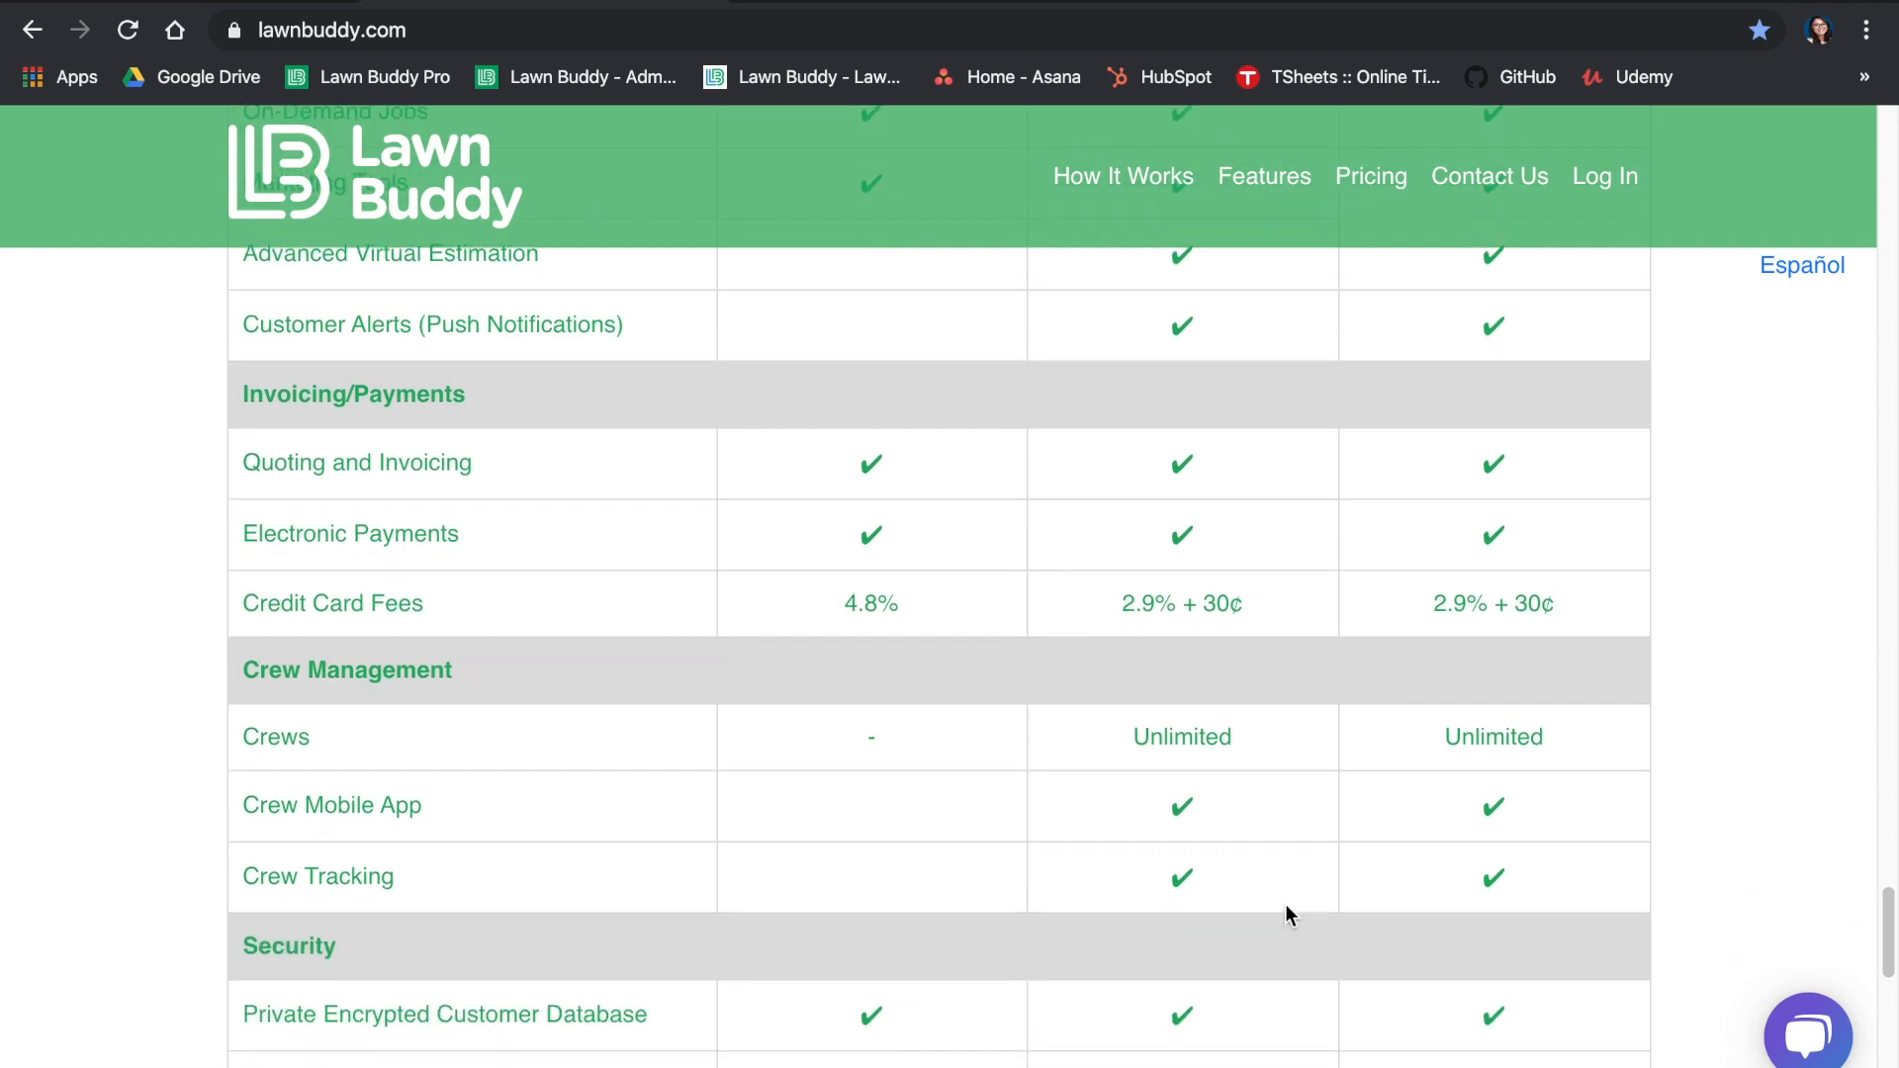
mouse_move(1139, 770)
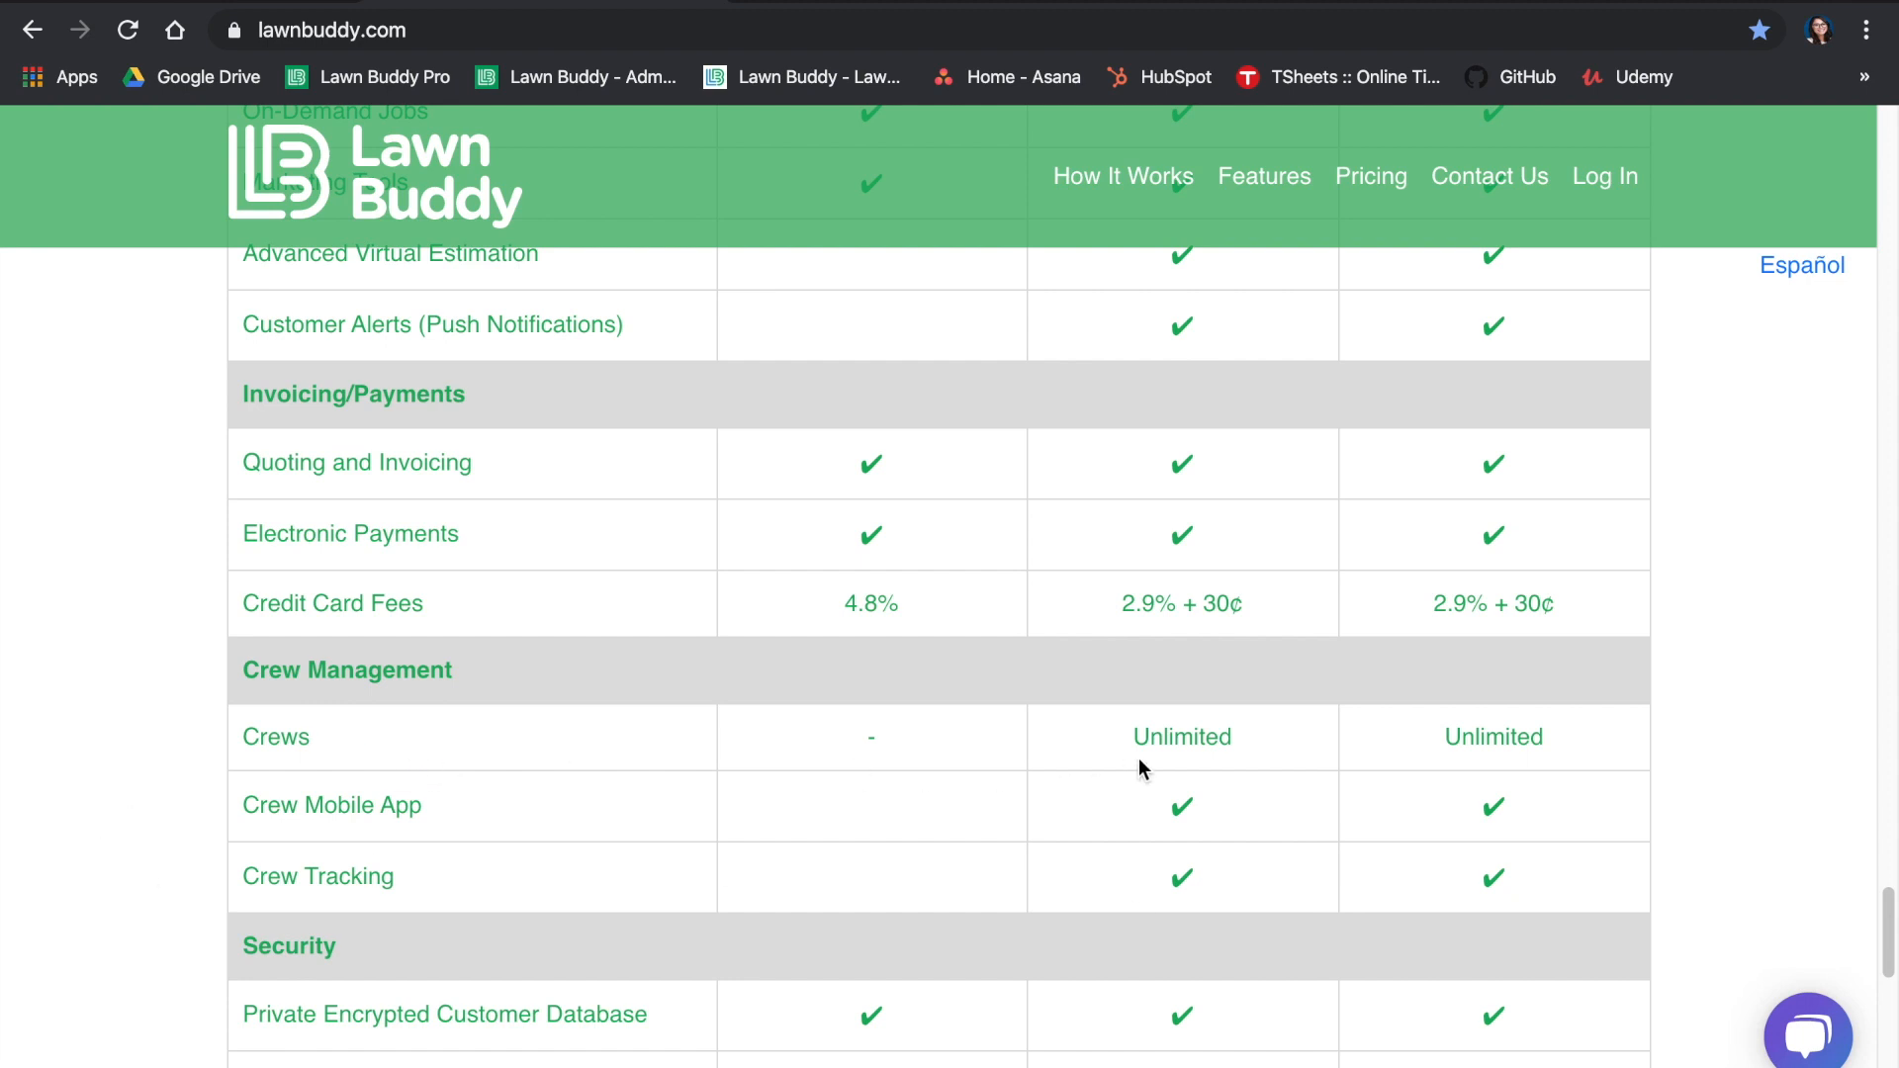
mouse_move(1205, 808)
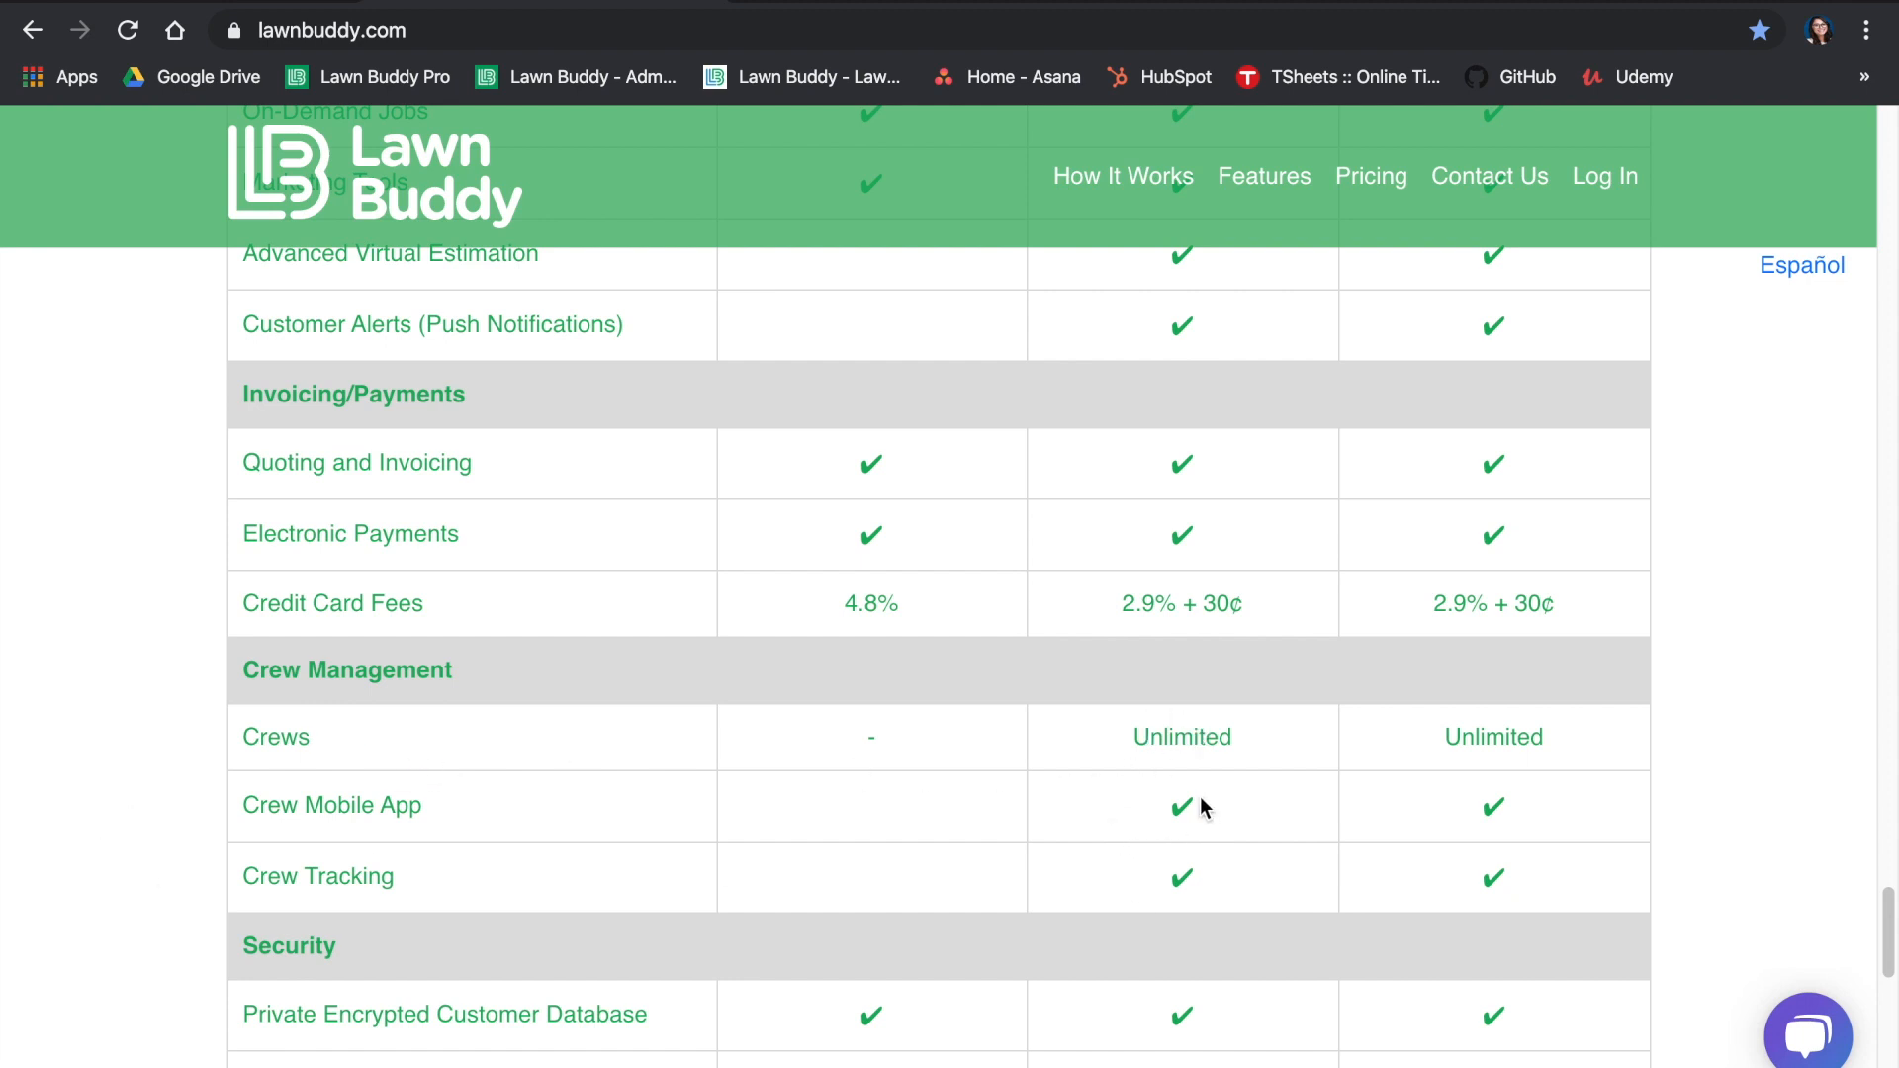